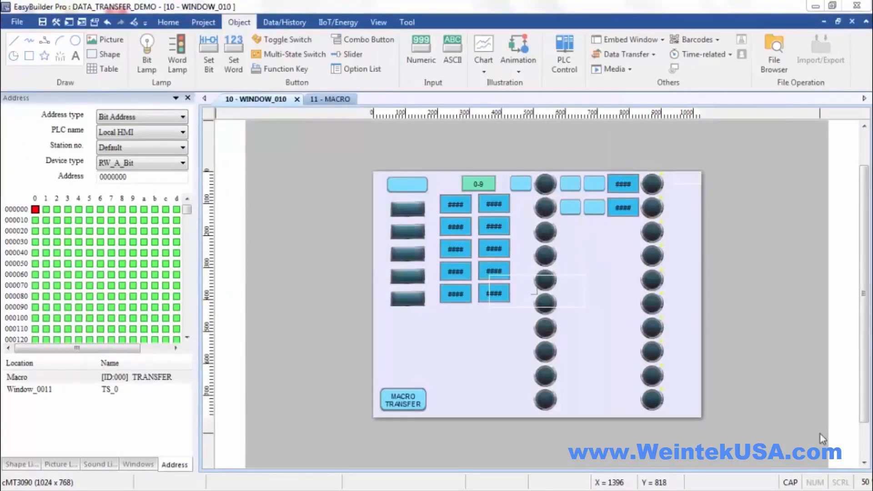
mouse_move(402, 171)
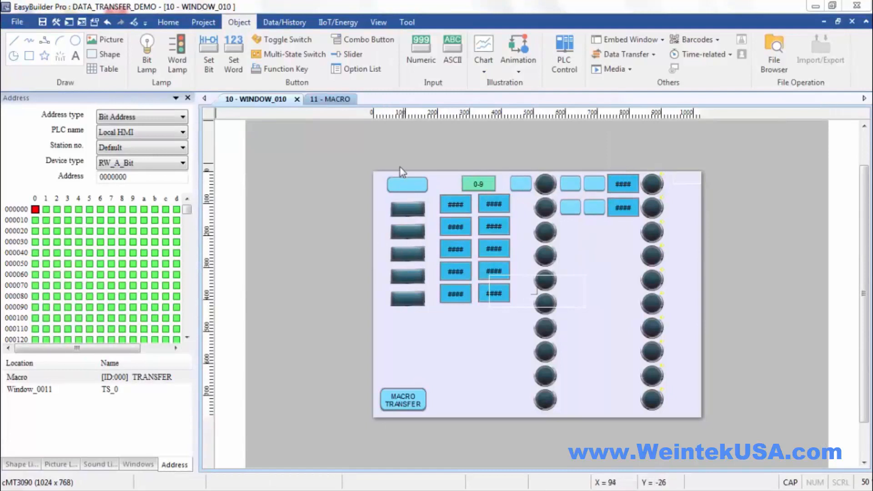
mouse_move(637, 195)
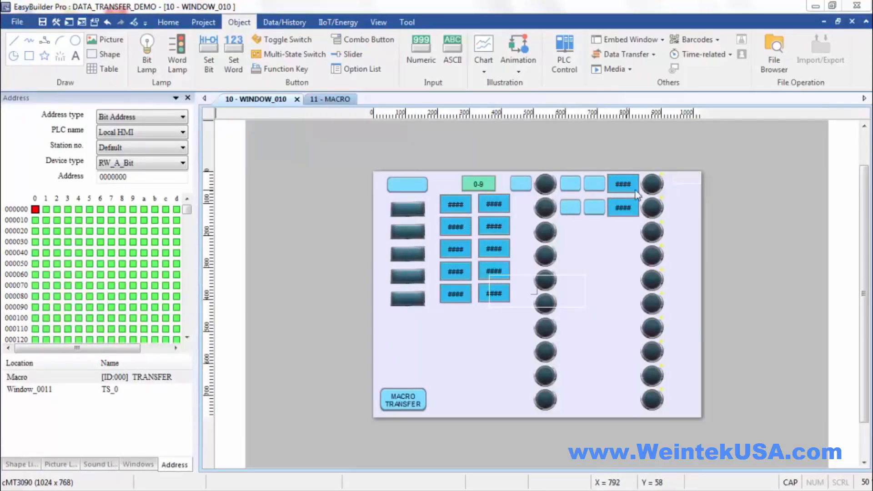
mouse_move(568, 183)
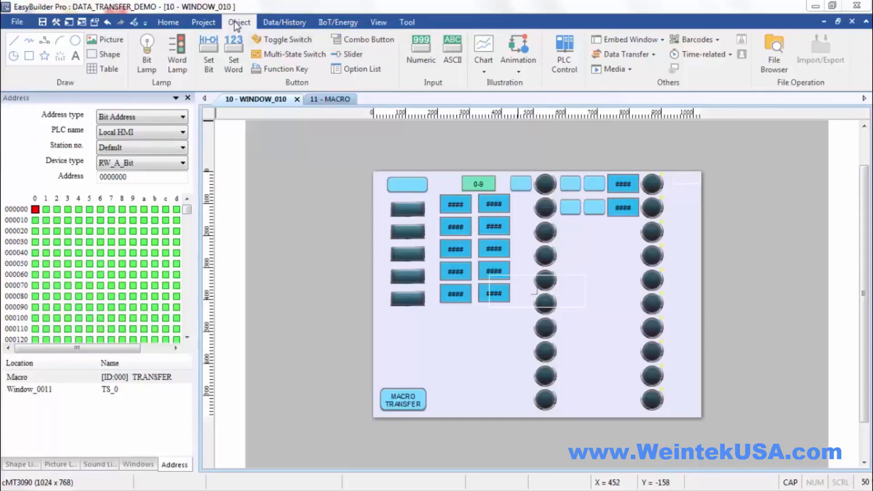
mouse_move(626, 54)
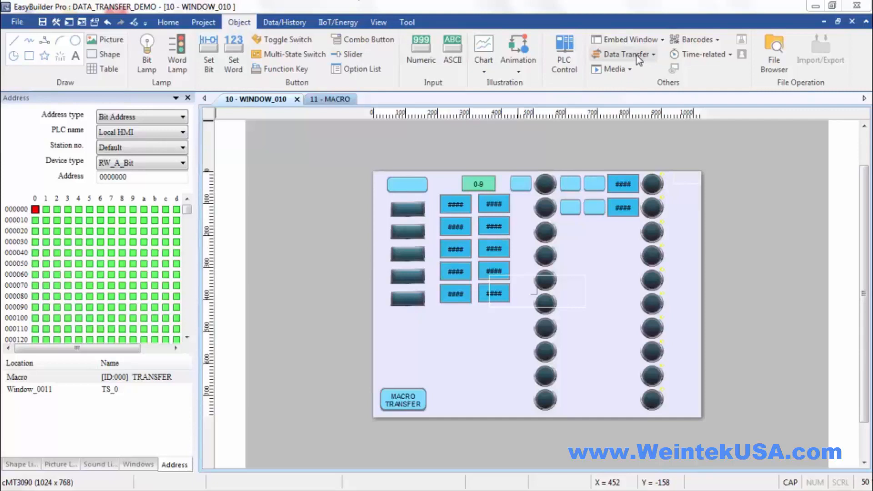
- Start a trigger-based data transfer object, try external and touch trigger modes, then discard it
left_click(627, 54)
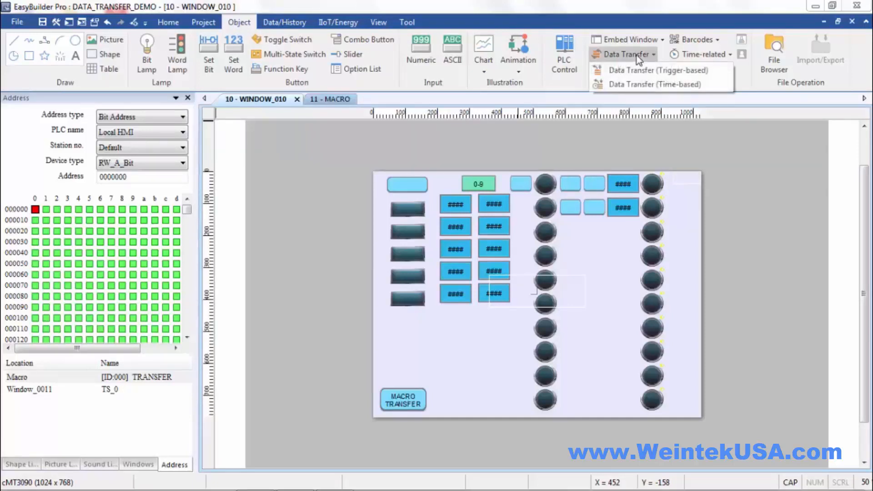
mouse_move(657, 70)
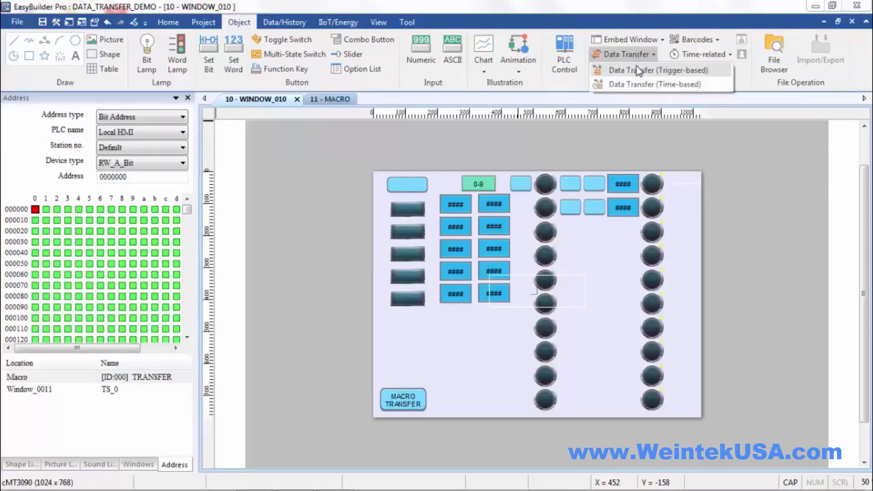
mouse_move(664, 72)
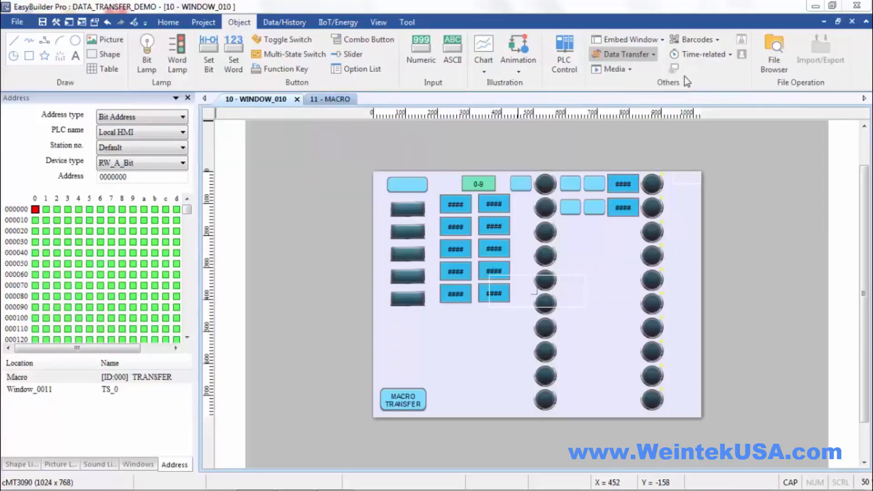
left_click(622, 54)
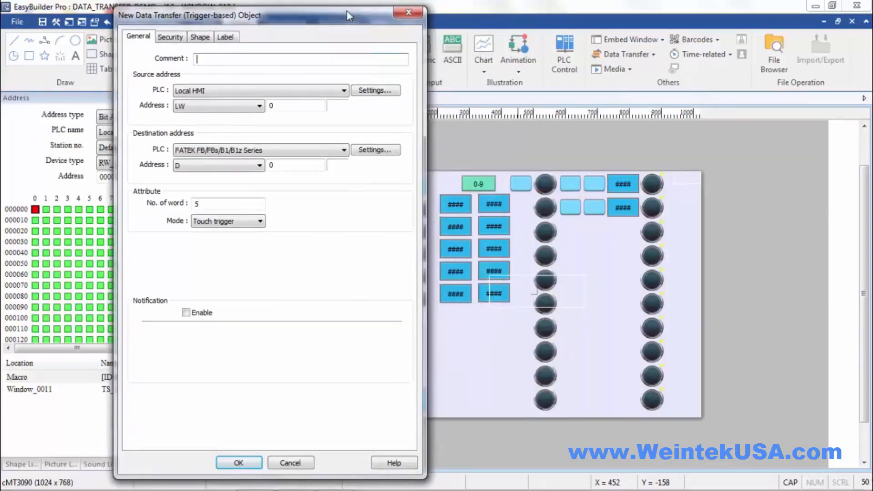
mouse_move(273, 122)
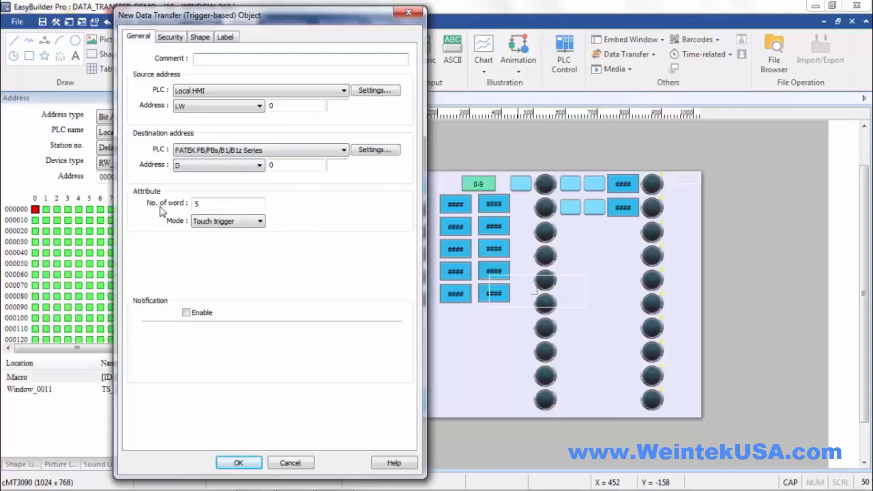
left_click(229, 203)
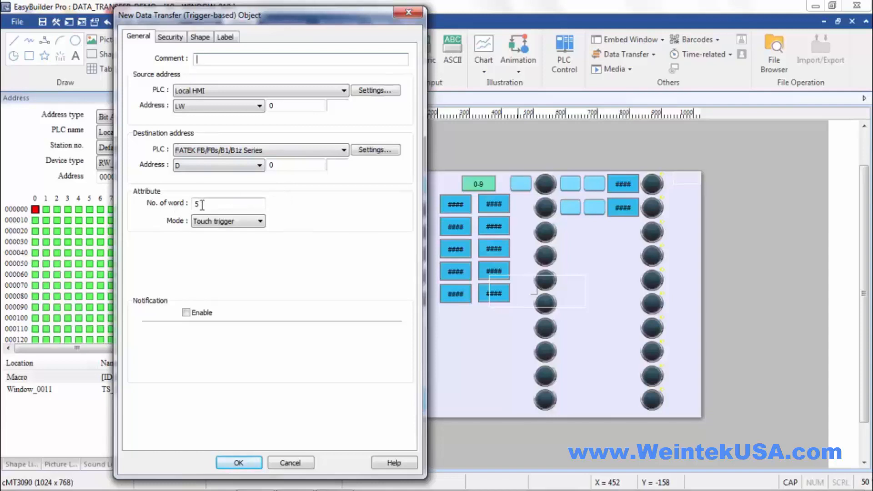
left_click(265, 220)
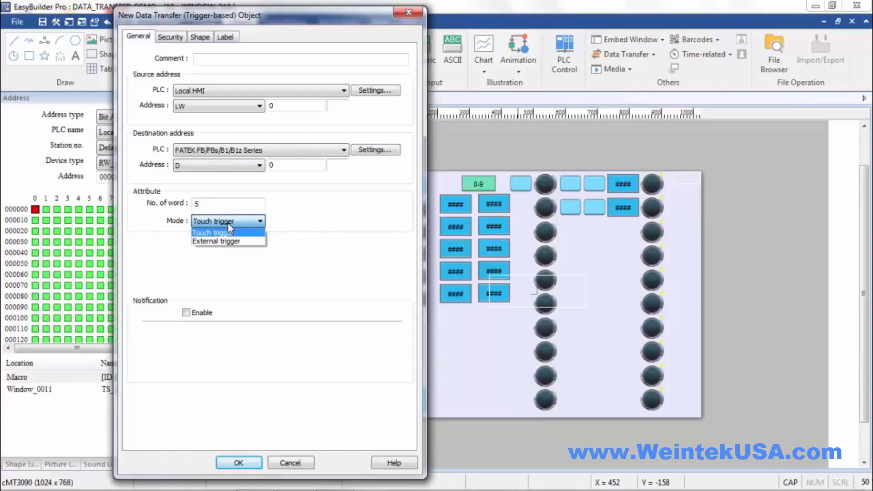
left_click(216, 240)
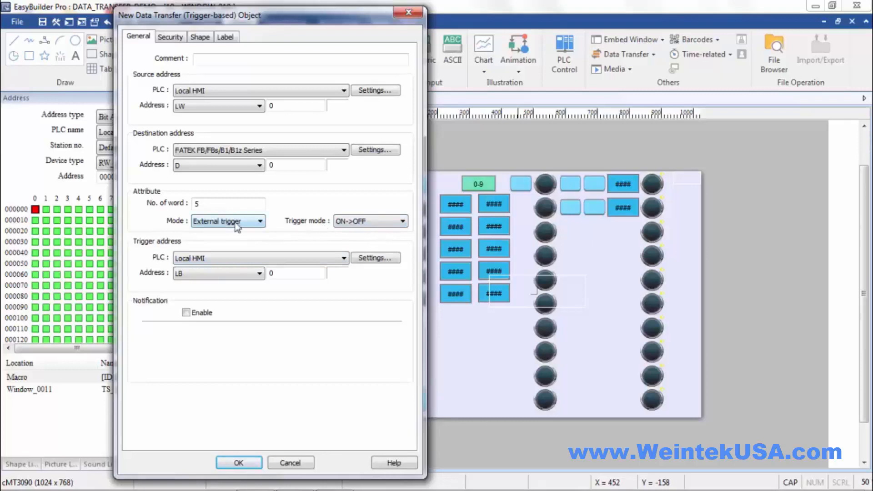
left_click(258, 221)
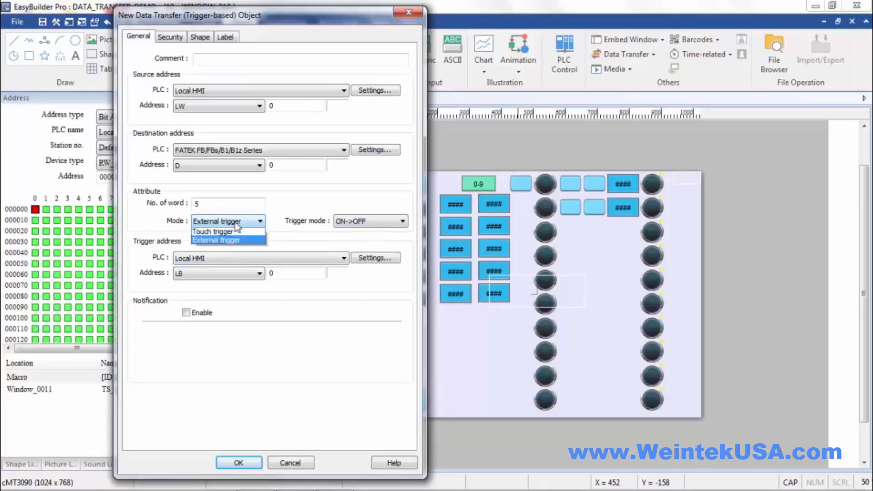
left_click(217, 232)
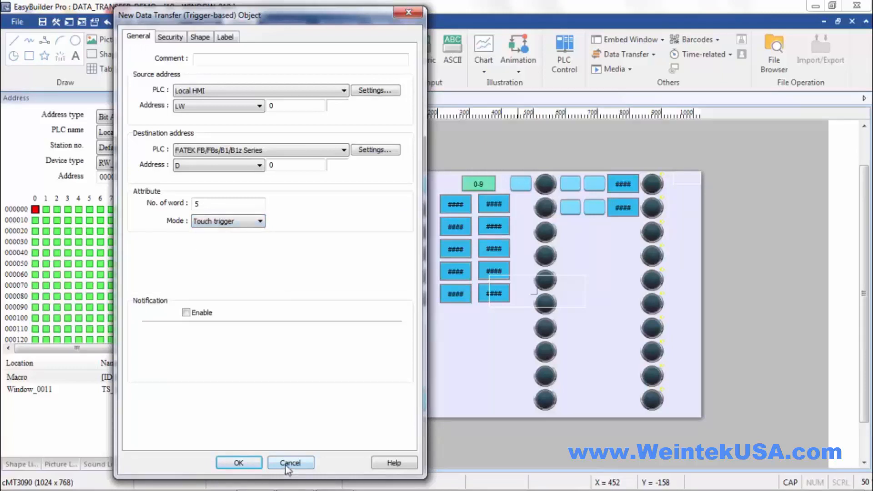
left_click(290, 463)
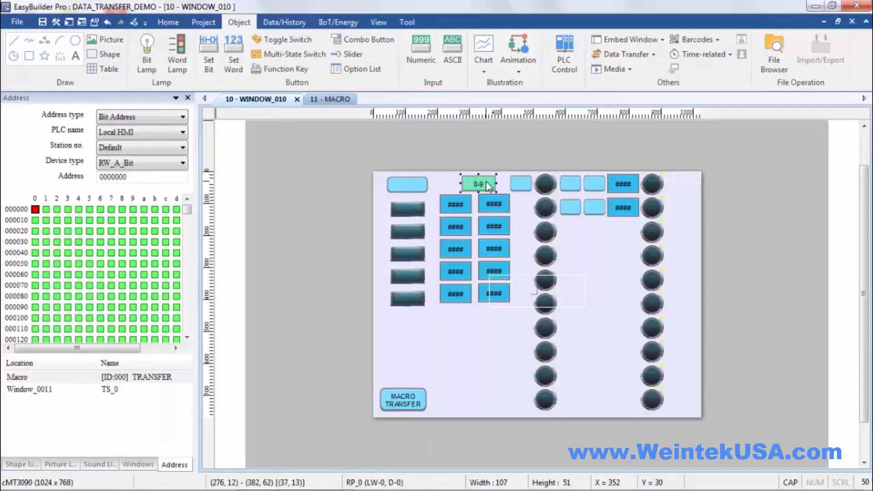
- Inspect the LW and D addresses of the numeric displays without changing them
double_click(478, 183)
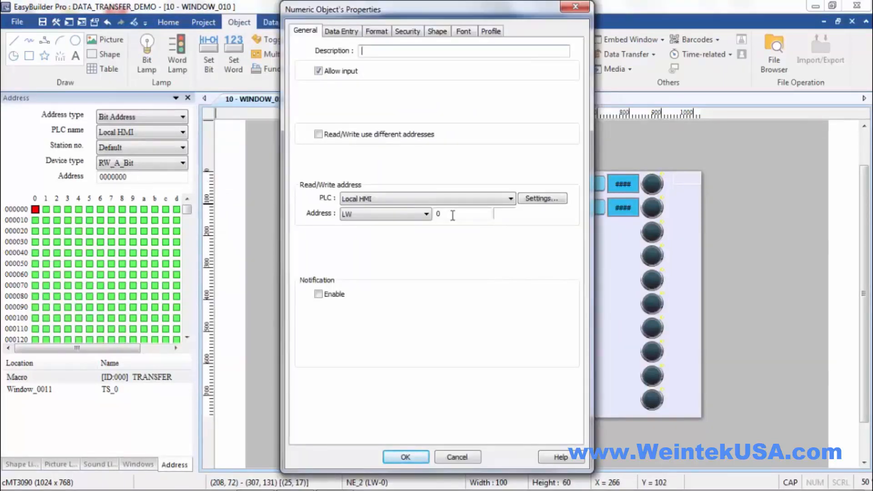
left_click(405, 457)
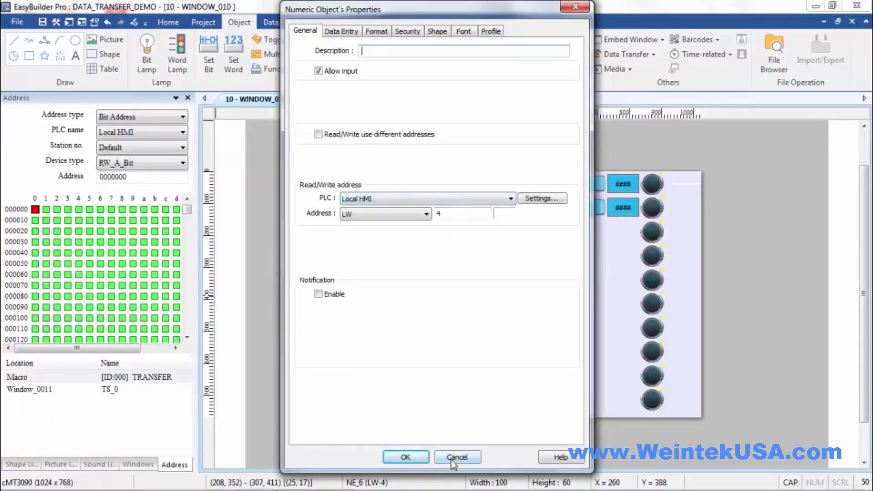
left_click(457, 457)
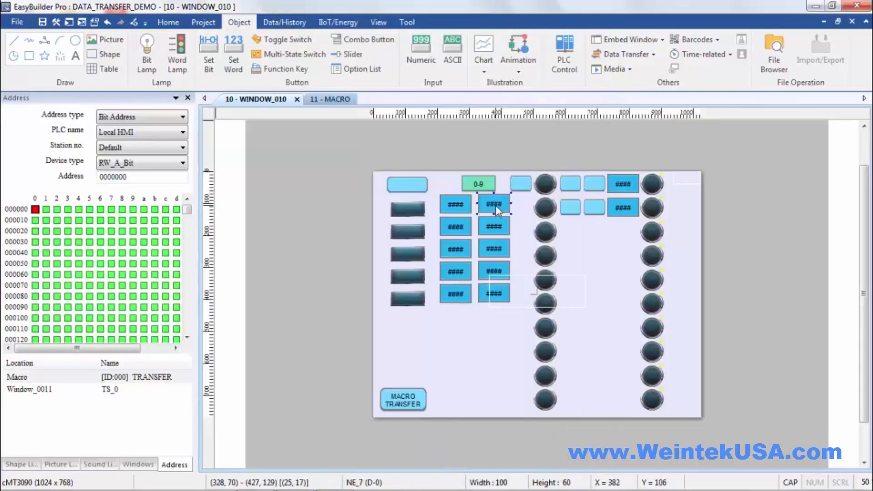
double_click(493, 204)
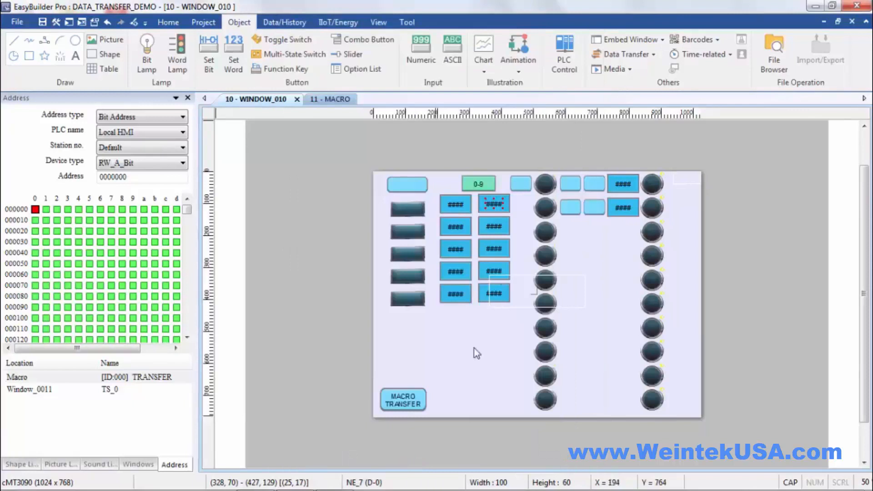
double_click(494, 292)
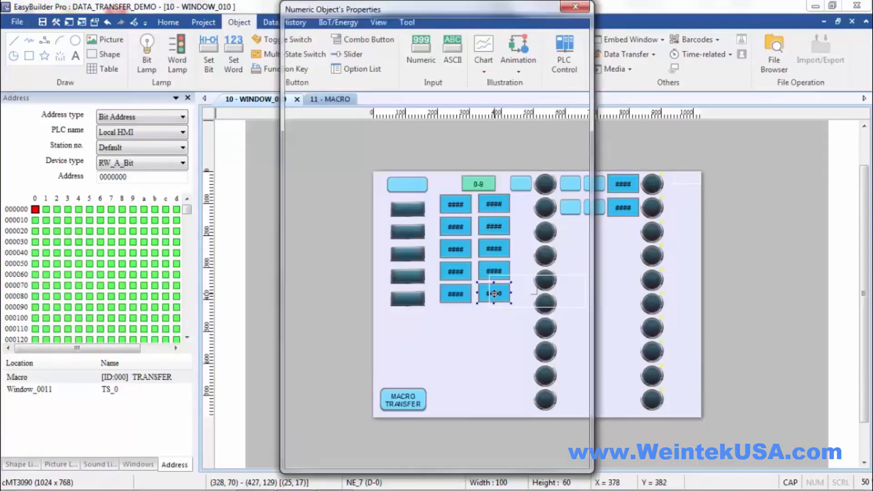
left_click(574, 7)
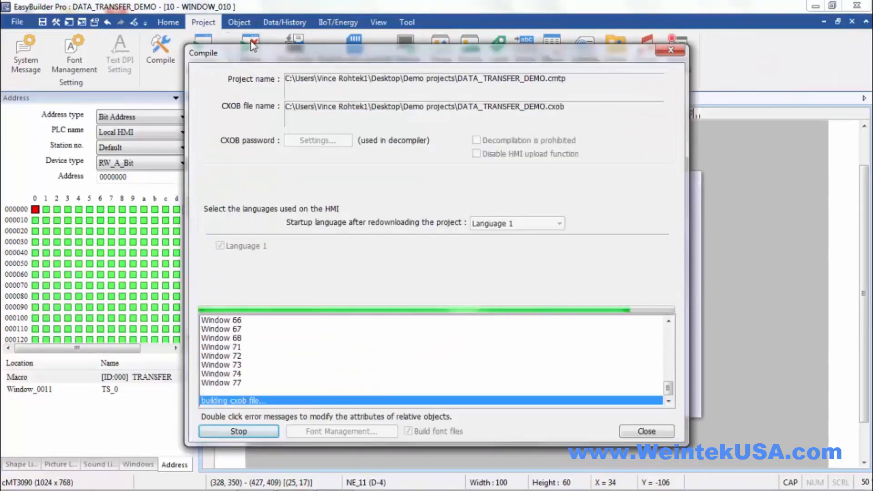
- Run the offline simulation, copy values 1-5 into the second column, then close cMT Viewer
left_click(248, 53)
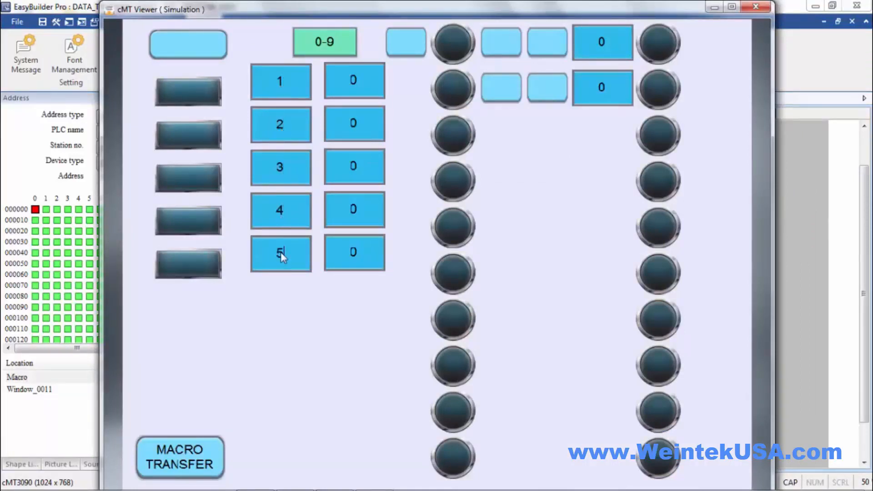
left_click(324, 42)
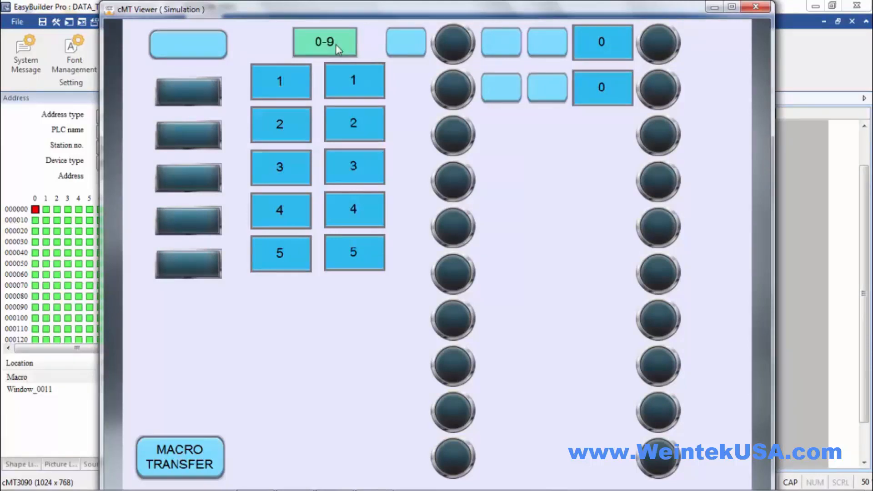
mouse_move(342, 268)
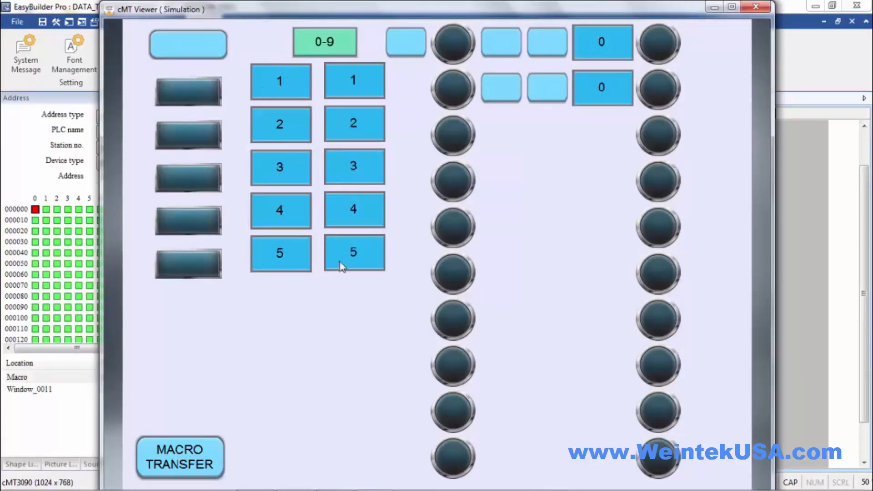
mouse_move(600, 32)
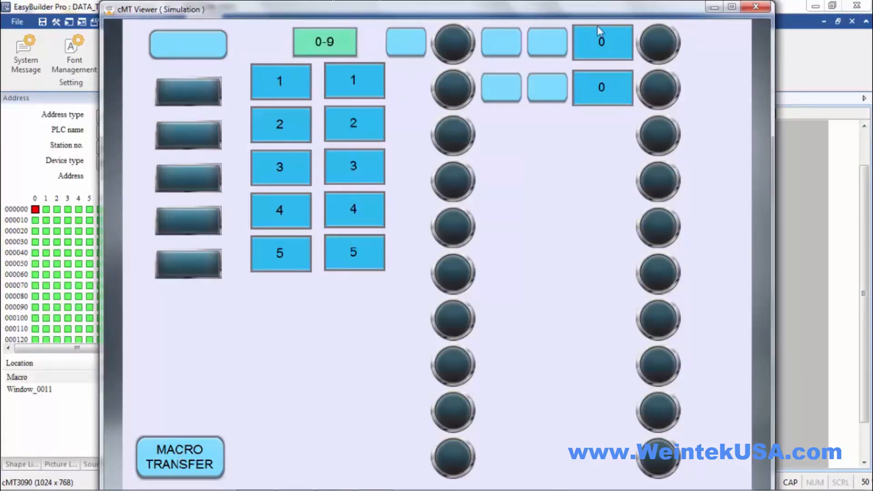
left_click(755, 7)
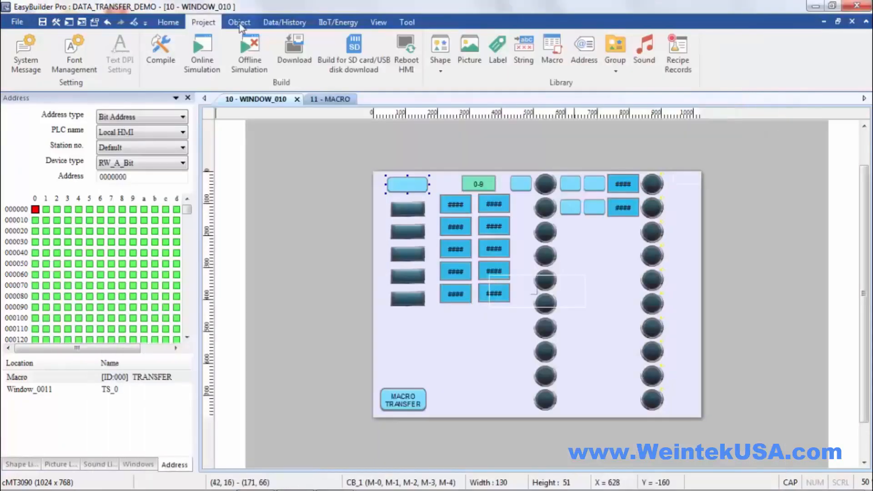
- Open the time-based data transfer list from the Object menu
left_click(240, 22)
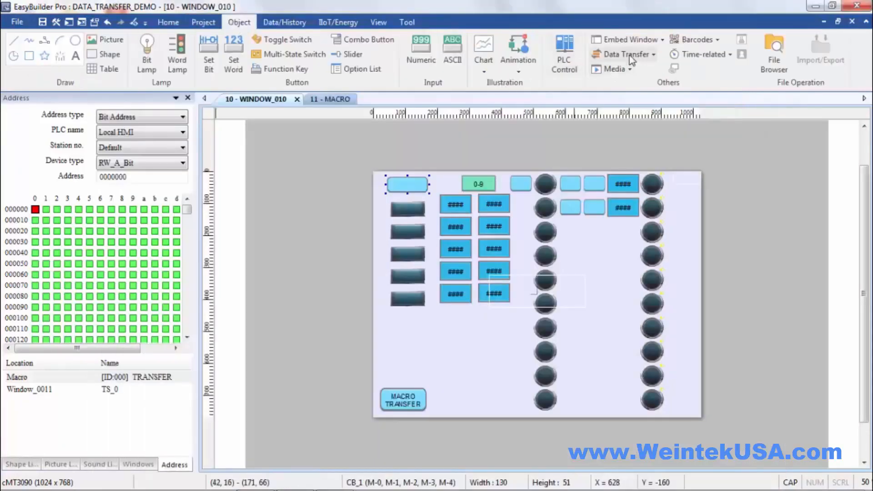
left_click(627, 54)
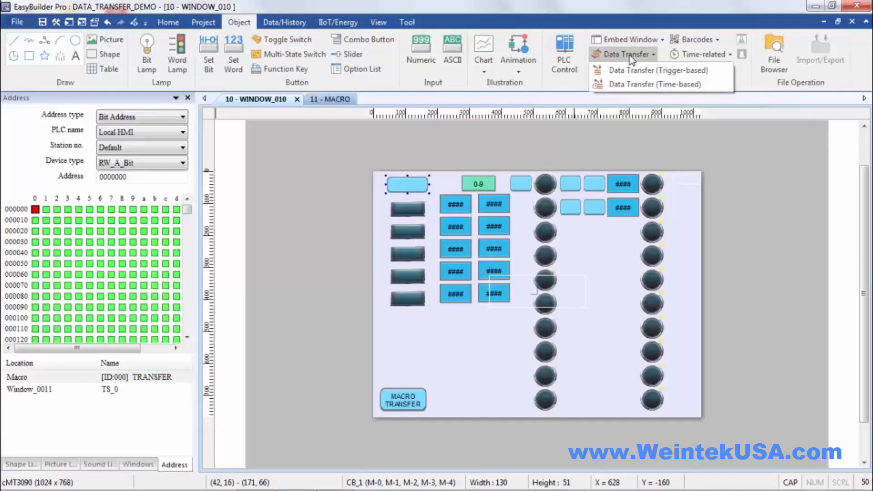
mouse_move(656, 84)
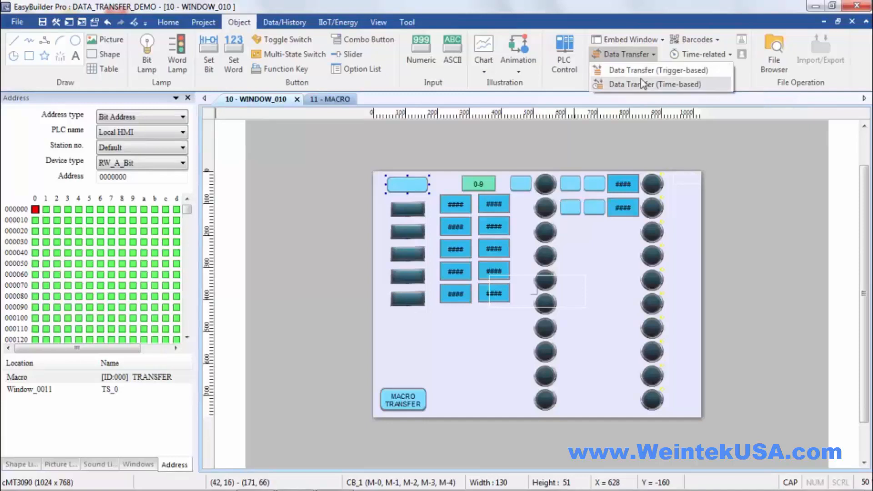
mouse_move(643, 84)
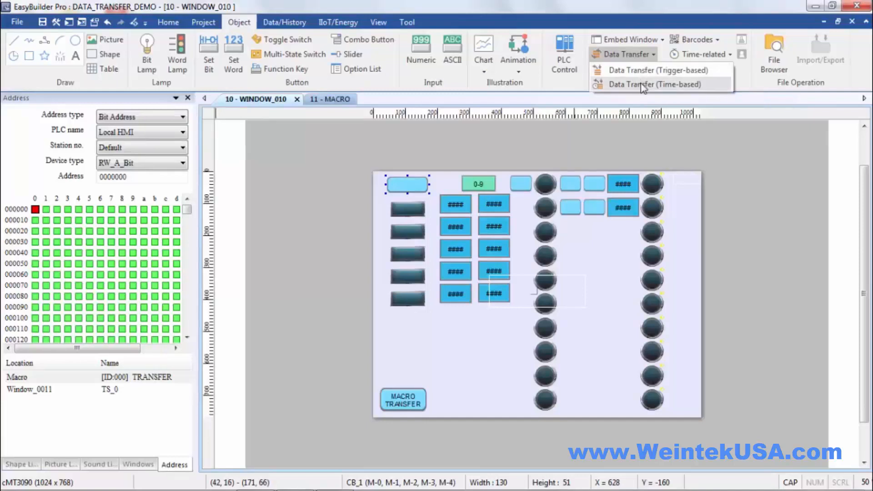
left_click(656, 84)
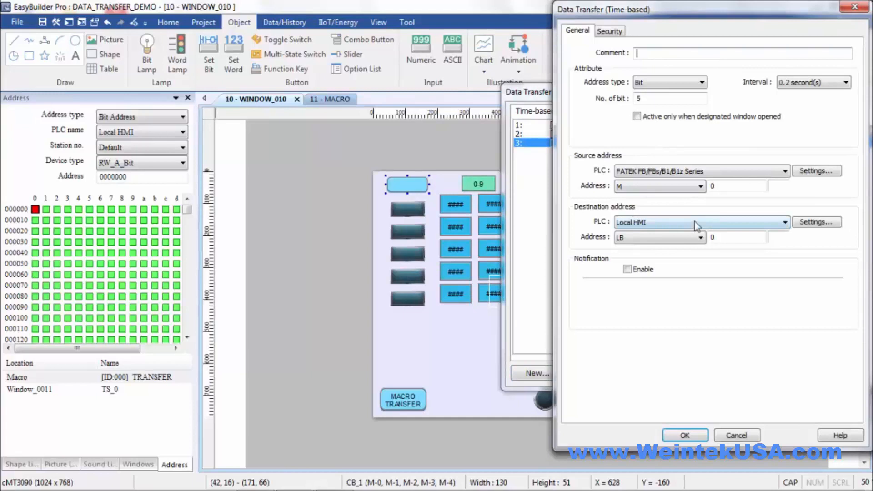
mouse_move(694, 246)
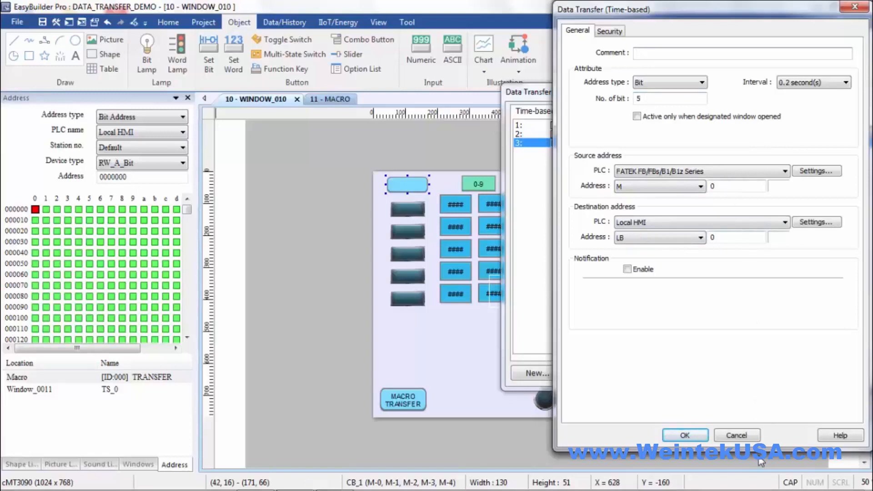
left_click(684, 435)
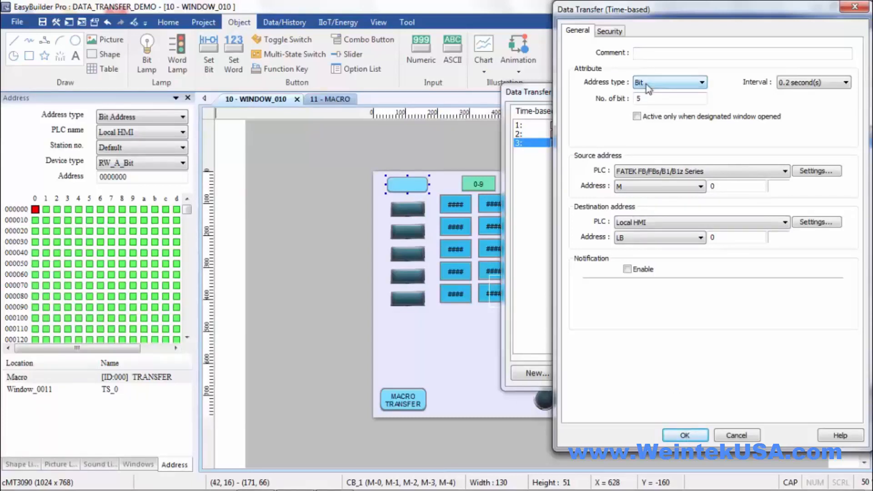
mouse_move(795, 90)
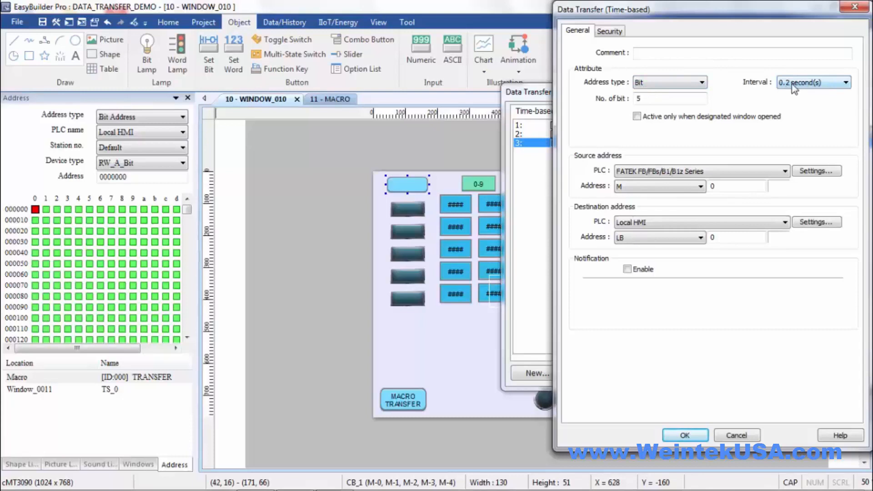
- Review entry 3's five-bit FATEK M-0 to LB-0 transfer, keep the 0.2 s interval and confirm
left_click(843, 83)
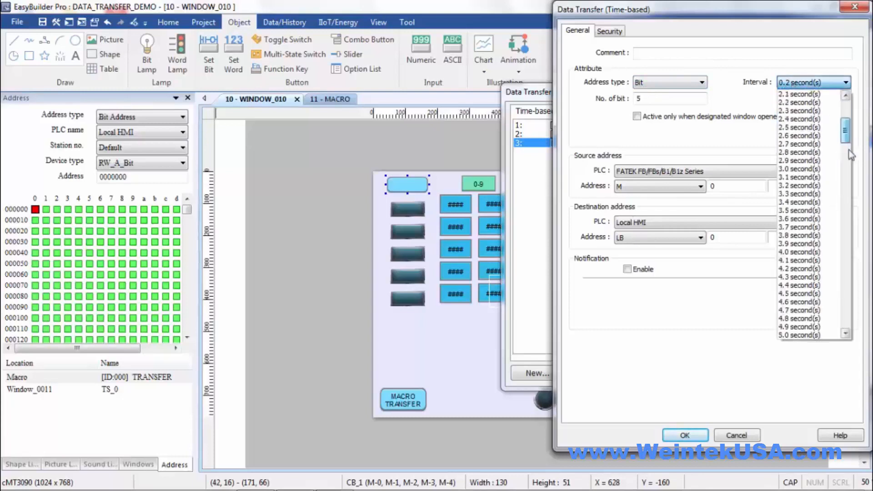
scroll("down", 3)
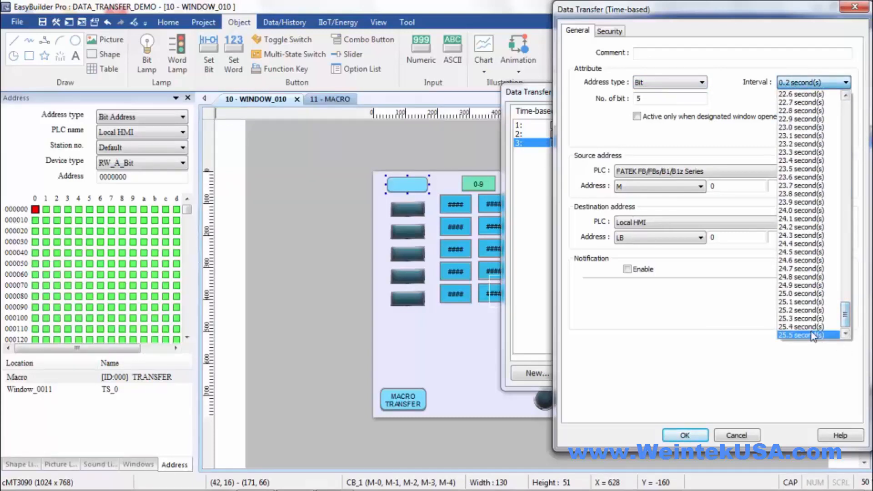
scroll("up", 3)
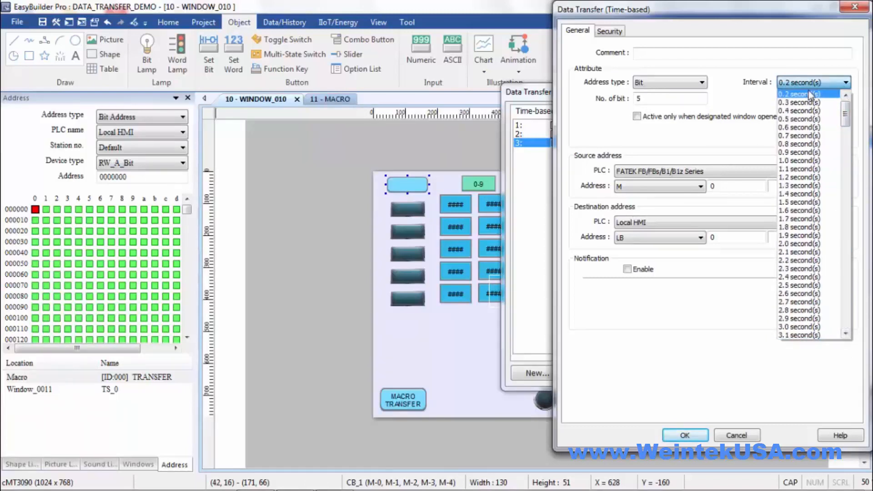
left_click(808, 82)
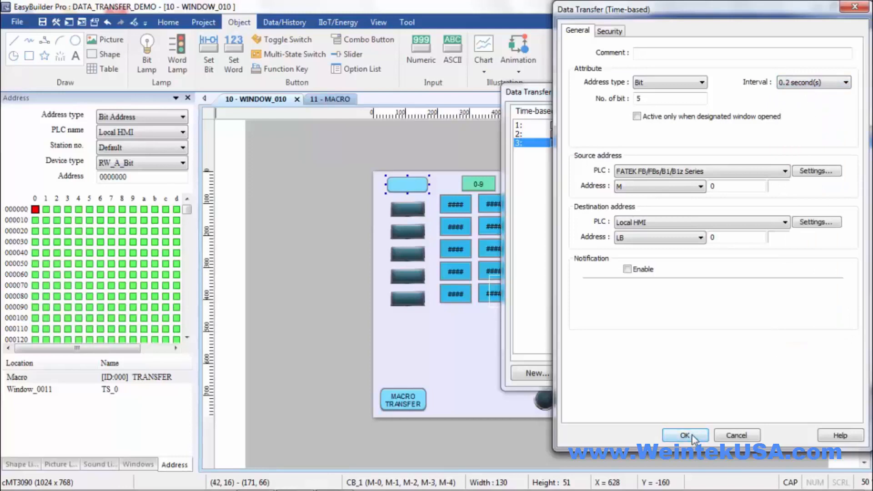
left_click(684, 434)
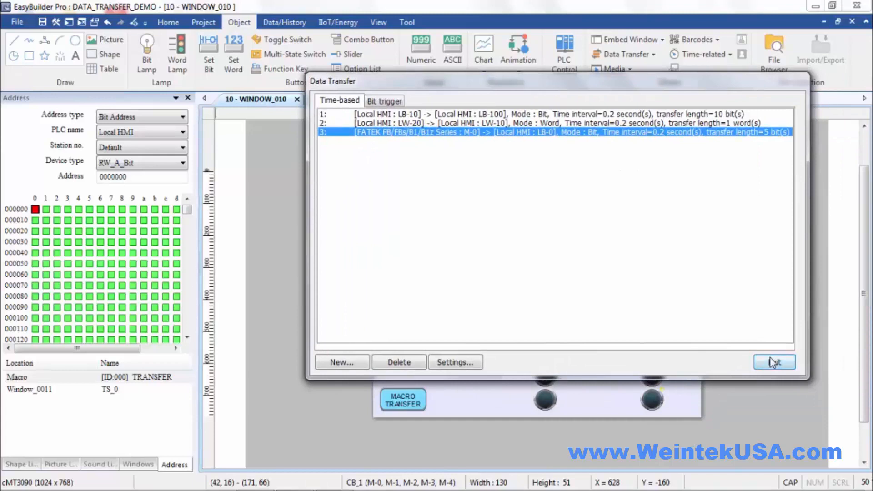
- Exit the list and check the combo button's FATEK M-0 to M-4 and the lamps' LB-0 to LB-4 addresses
left_click(773, 362)
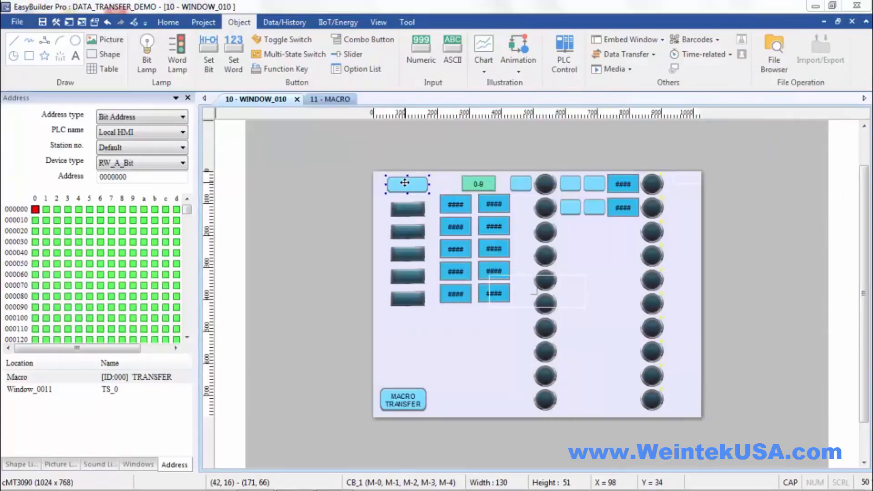
double_click(406, 184)
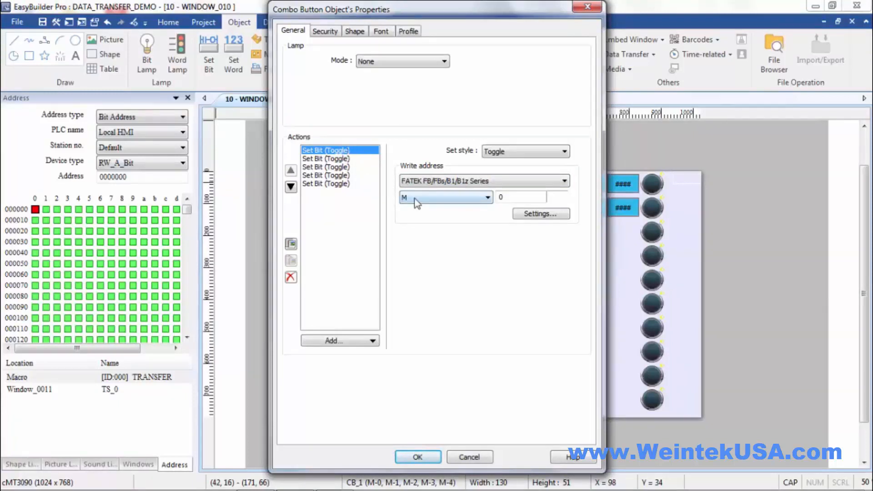
left_click(326, 184)
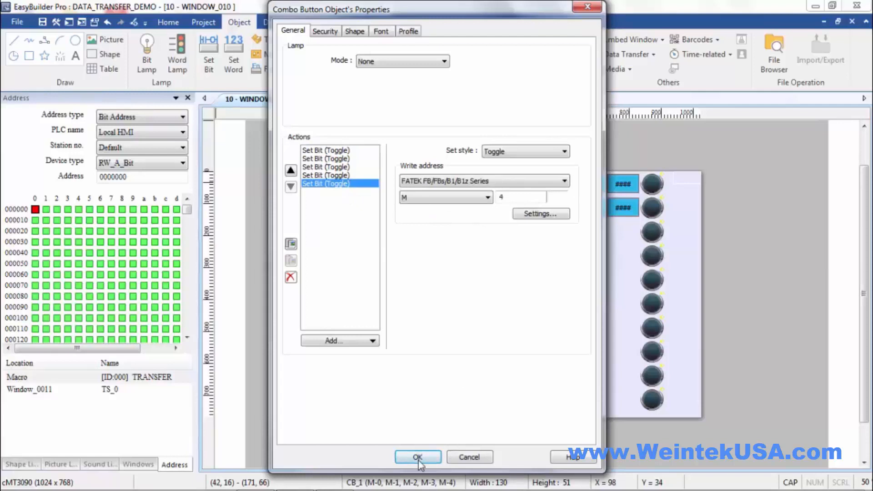
left_click(418, 456)
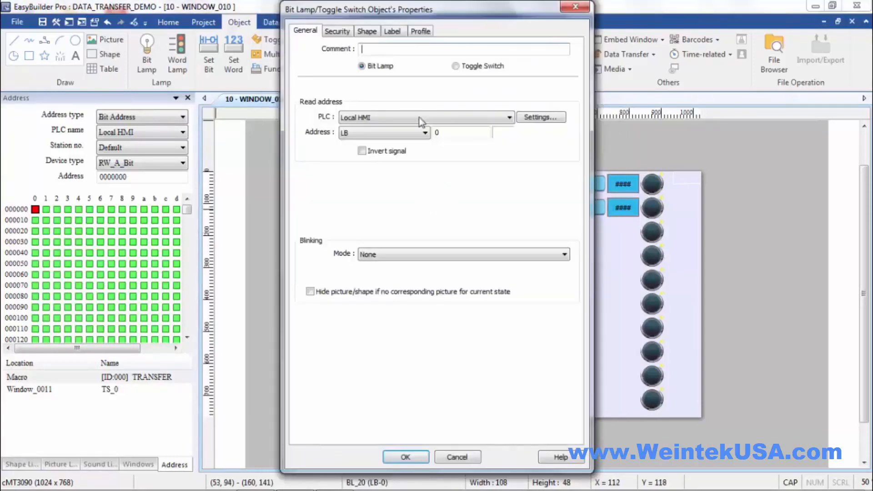
mouse_move(422, 276)
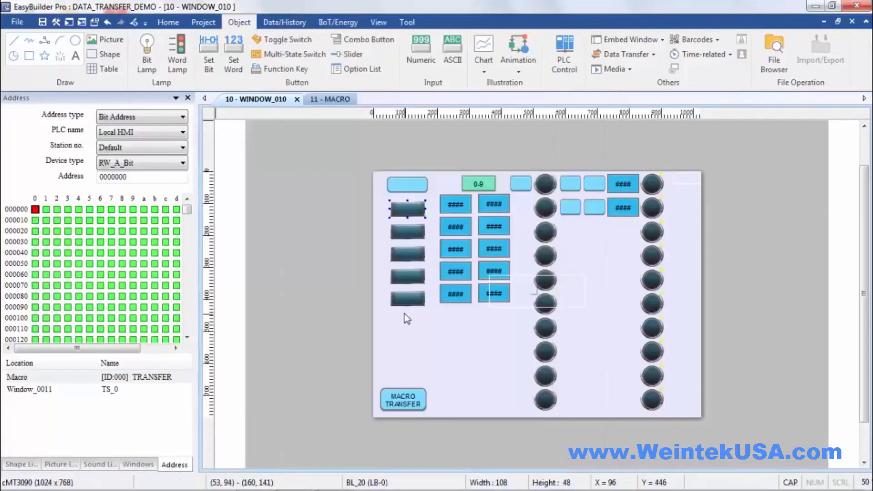
double_click(407, 209)
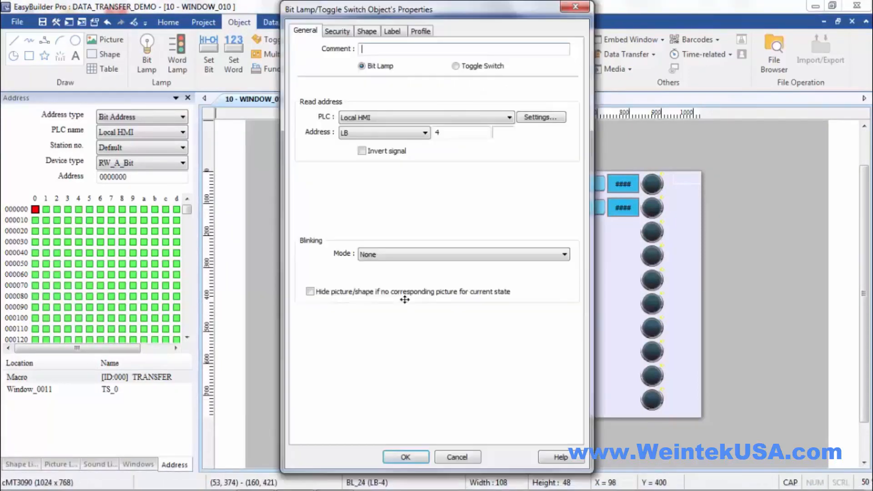
left_click(406, 457)
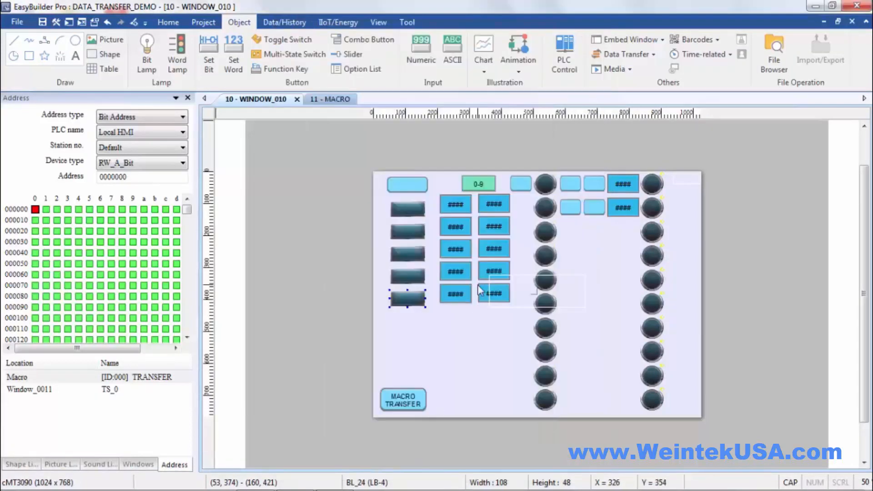
mouse_move(410, 197)
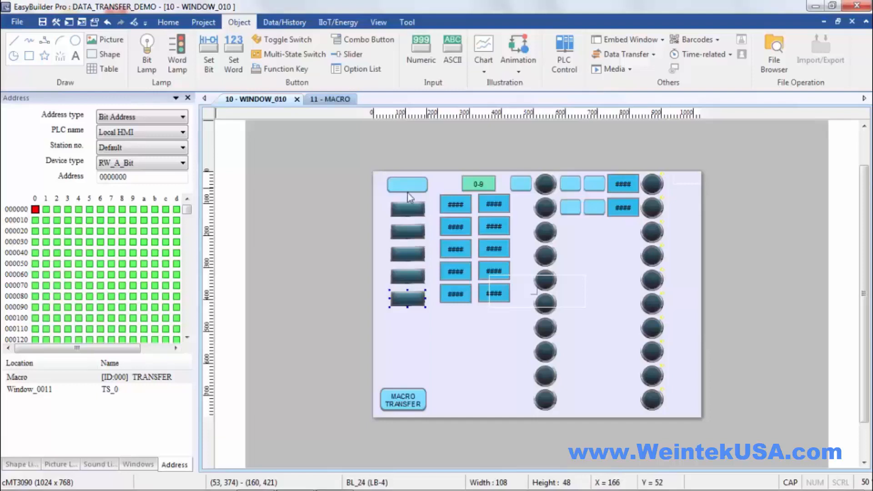
mouse_move(387, 192)
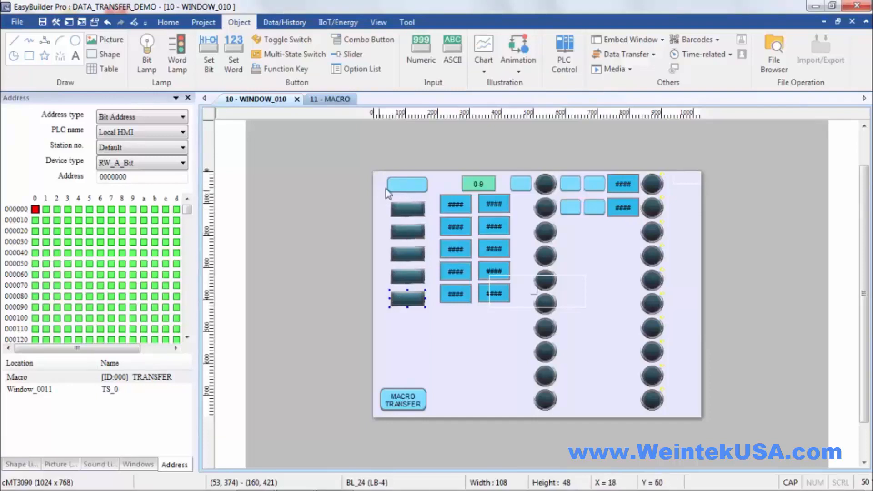
mouse_move(407, 188)
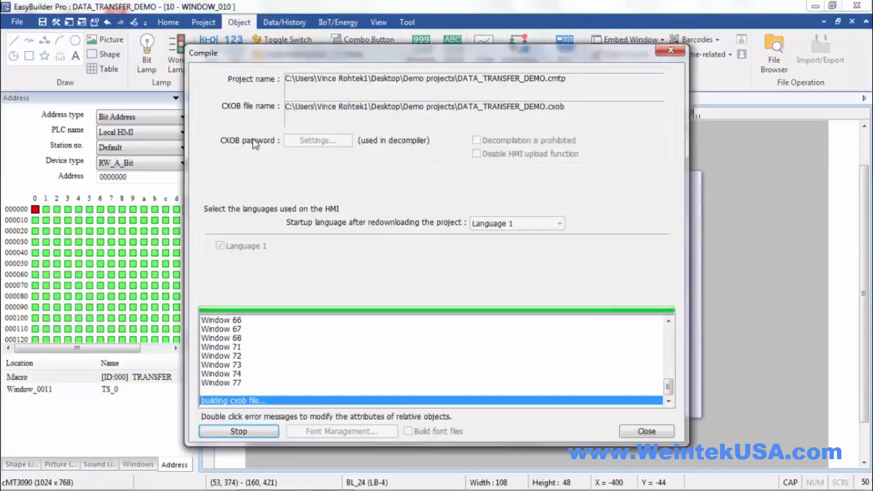
- Run the recompiled project, light all five lamps from the combo button, then close the simulation
left_click(646, 430)
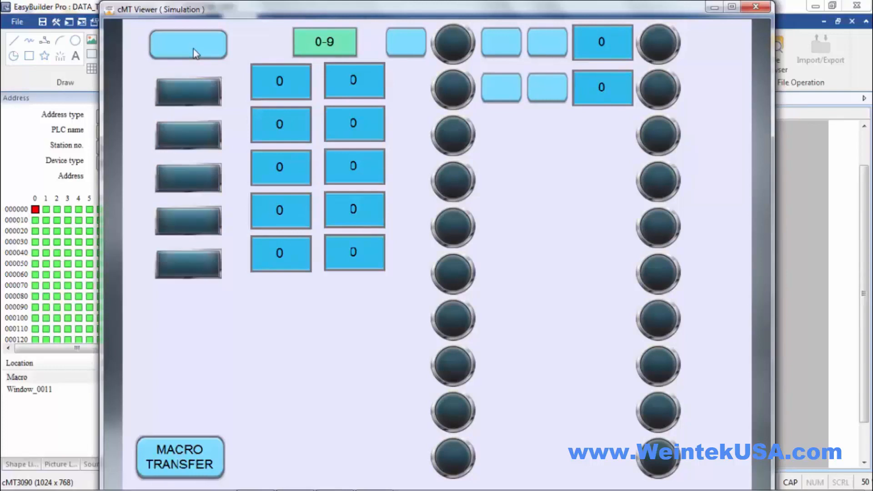
left_click(187, 44)
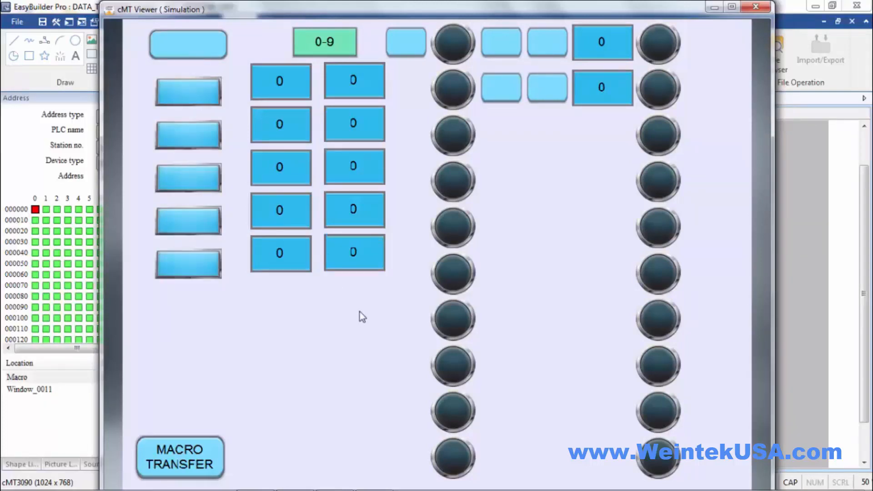
left_click(756, 6)
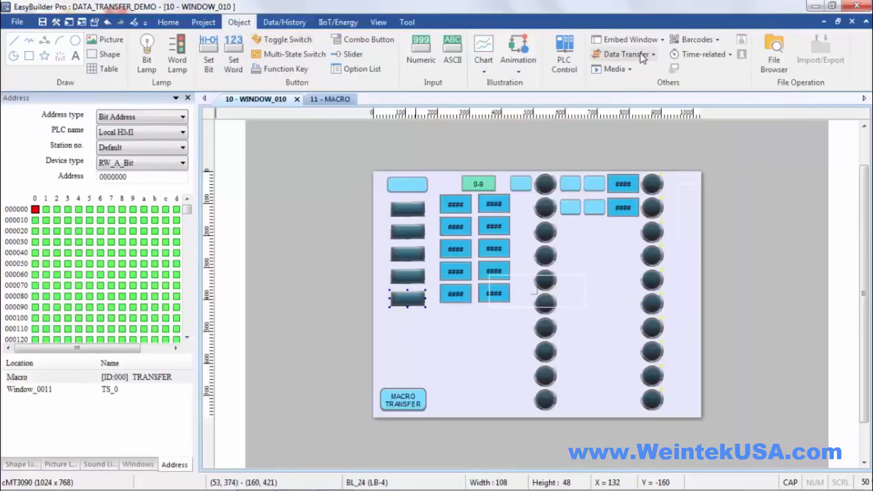
left_click(624, 54)
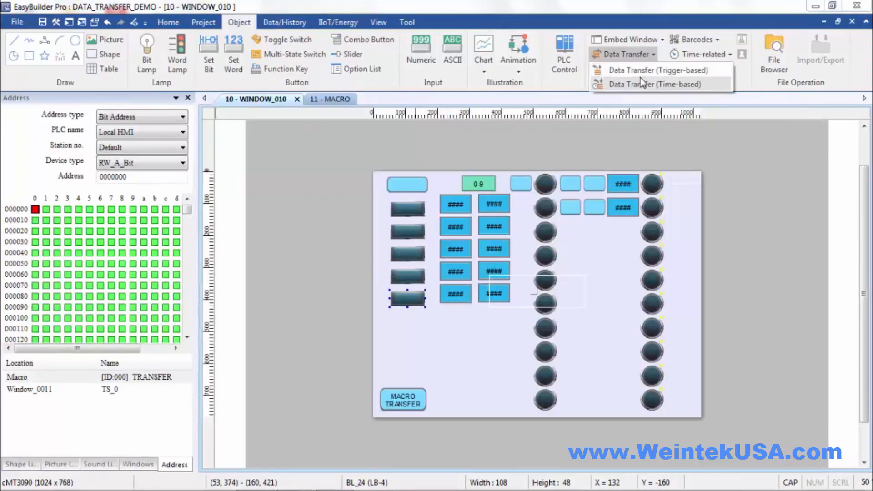
left_click(656, 84)
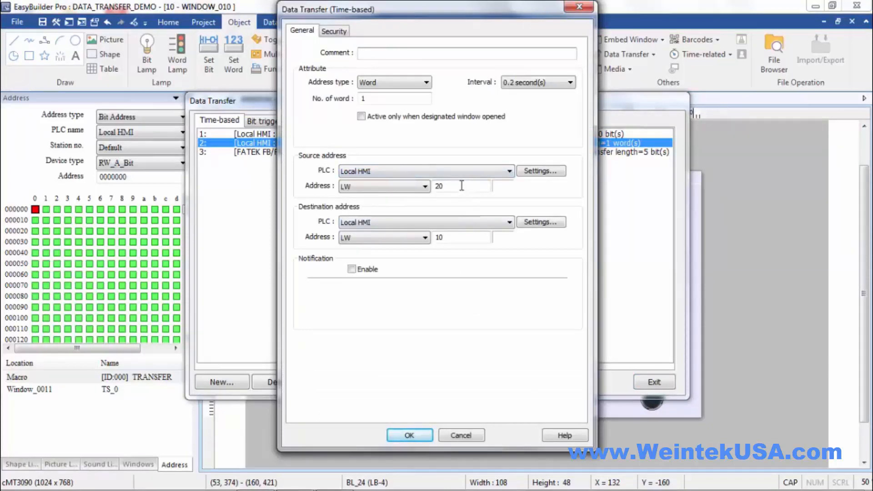
mouse_move(458, 237)
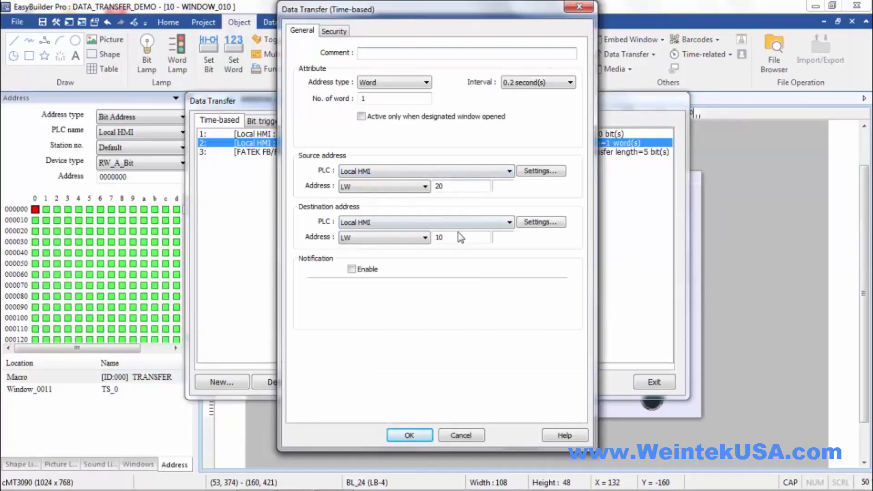
mouse_move(431, 397)
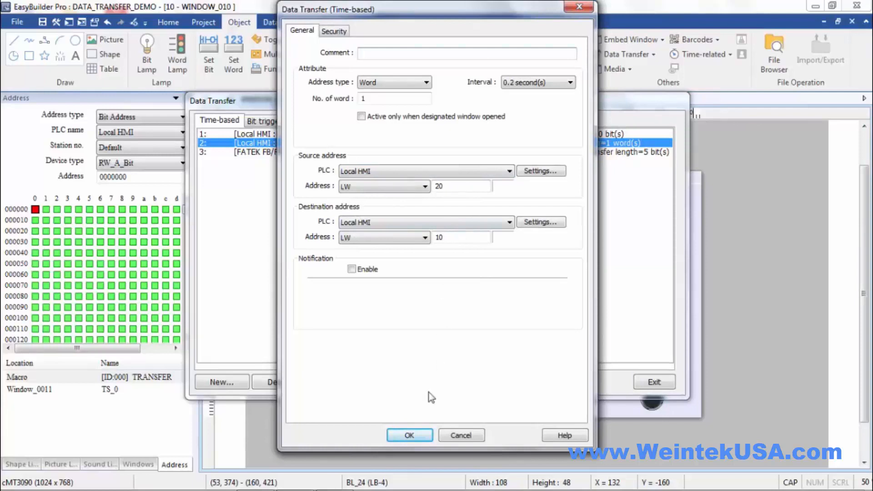
left_click(409, 435)
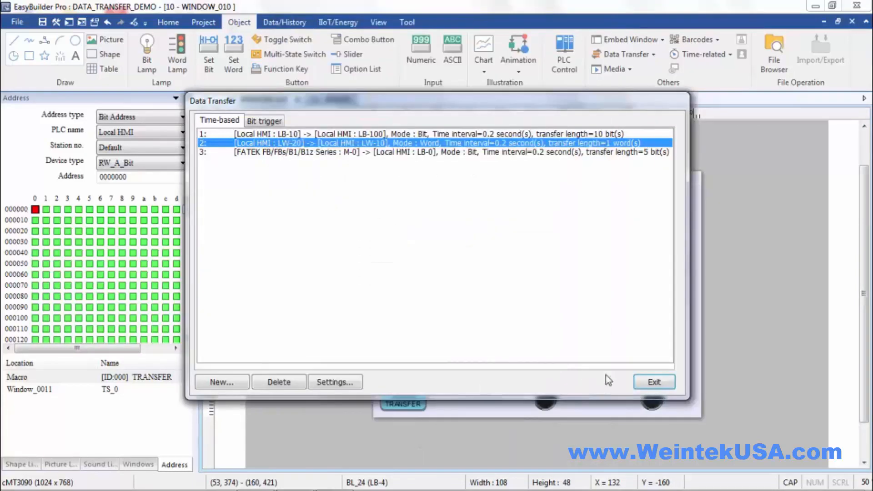
left_click(653, 382)
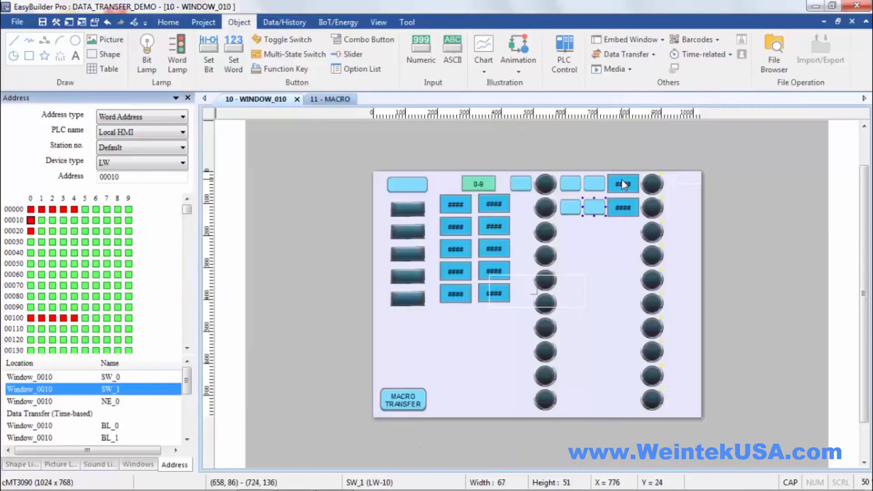
double_click(623, 184)
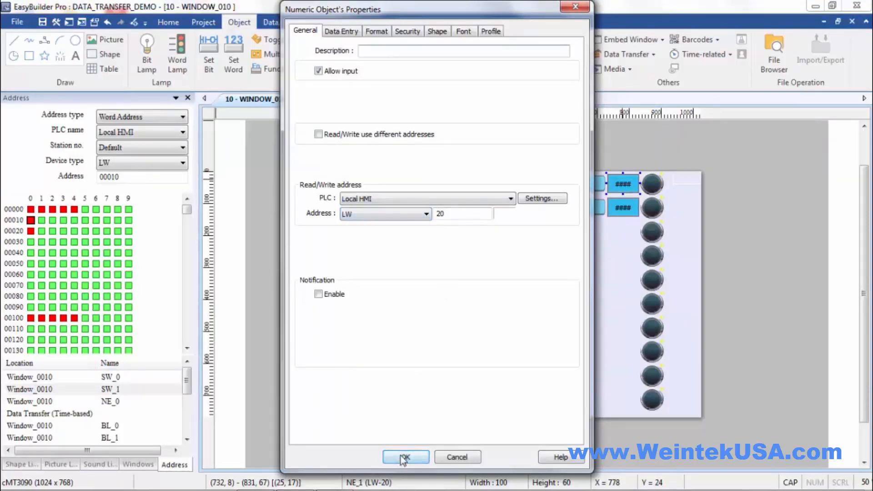
left_click(406, 457)
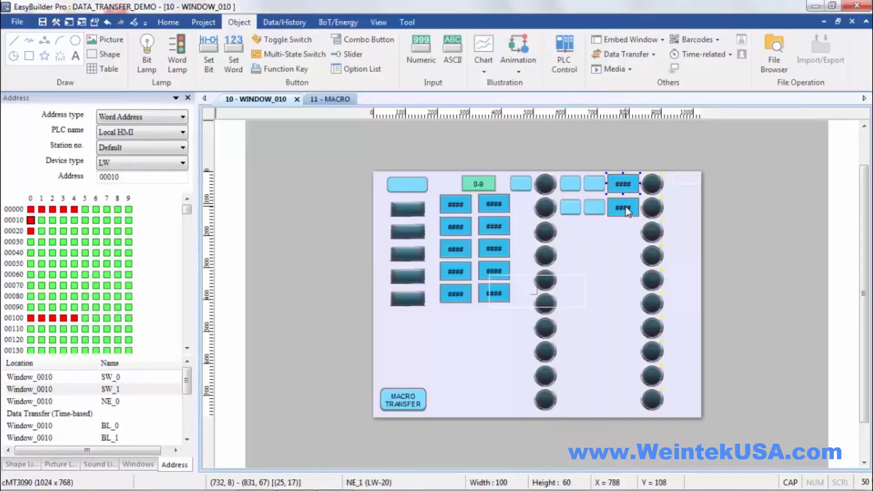
double_click(622, 206)
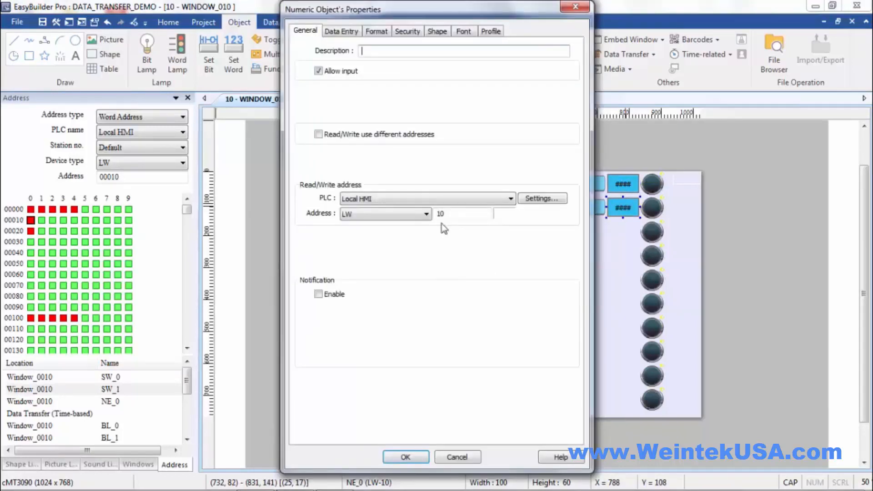
mouse_move(435, 412)
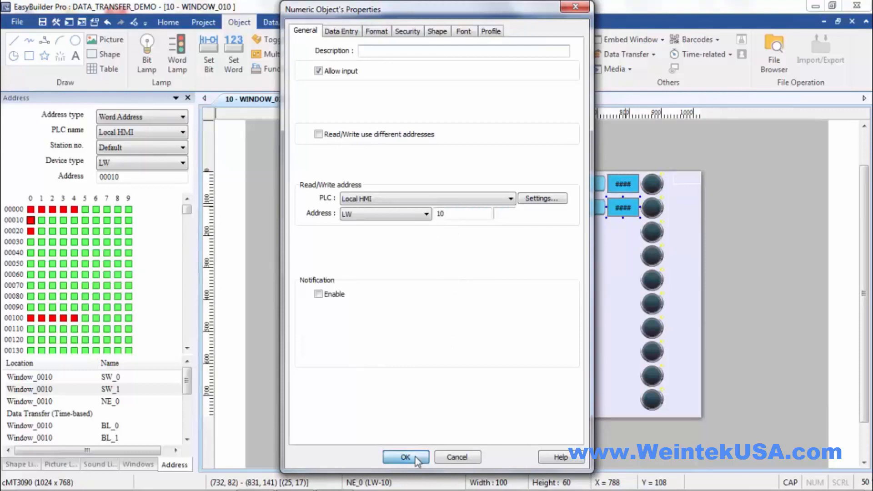
left_click(406, 457)
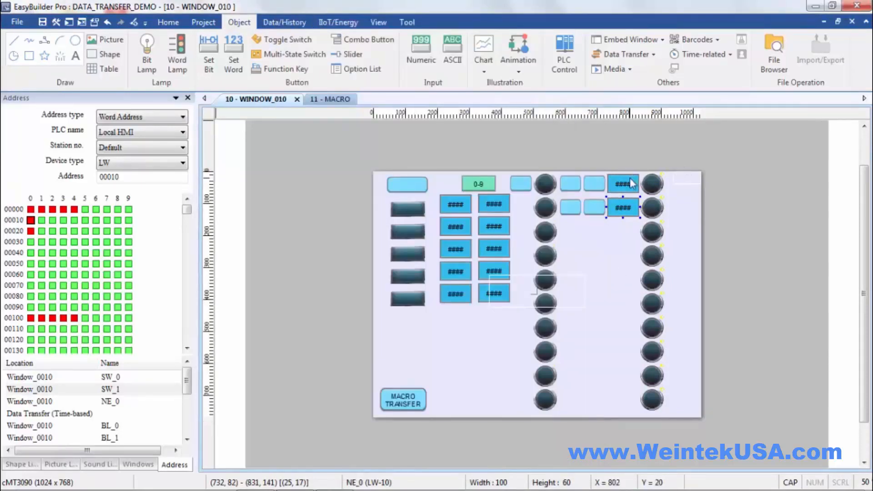
mouse_move(571, 187)
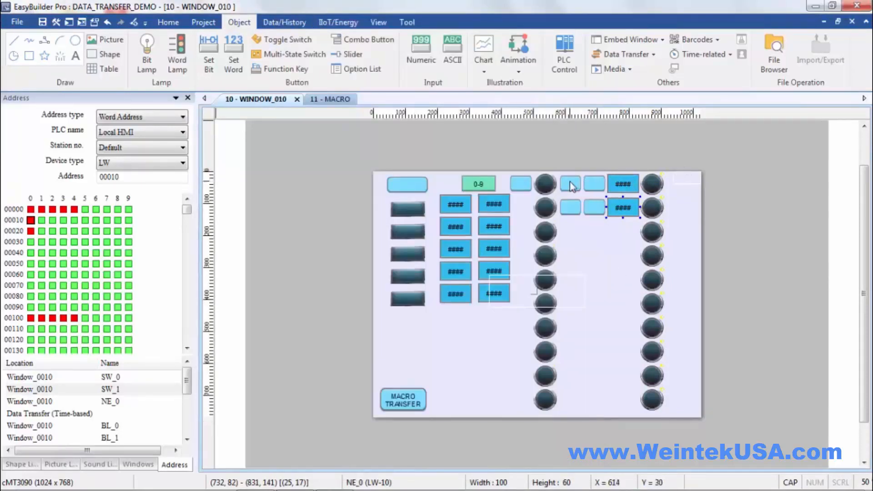
left_click(569, 182)
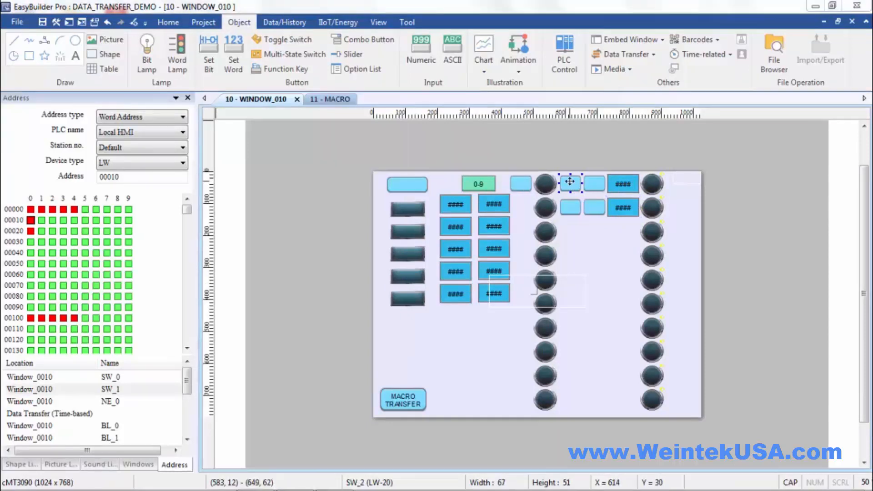
double_click(570, 182)
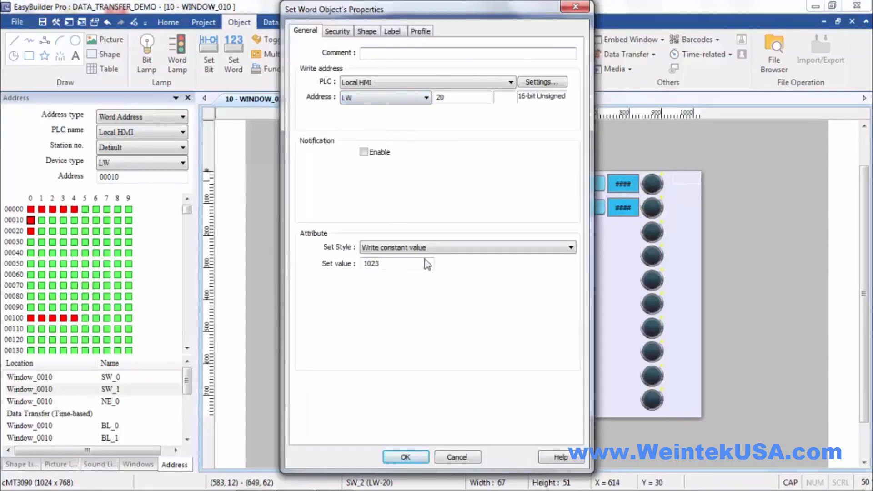
mouse_move(454, 401)
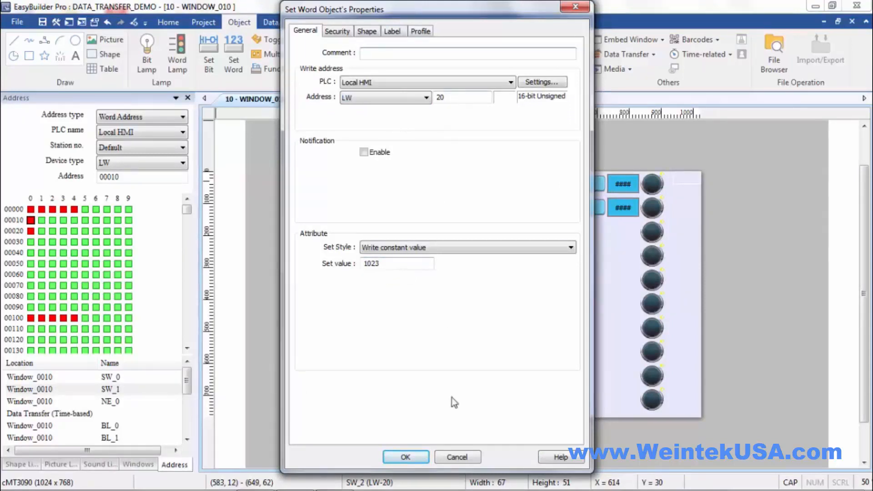
left_click(406, 457)
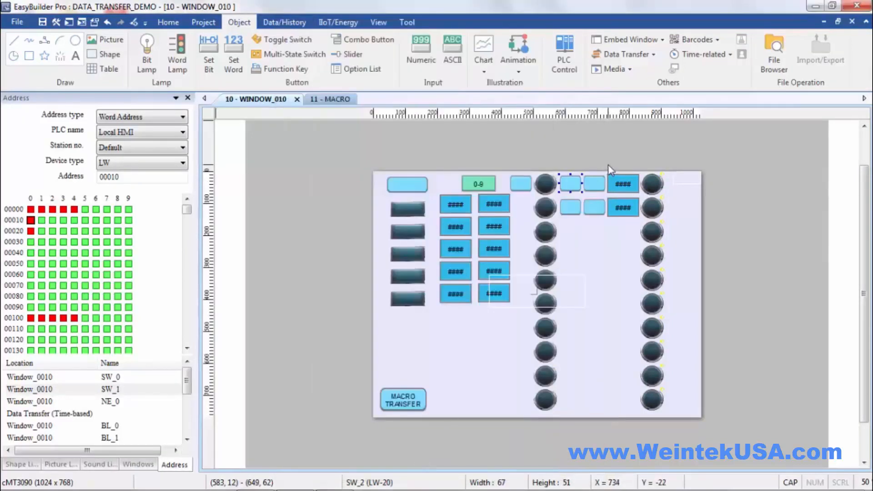
double_click(570, 183)
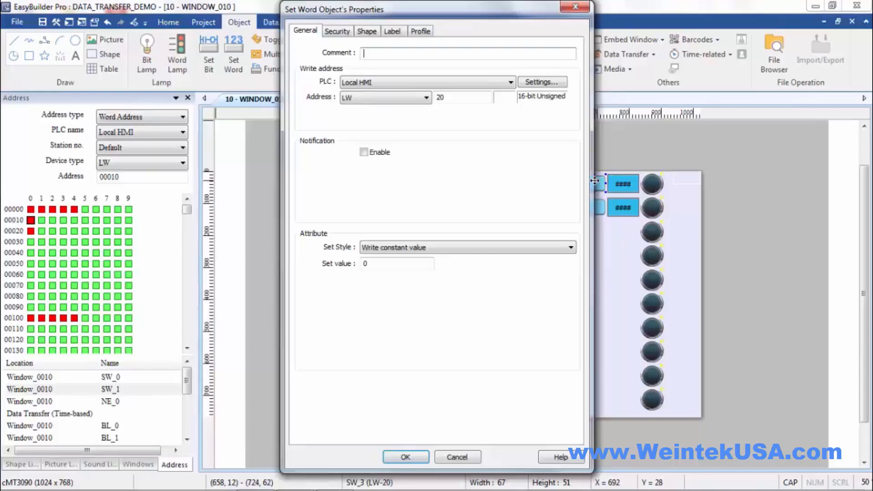
mouse_move(394, 429)
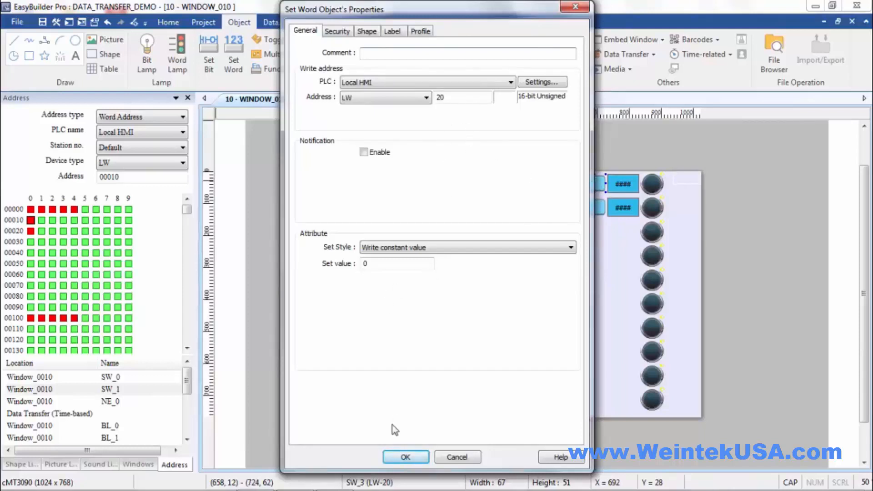
left_click(405, 457)
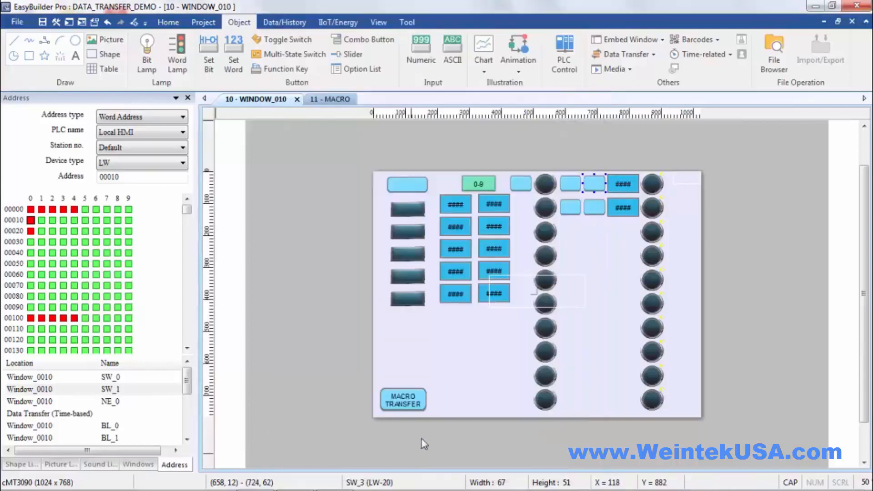
left_click(652, 184)
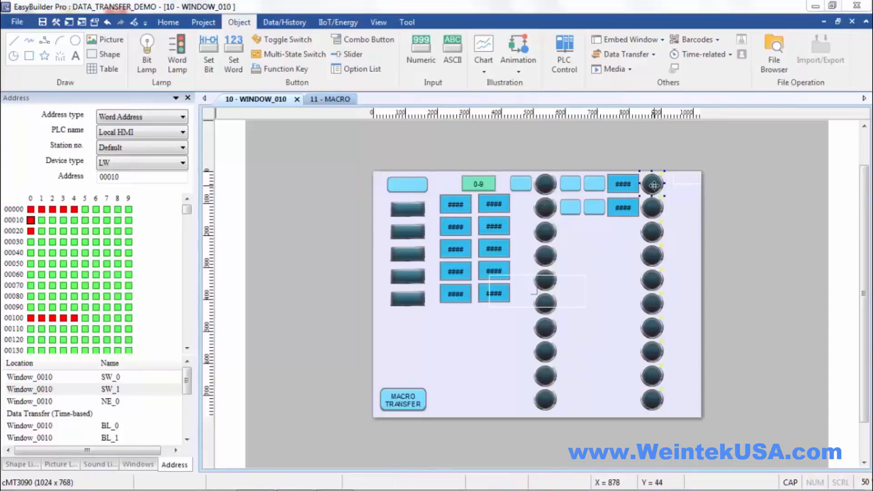
double_click(651, 184)
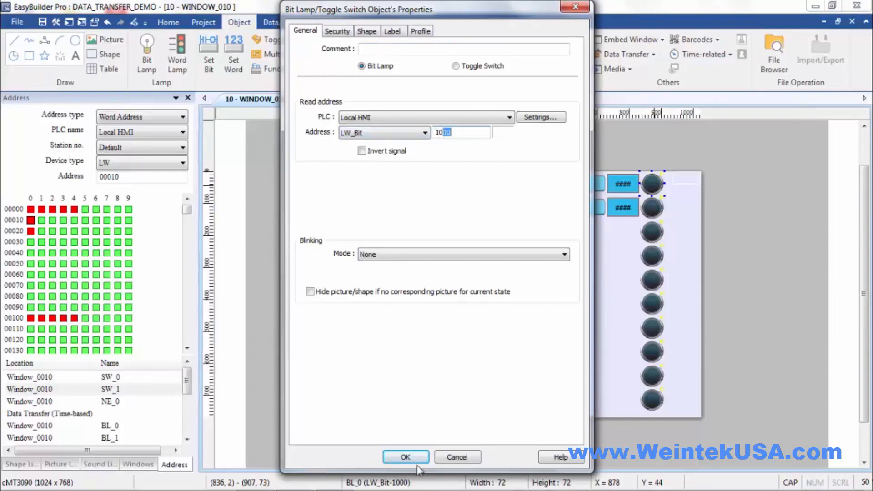
left_click(405, 456)
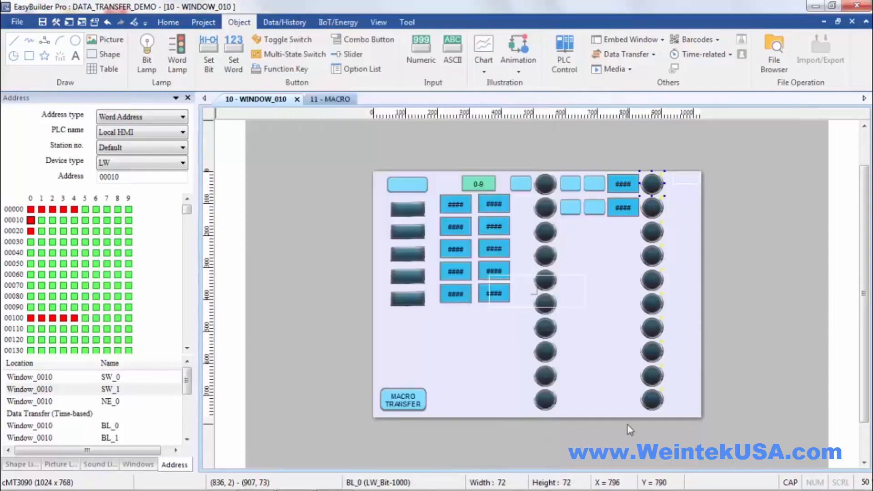
double_click(651, 401)
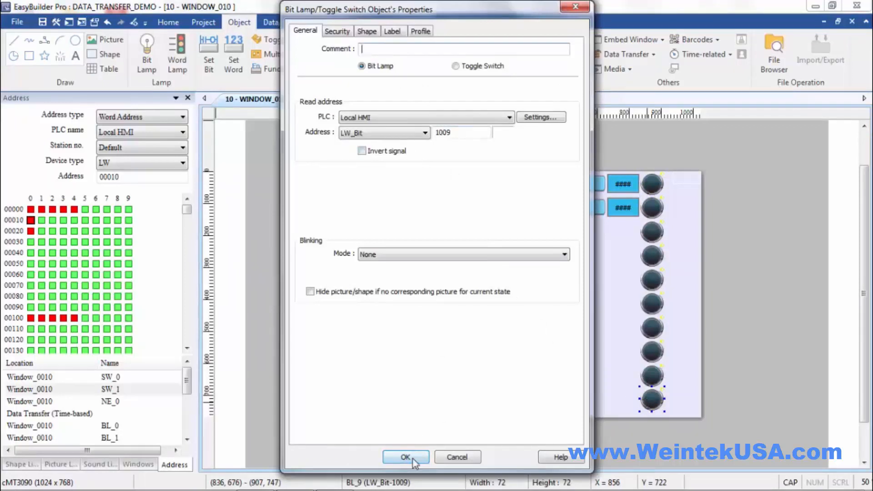
left_click(406, 457)
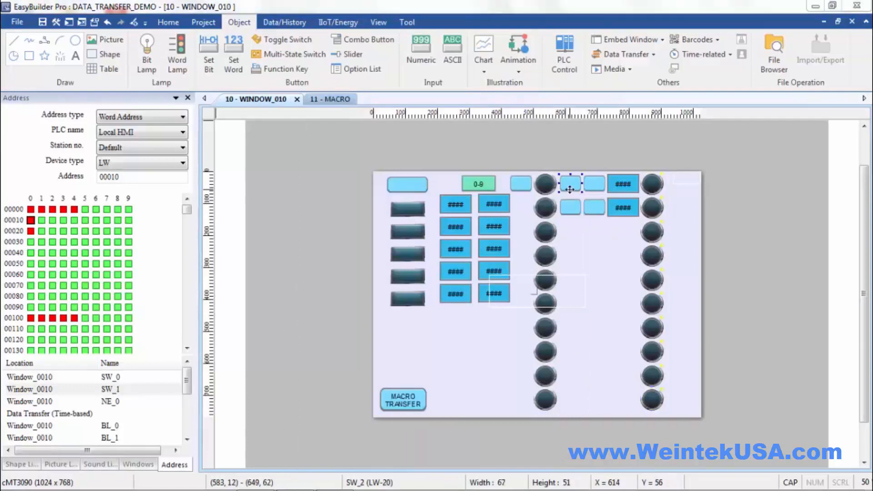
double_click(569, 183)
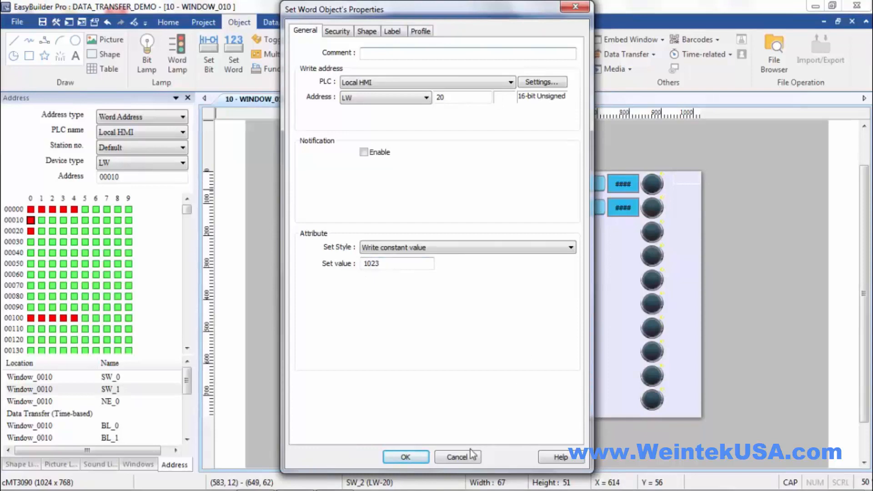
left_click(406, 457)
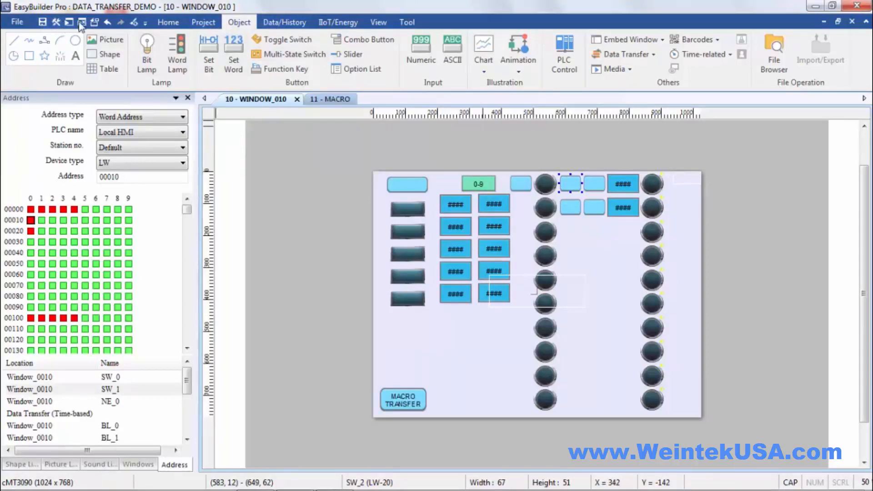
- Simulate writing 1023 into LW-20 to light the ten lamps, then reset the values back to 0
left_click(69, 22)
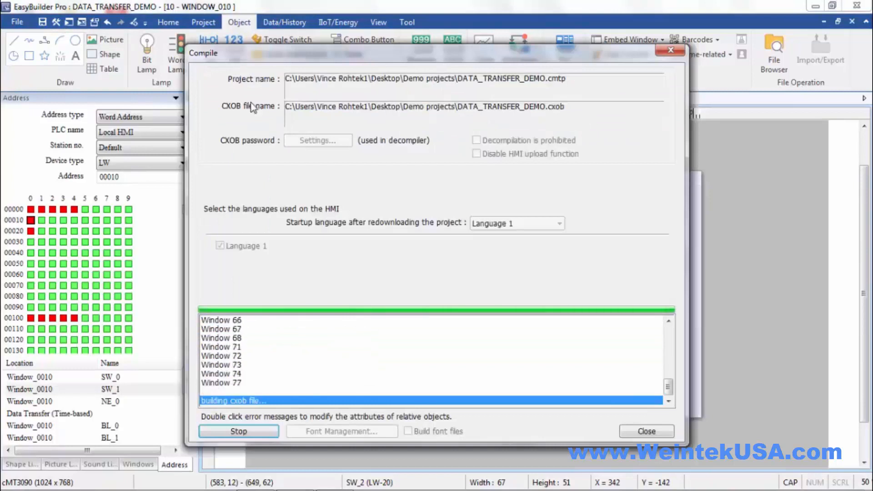
left_click(646, 431)
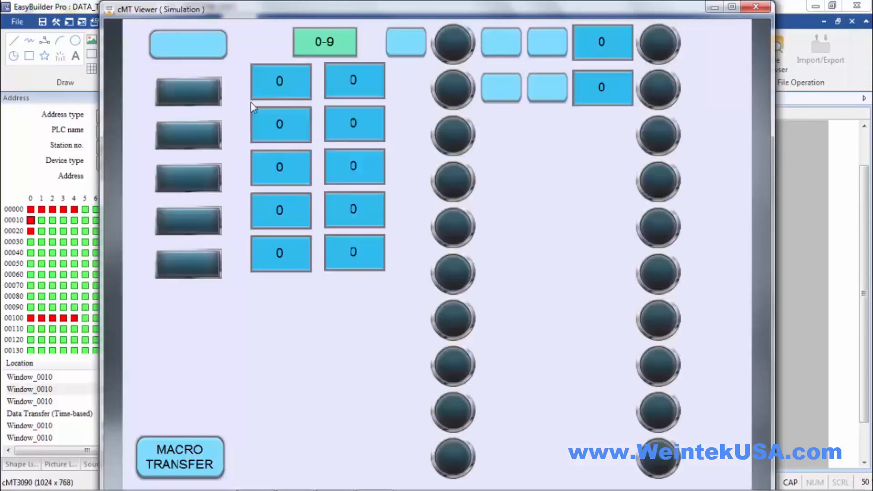
mouse_move(536, 129)
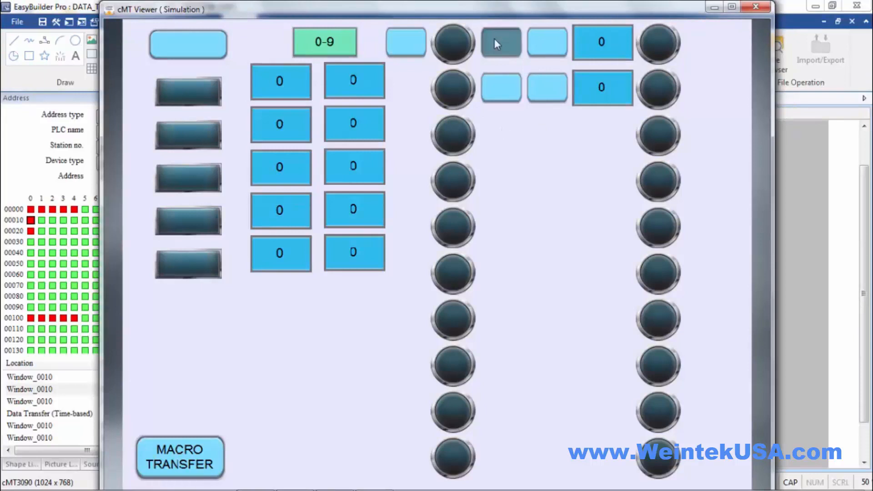
left_click(499, 43)
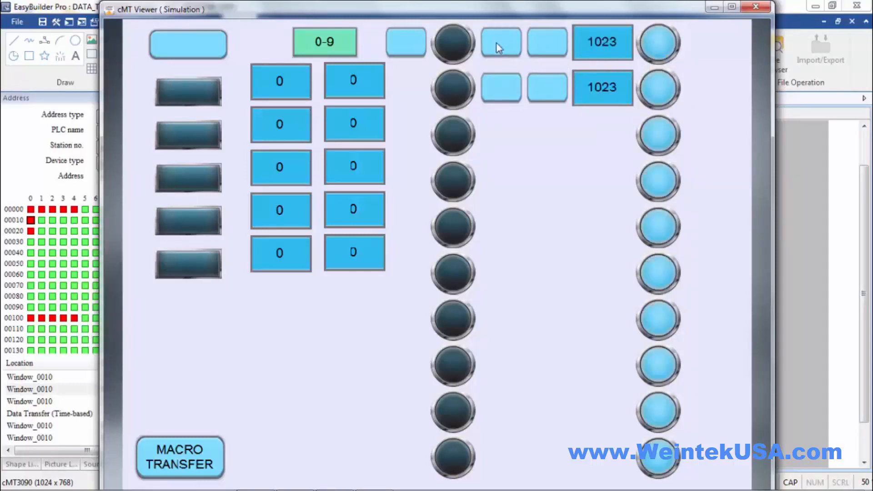
mouse_move(502, 50)
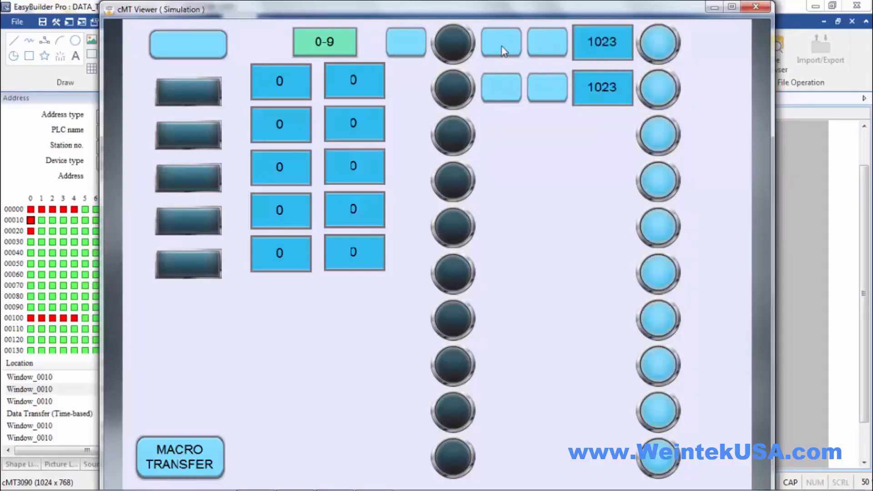
mouse_move(556, 89)
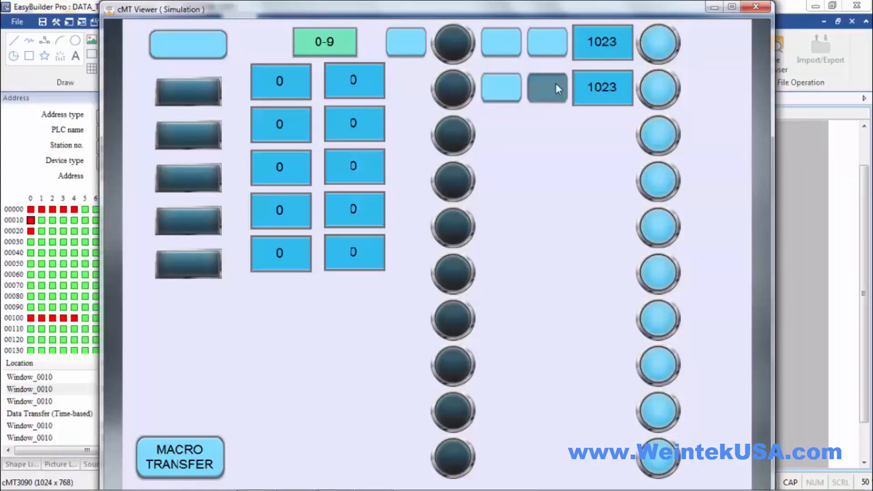
left_click(545, 87)
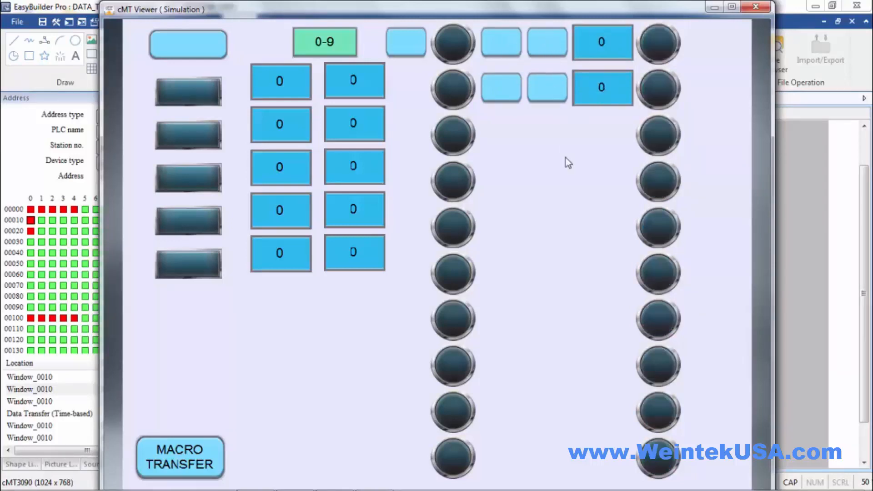
- Review the ten-bit LB-10 to LB-100 time-based transfer settings and close them unchanged
left_click(624, 54)
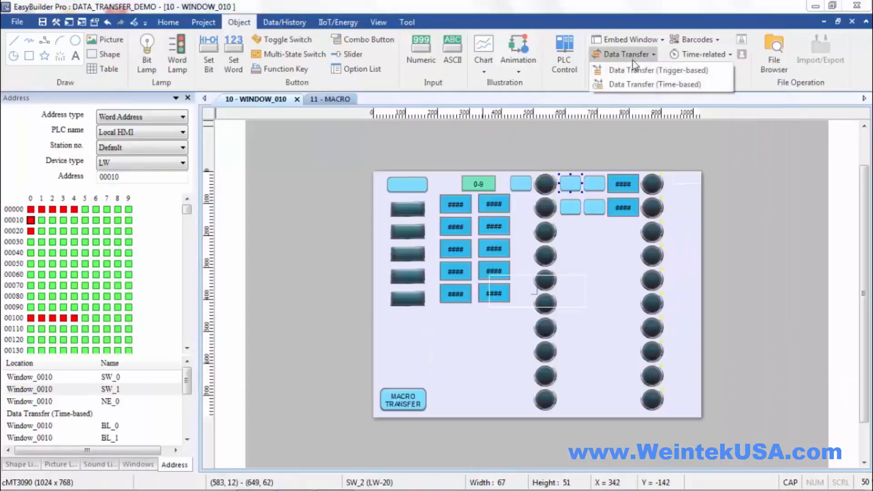
mouse_move(656, 83)
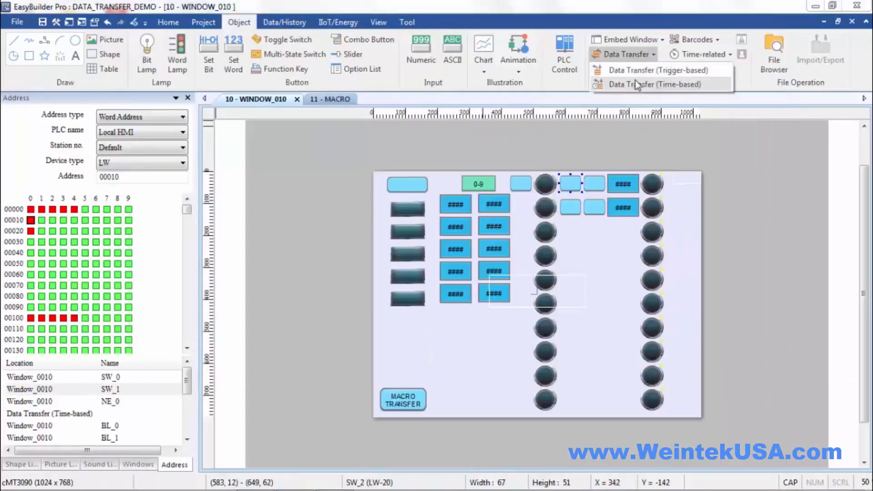
left_click(655, 84)
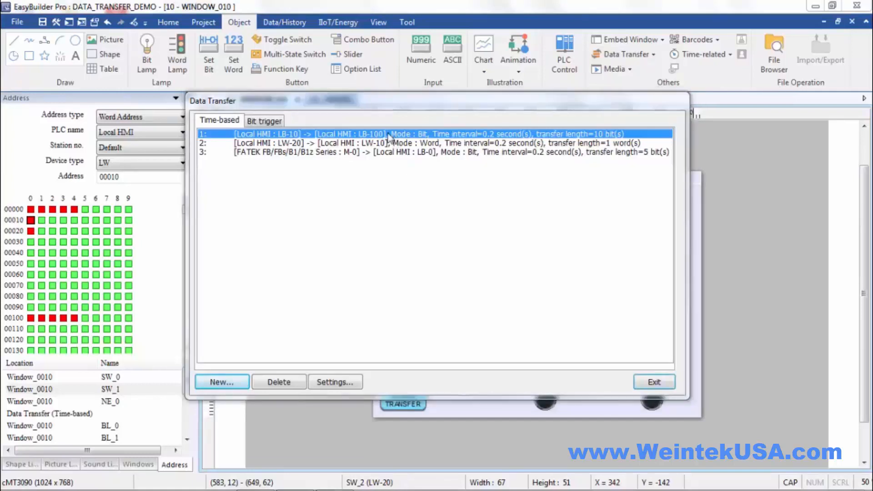
double_click(406, 134)
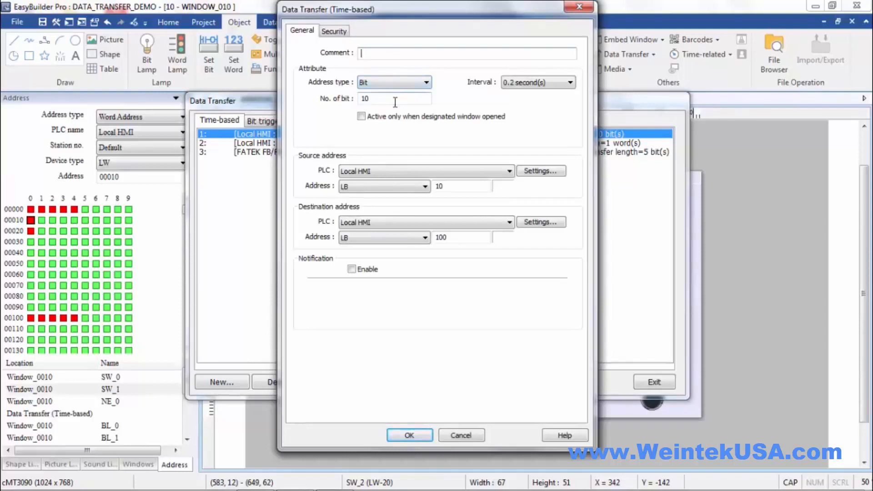
mouse_move(384, 185)
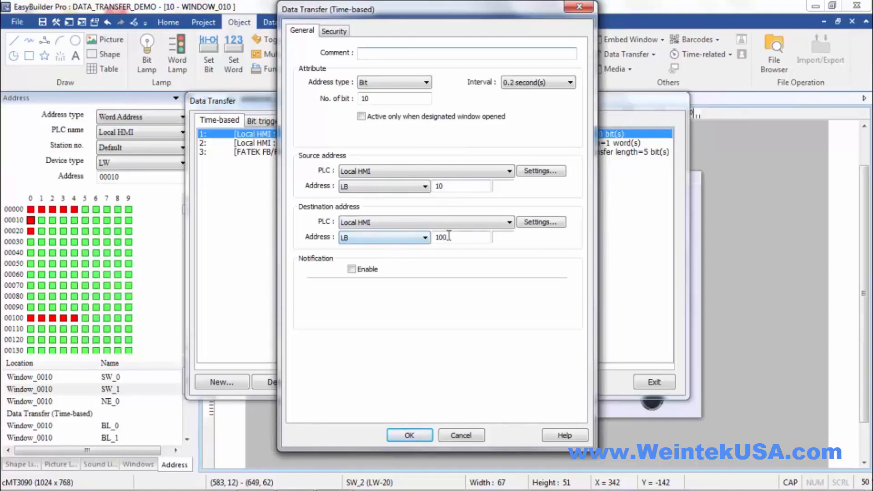
left_click(409, 435)
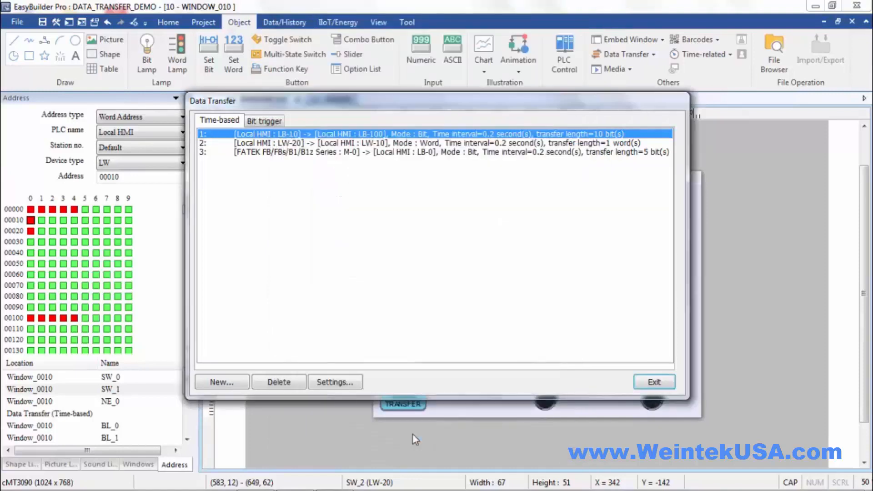
- Exit the list and check the combo button's LB-10 to LB-19 toggles and the lamp's LB-100 address
left_click(653, 382)
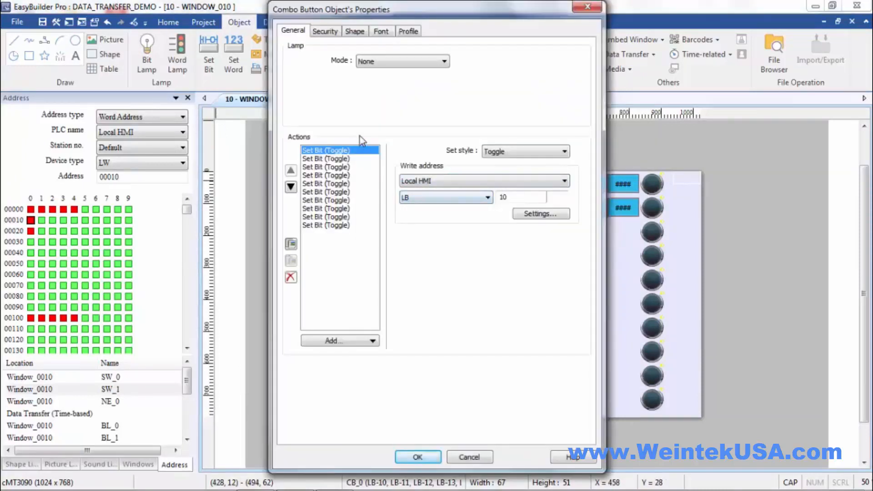
mouse_move(346, 162)
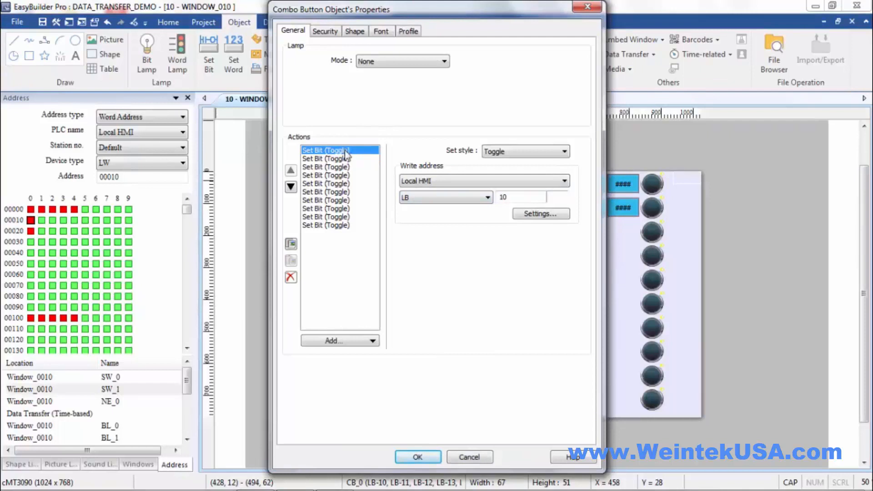
left_click(325, 225)
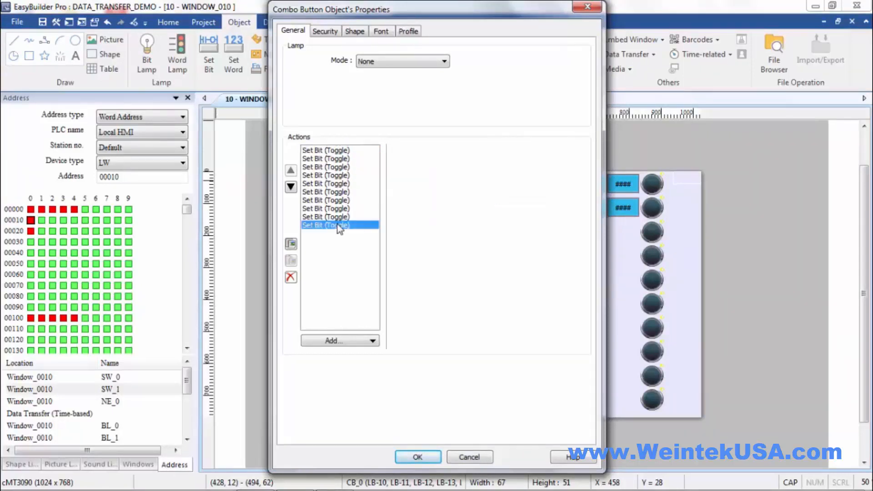
left_click(325, 224)
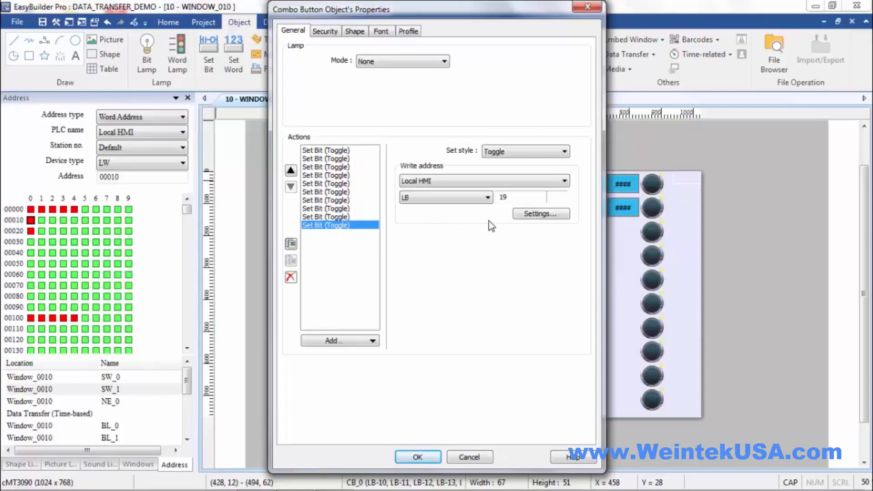
left_click(417, 456)
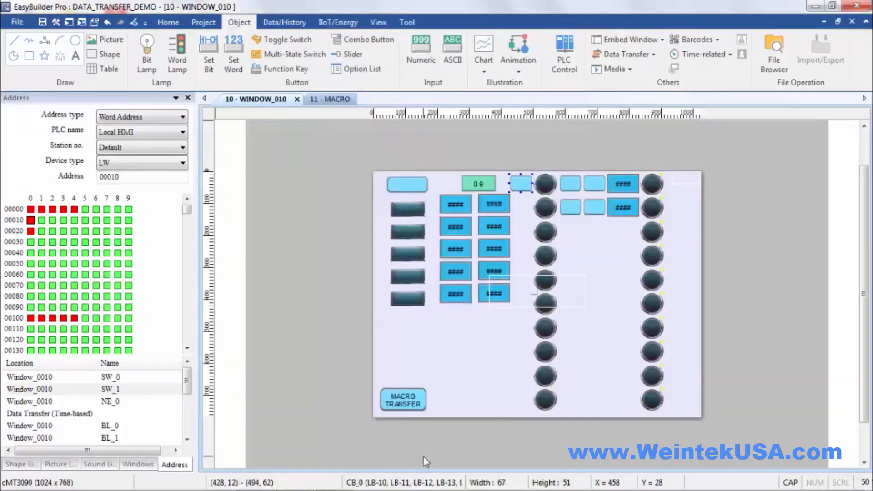
mouse_move(546, 184)
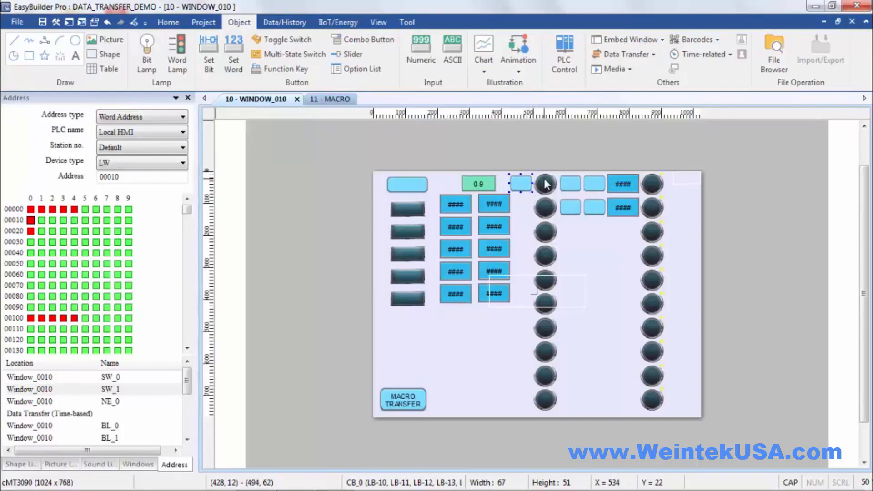
double_click(519, 183)
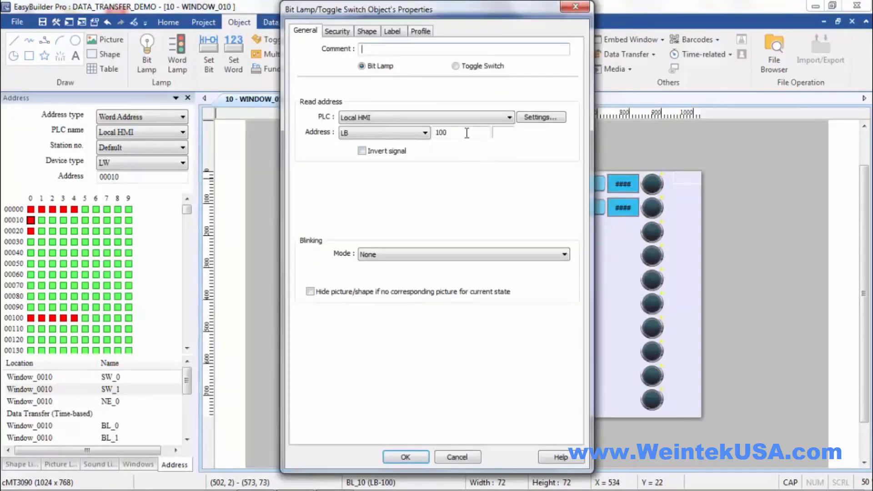
left_click(405, 457)
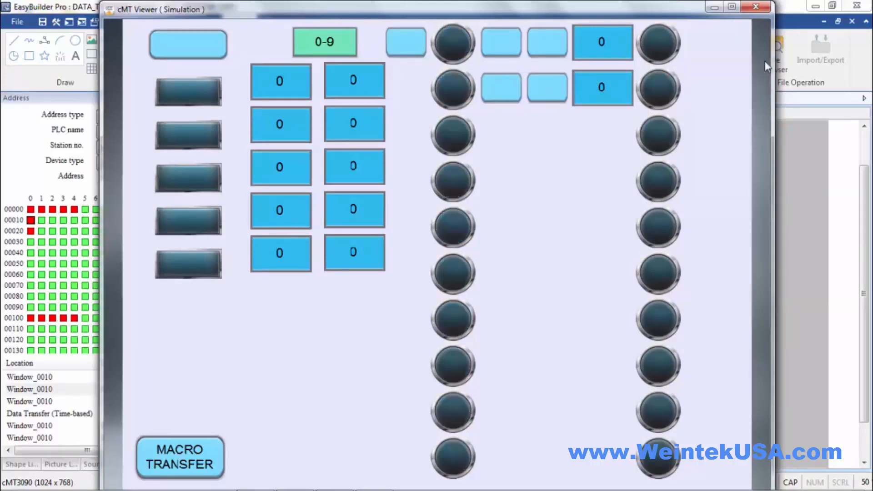
- Close the simulation and list the trigger-based and time-based Data Transfer options
left_click(756, 6)
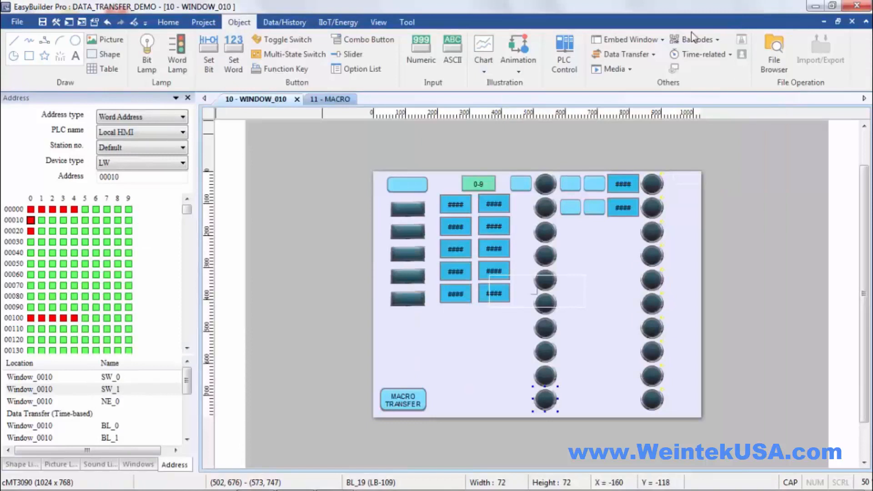
left_click(623, 54)
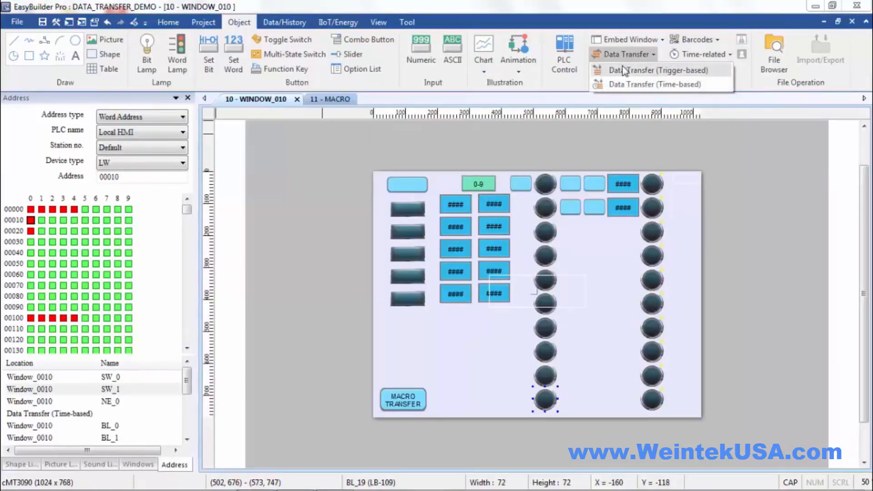
mouse_move(618, 84)
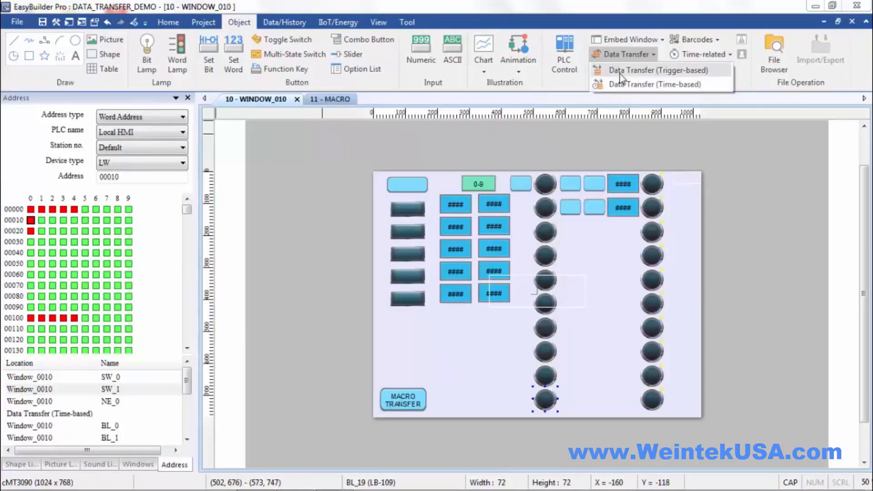
mouse_move(500, 335)
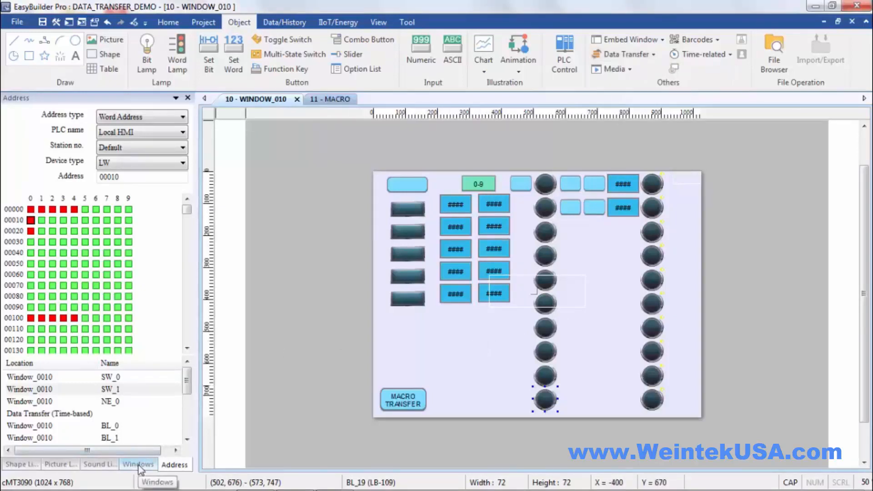
- Select window 11: MACRO from the project's window list
left_click(137, 464)
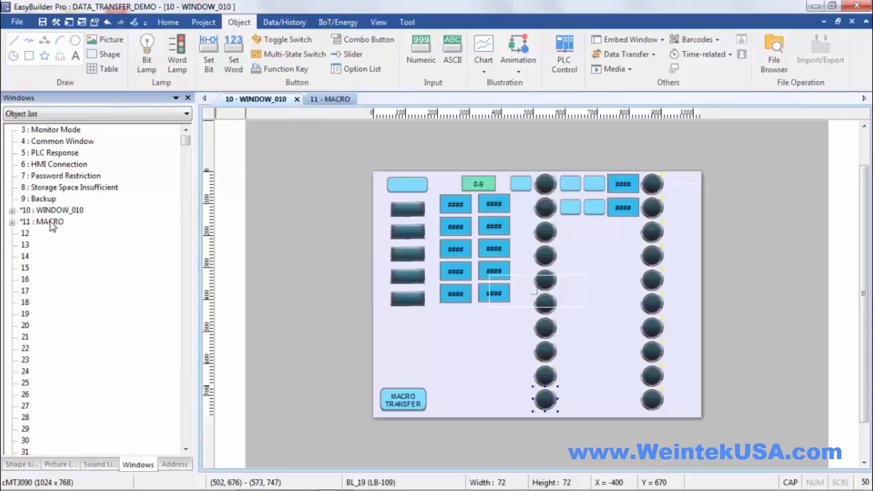
left_click(319, 98)
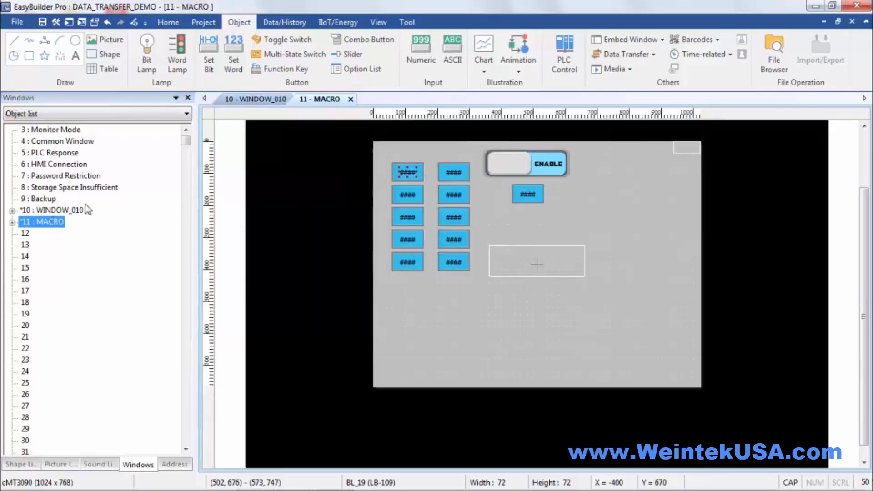
mouse_move(562, 213)
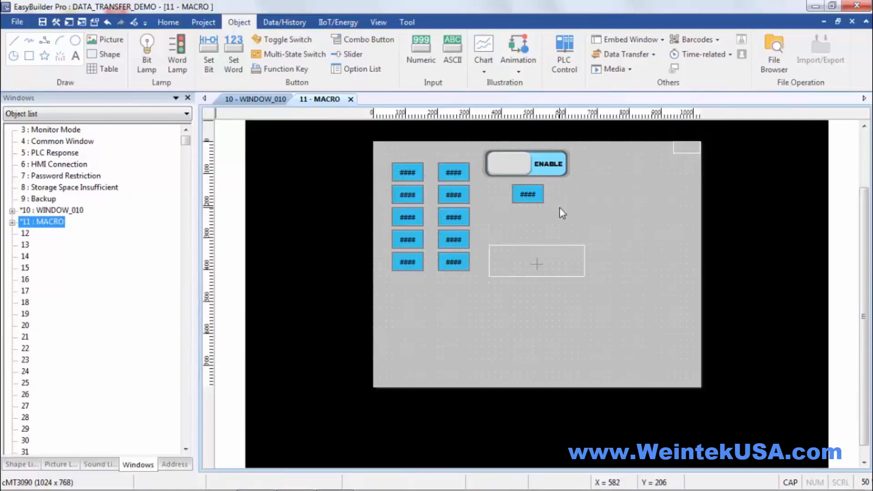
mouse_move(548, 175)
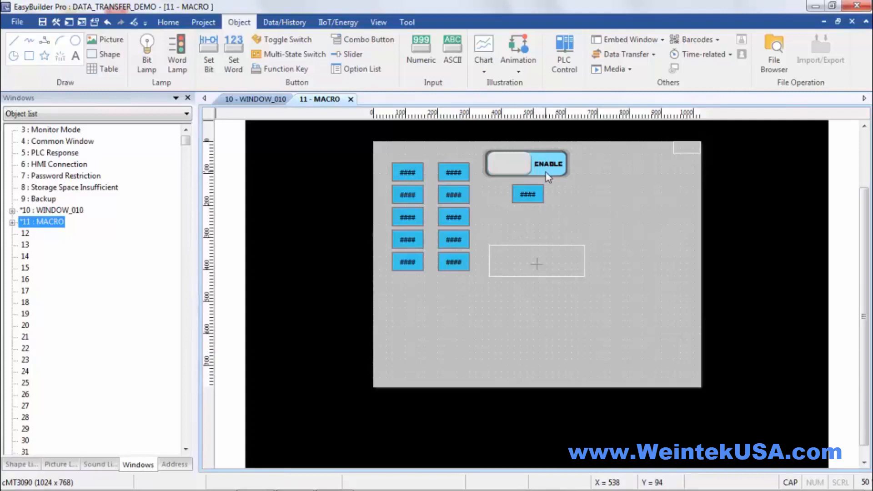
mouse_move(558, 210)
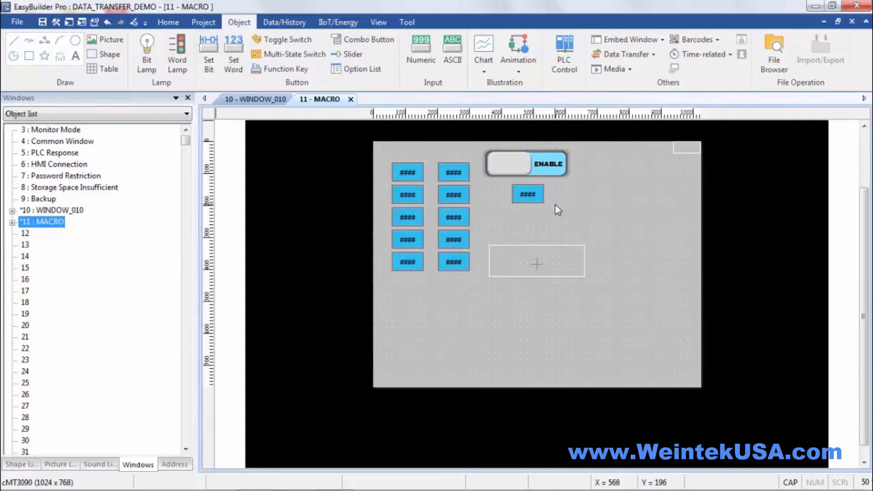
mouse_move(527, 202)
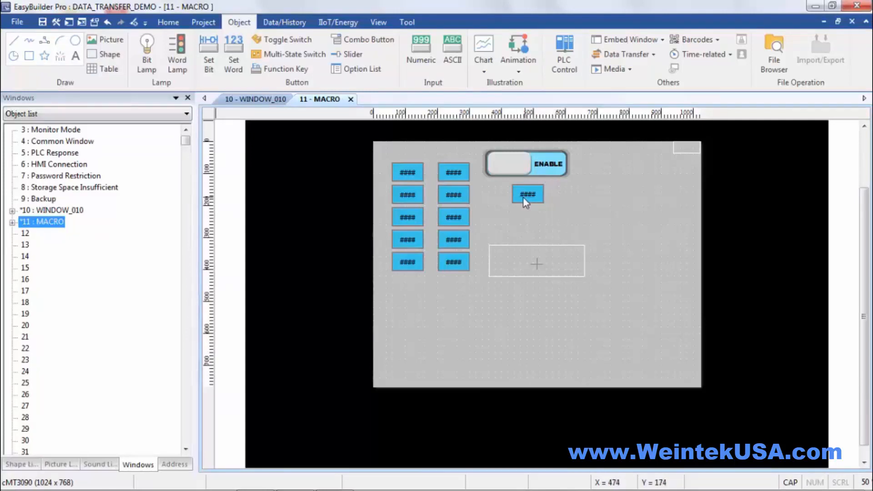
mouse_move(525, 201)
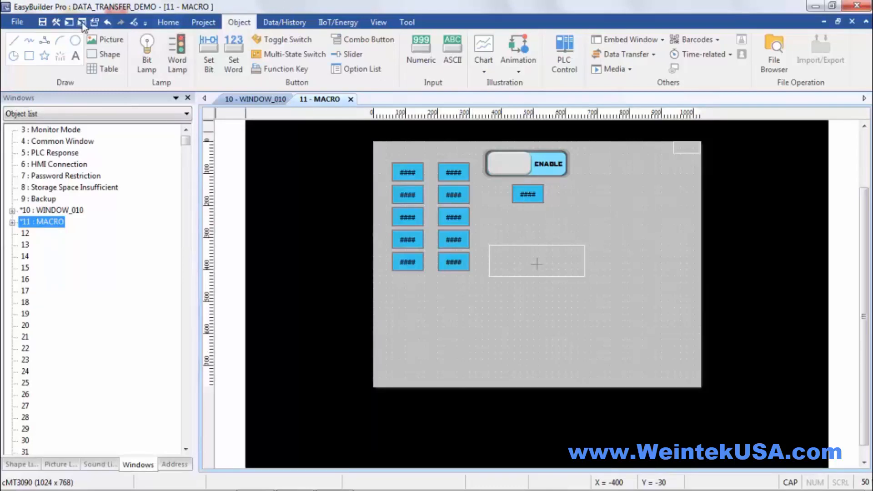
- Run the simulation and try copy lengths 1 and 3, watching the LW column update
left_click(82, 22)
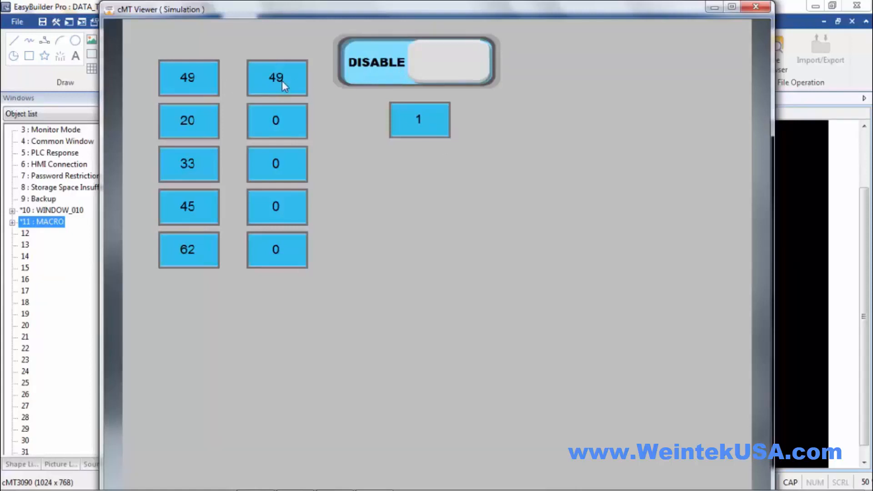
mouse_move(431, 131)
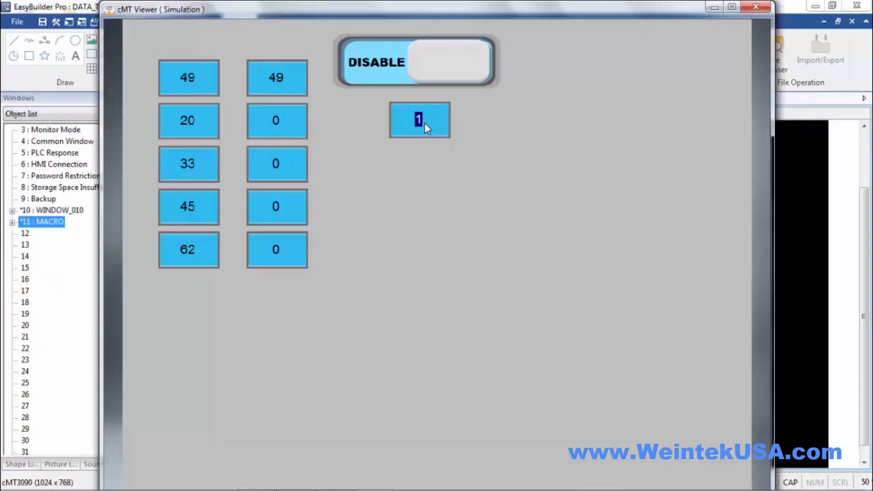
left_click(419, 119)
type("3")
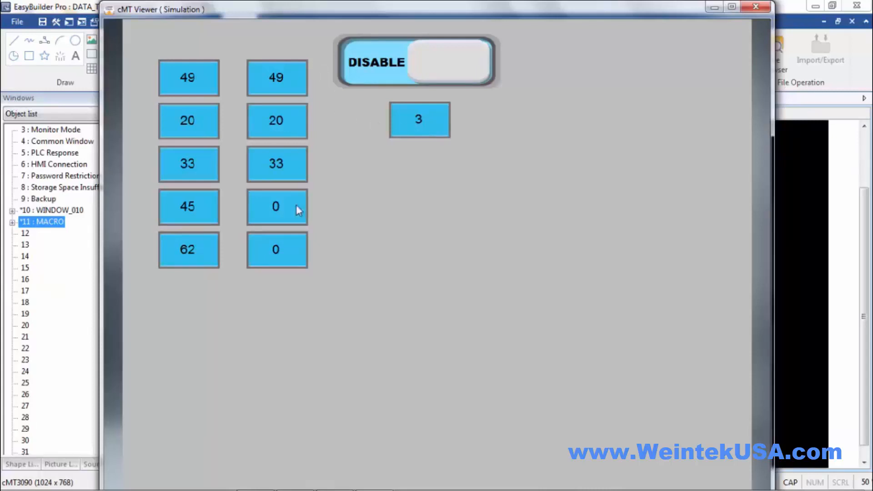
mouse_move(450, 138)
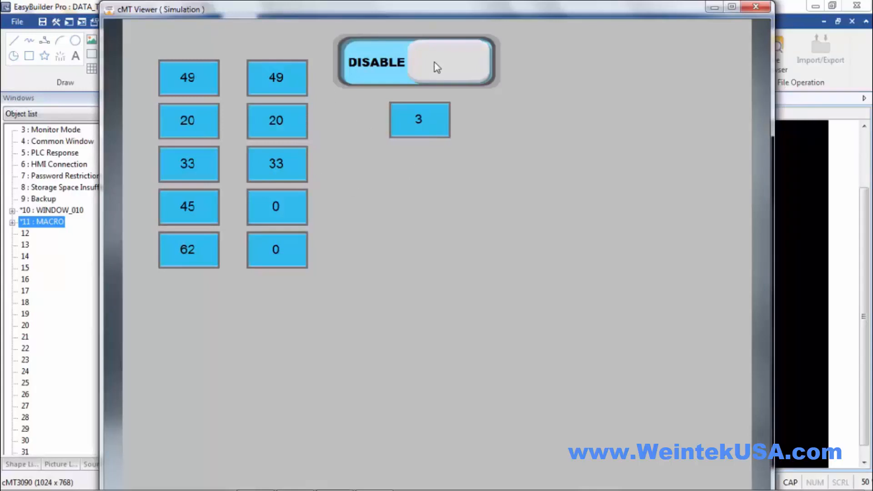
mouse_move(411, 150)
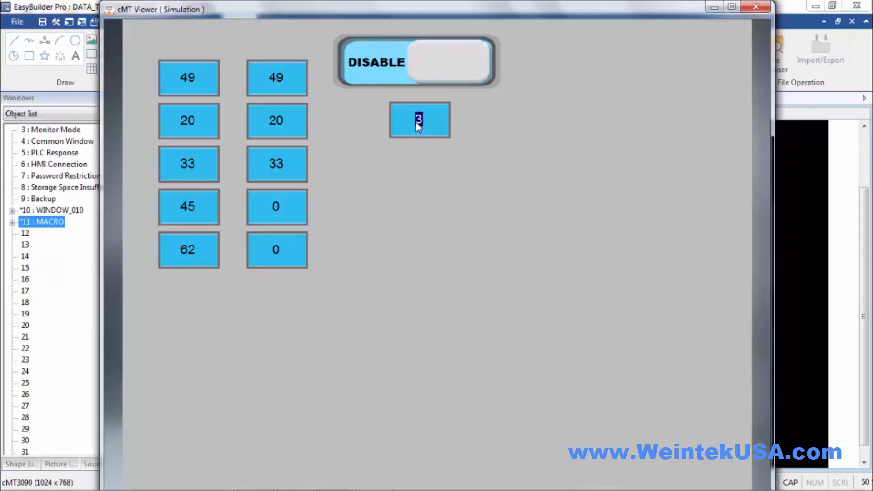
left_click(416, 61)
type("5")
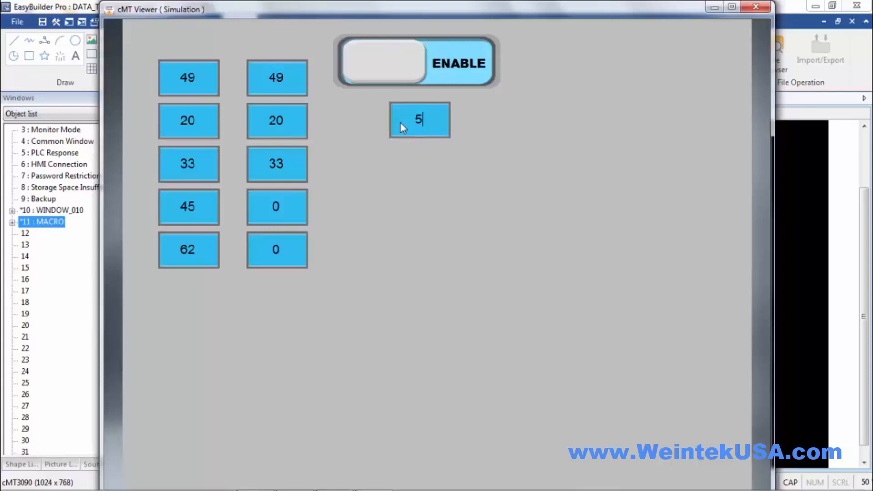
- Copy all five values with length 5 via the ENABLE switch, then leave the simulation
left_click(416, 61)
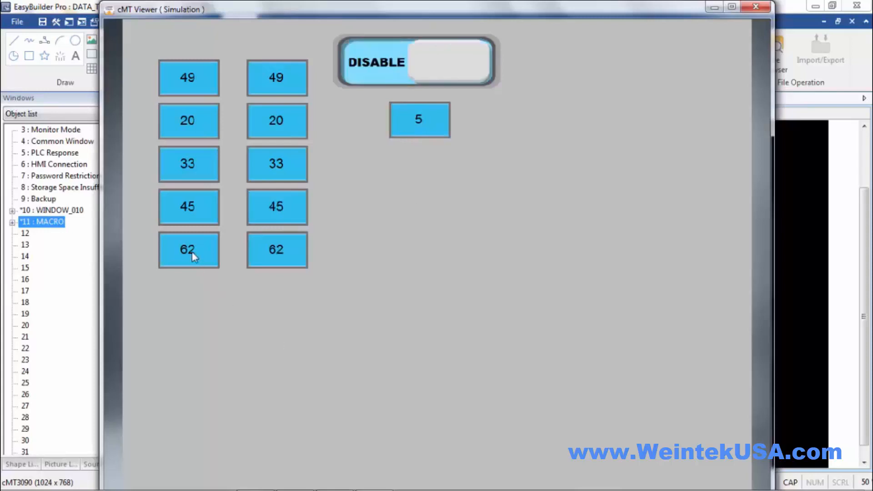
left_click(188, 250)
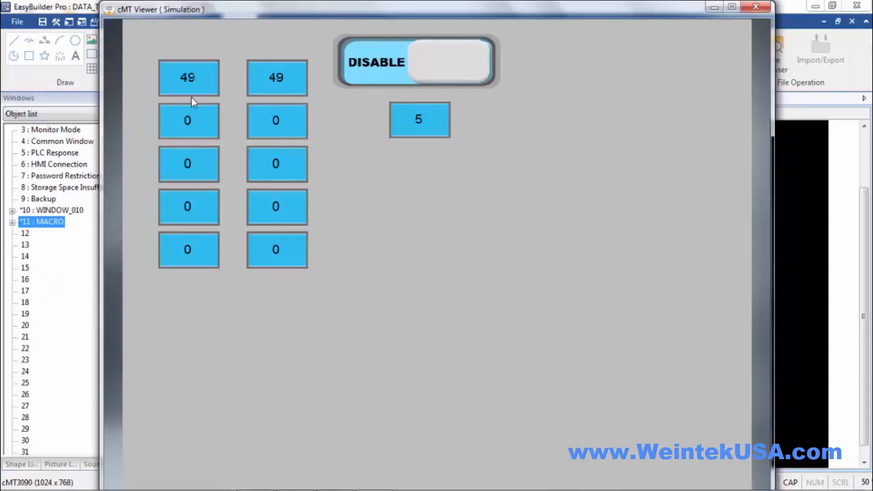
mouse_move(662, 79)
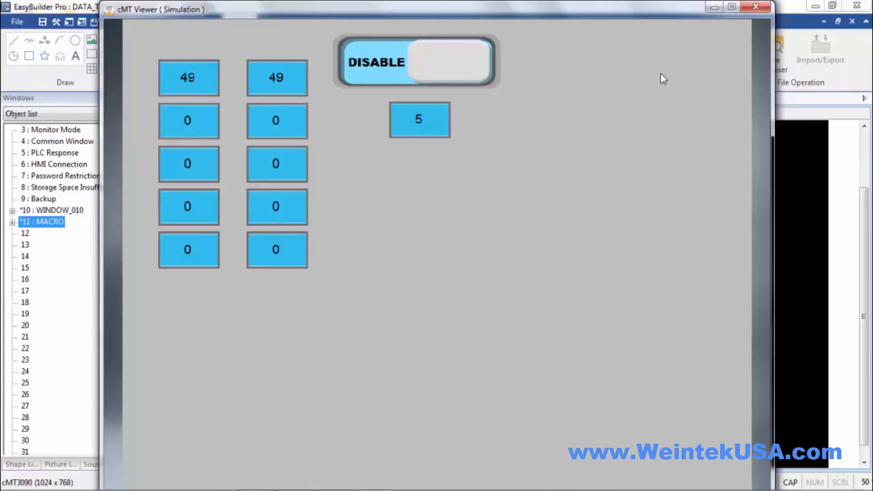
left_click(756, 7)
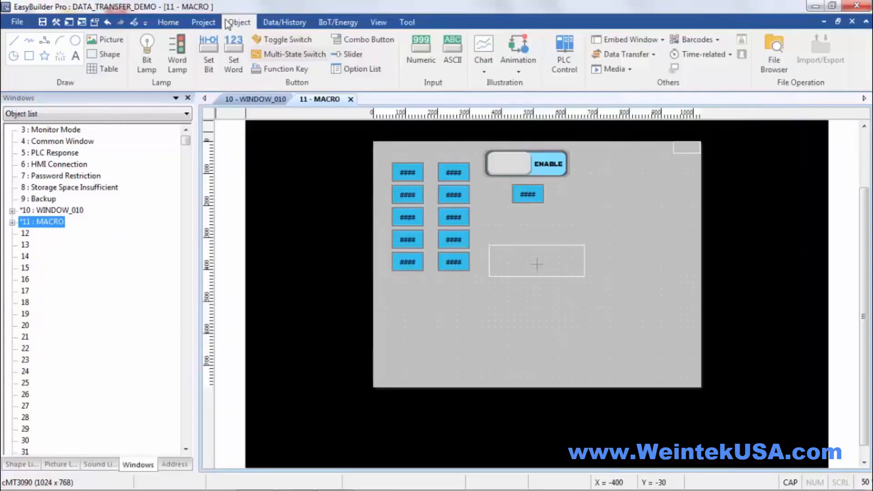
- Bring up the Macro Manager and load the TRANSFER macro's code into the Work Space
left_click(203, 22)
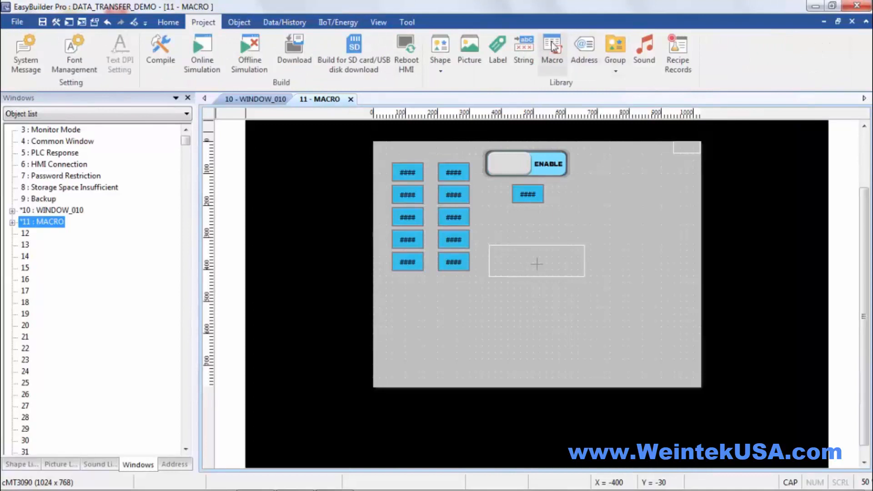
left_click(551, 50)
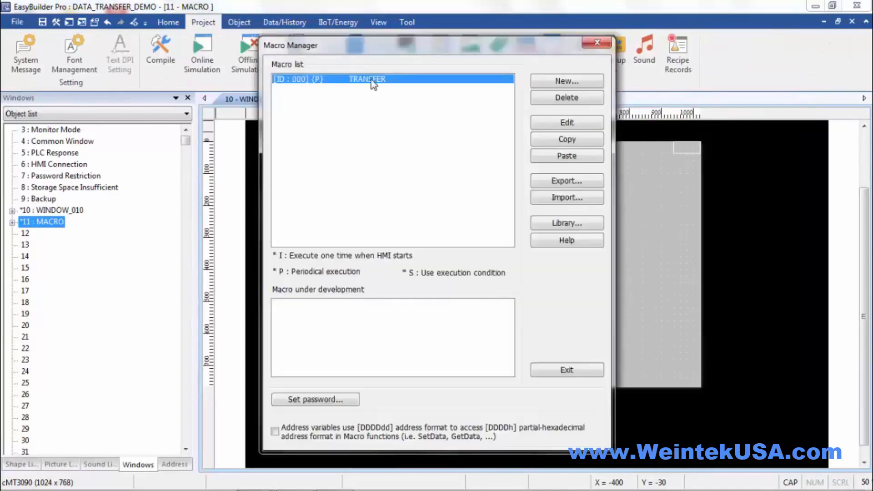
left_click(566, 123)
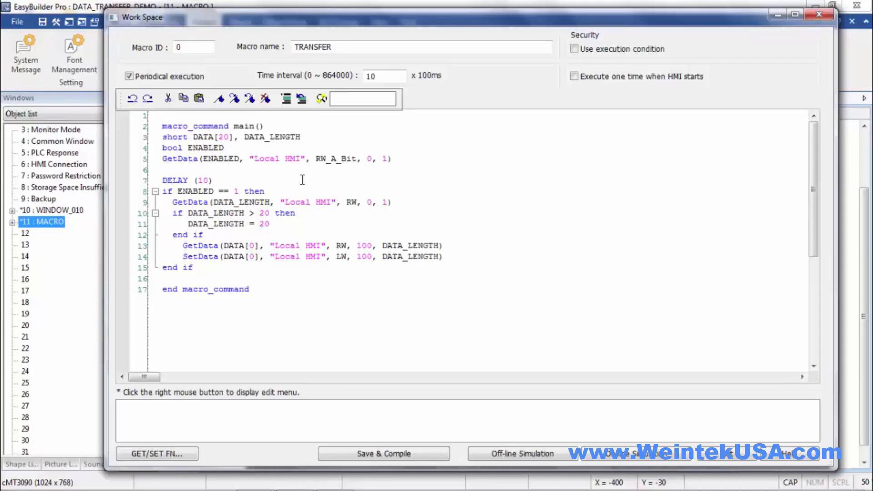
mouse_move(368, 158)
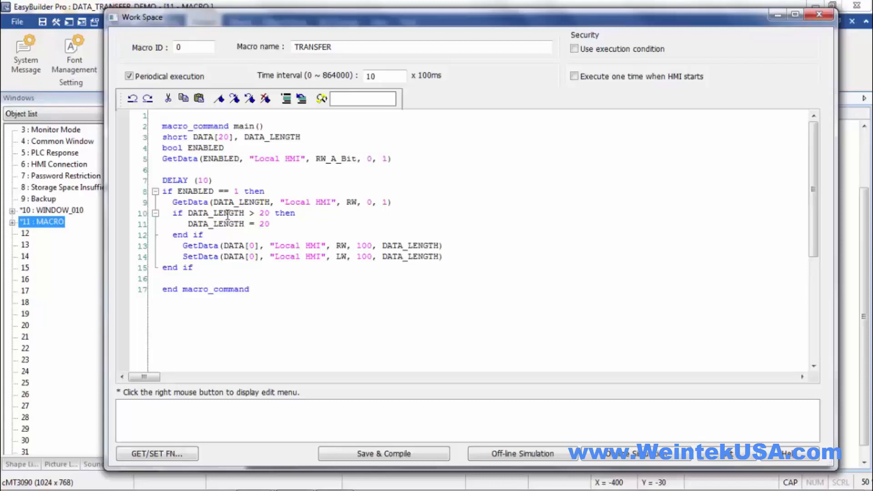
- Review the GetData/SetData variable-length copy from LW100 and close back to Macro Manager
left_click(162, 116)
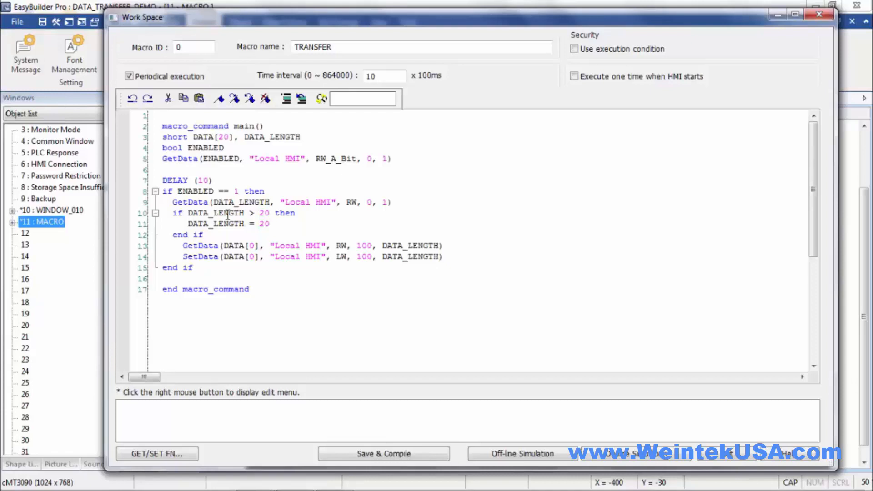
mouse_move(259, 213)
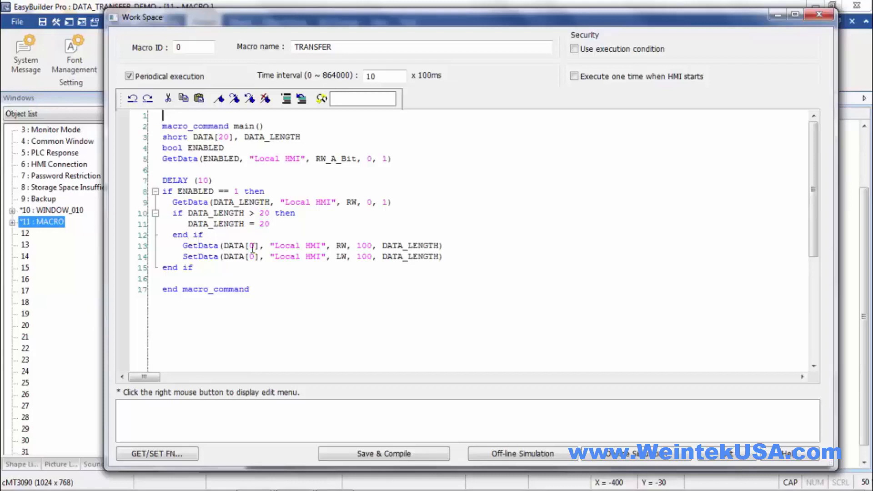
left_click(271, 224)
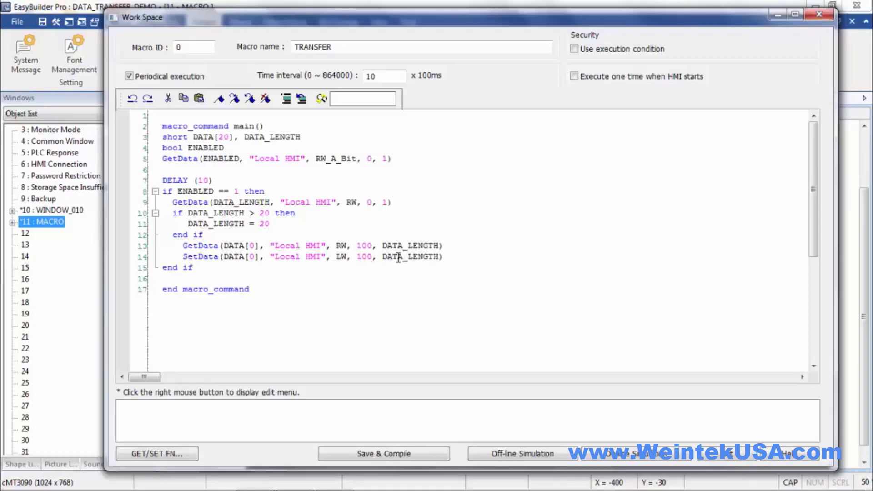
mouse_move(341, 291)
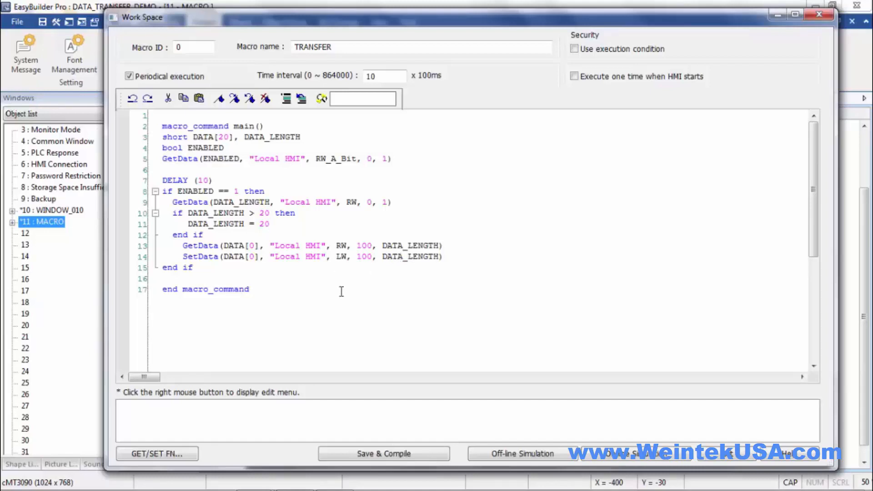
left_click(269, 224)
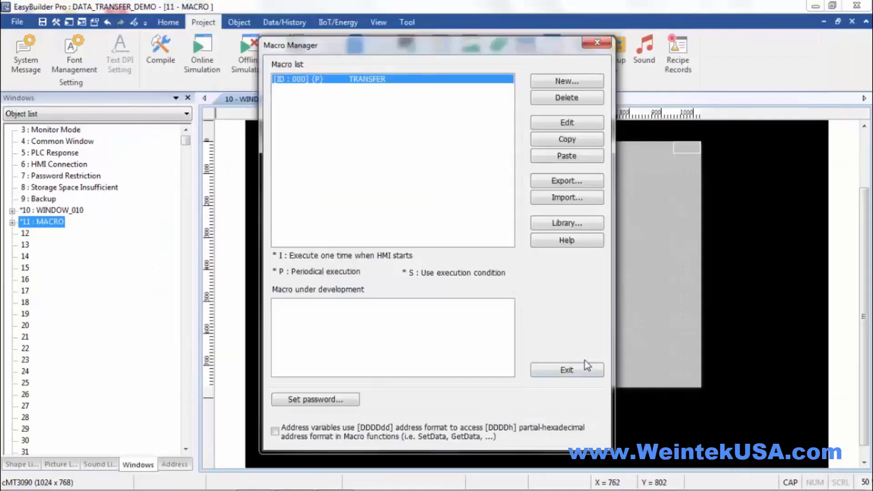
- Inspect the left column's numeric displays, confirming addresses RW100 to RW104
left_click(566, 370)
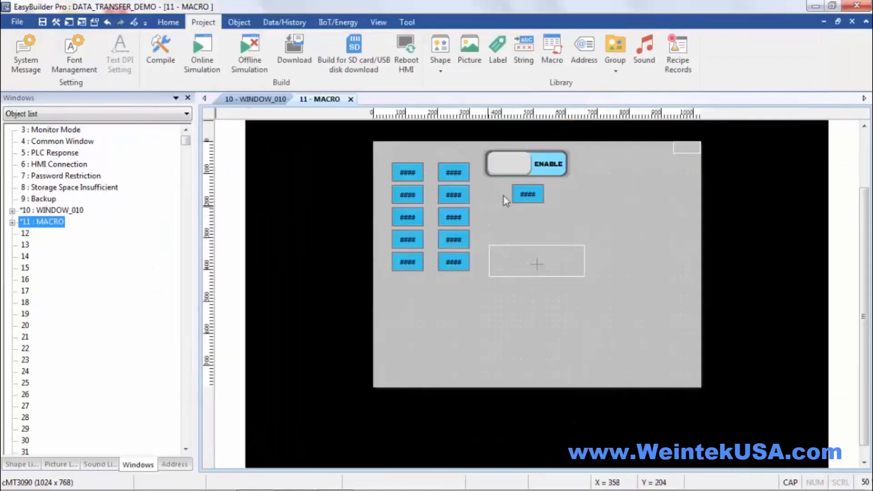
left_click(407, 172)
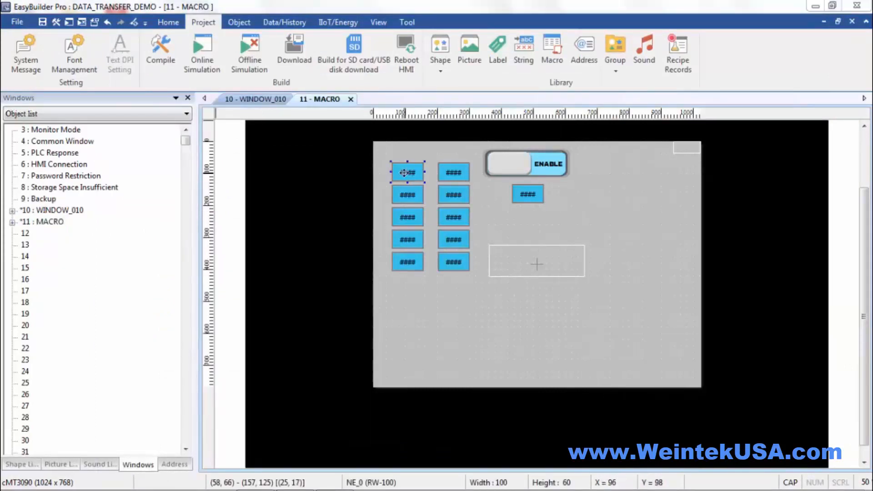
double_click(408, 172)
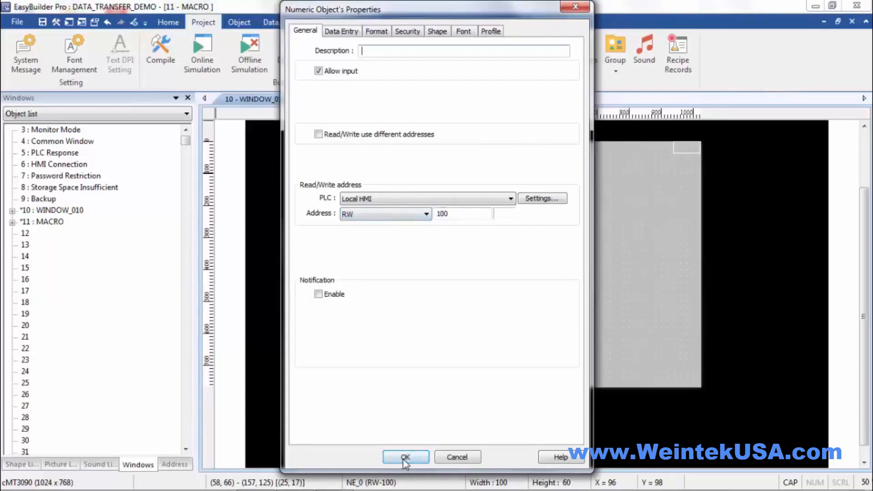
left_click(406, 457)
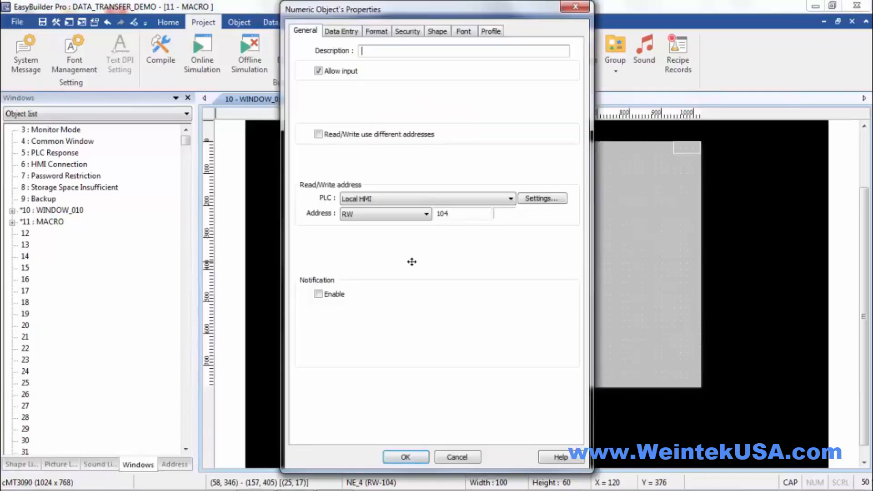
mouse_move(406, 457)
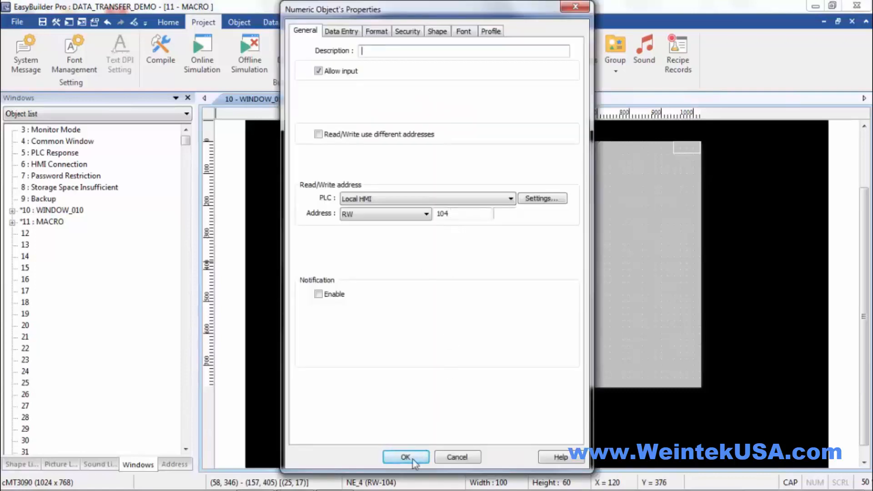
left_click(406, 457)
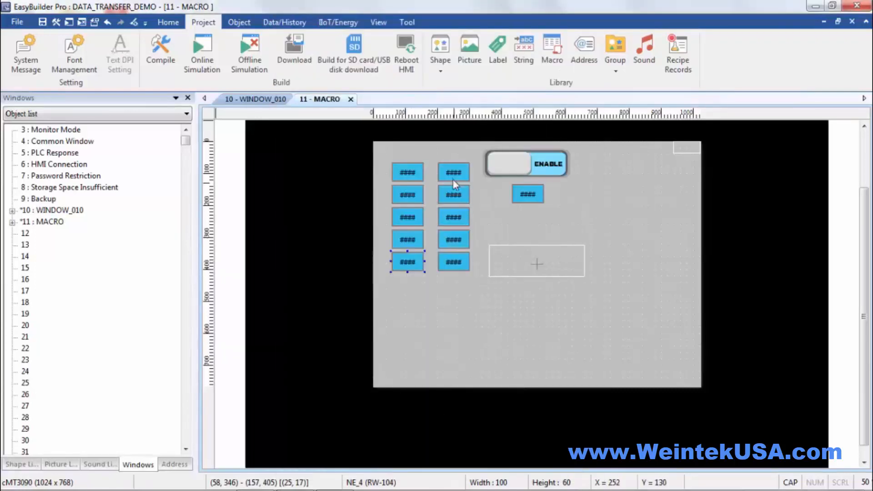
- Inspect the right column's numeric displays, confirming addresses LW100 to LW104
left_click(452, 172)
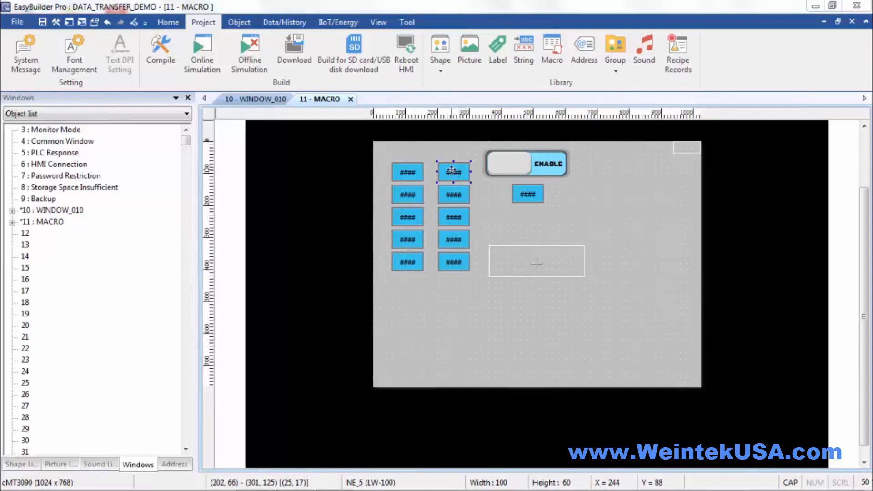
double_click(453, 172)
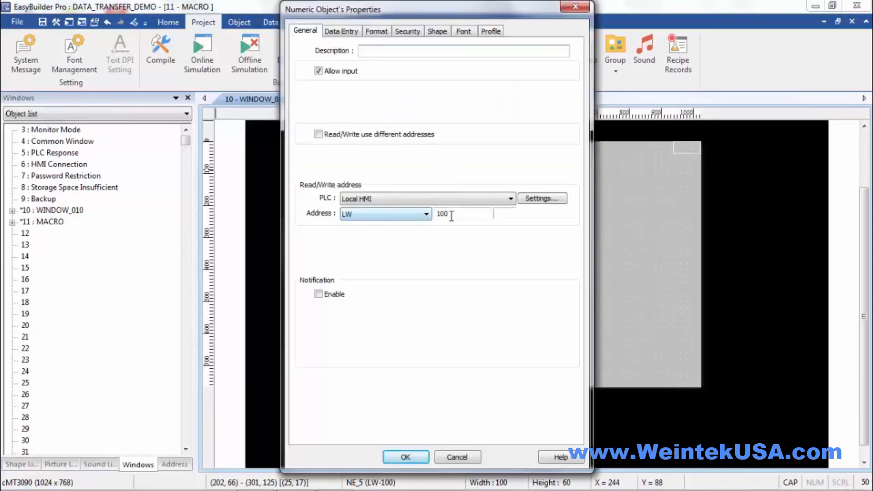
left_click(405, 456)
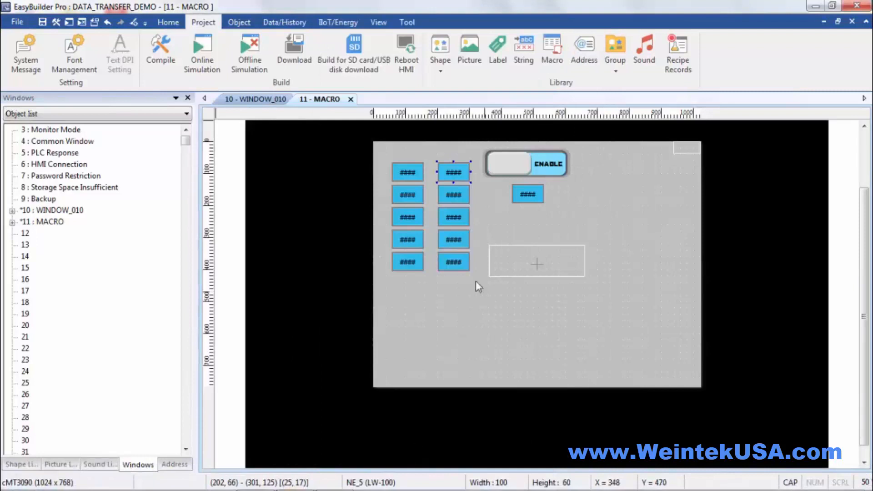
double_click(453, 172)
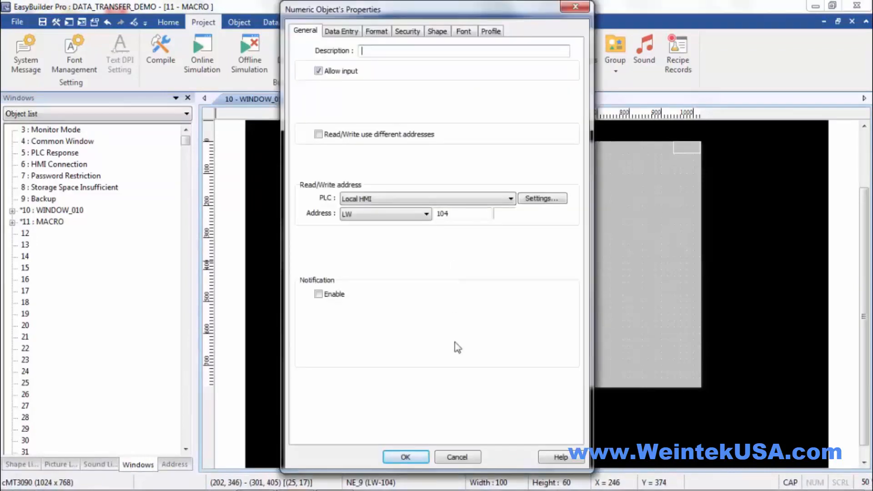
left_click(406, 457)
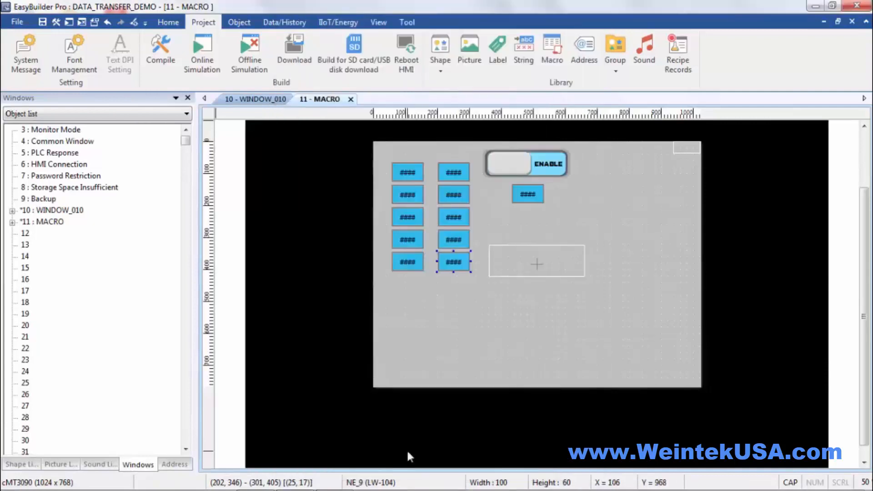
mouse_move(454, 165)
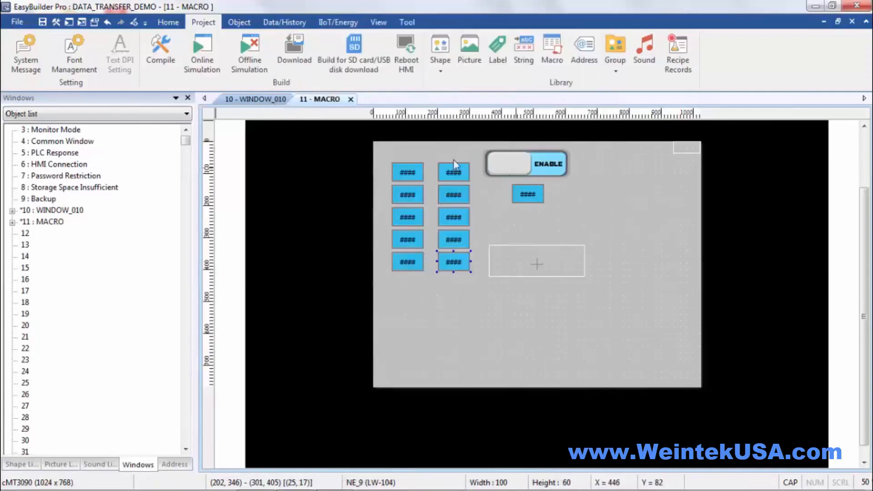
mouse_move(530, 166)
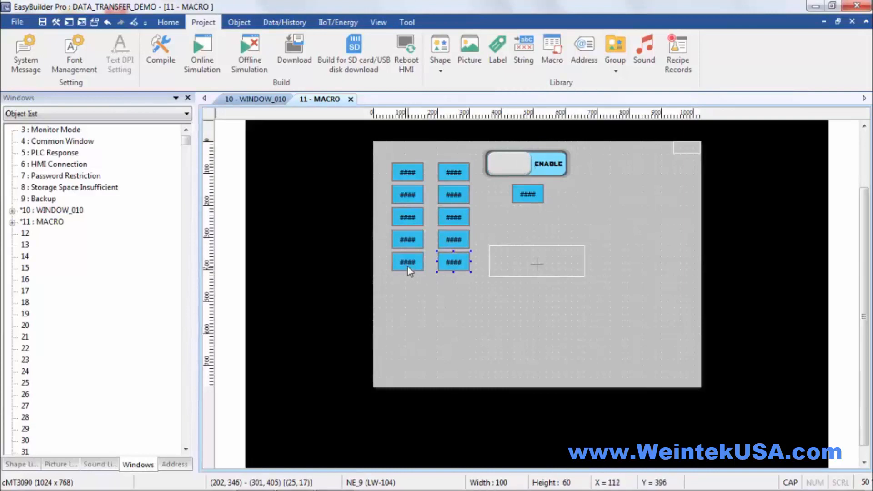
- Multi-copy the bottom display five times downward at 70 spacing, then start offline simulation
right_click(408, 262)
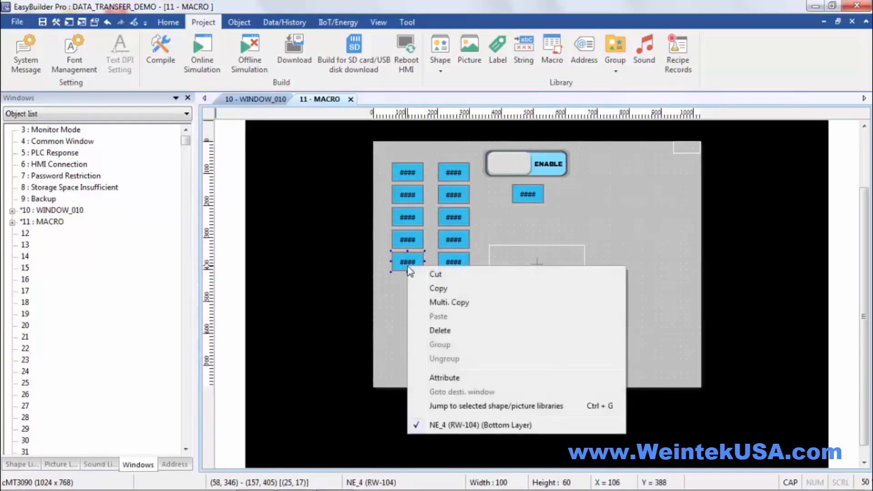
left_click(448, 302)
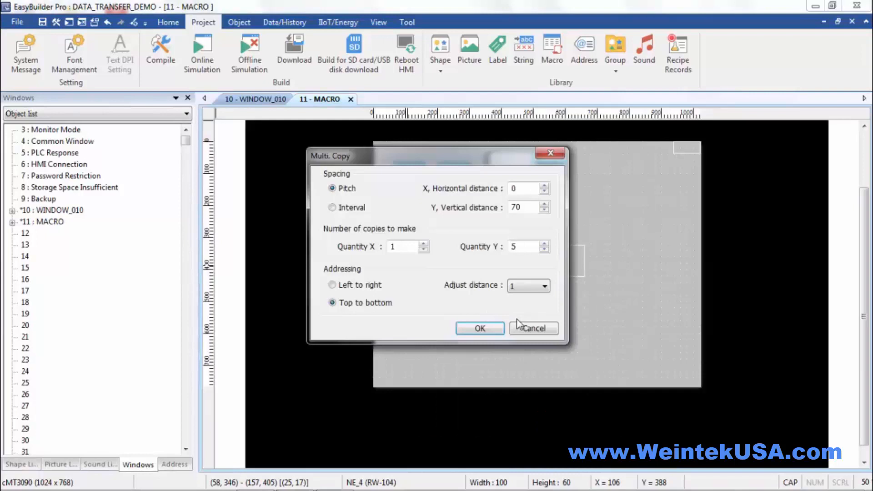
mouse_move(480, 328)
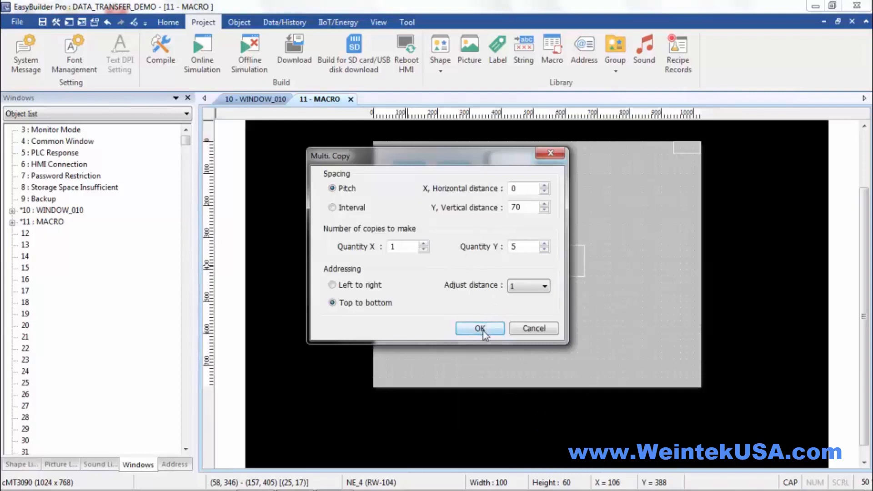
left_click(479, 328)
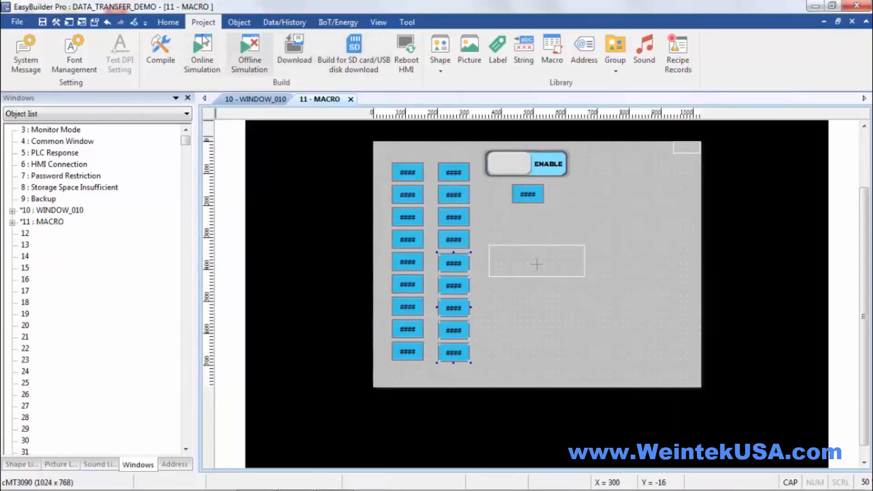
left_click(160, 50)
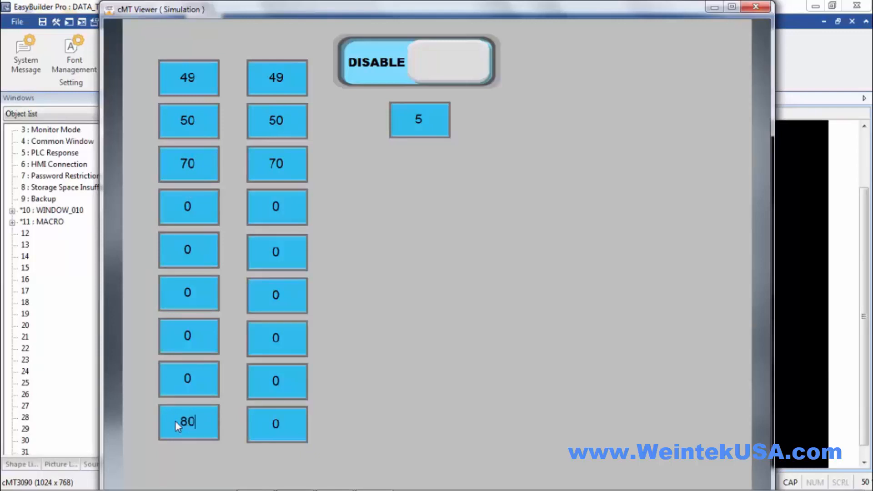
mouse_move(294, 417)
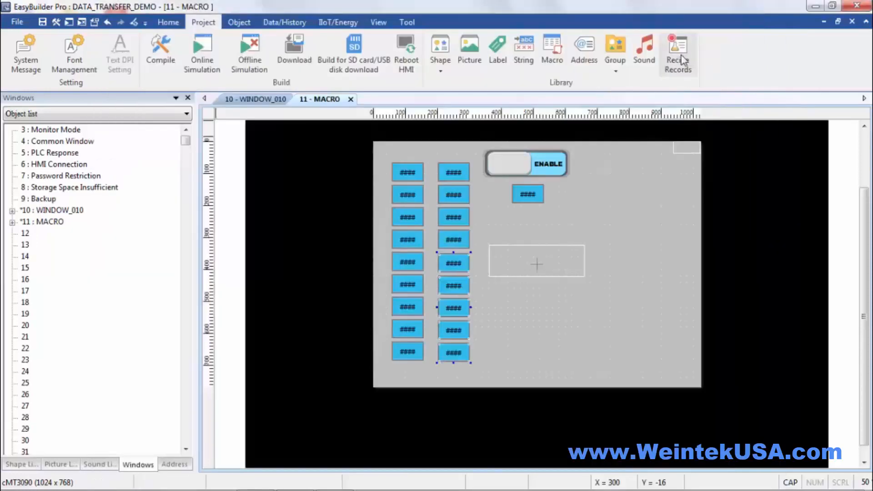
- Edit the TRANSFER macro, commenting out the enable and length-handling lines 4–12
left_click(553, 50)
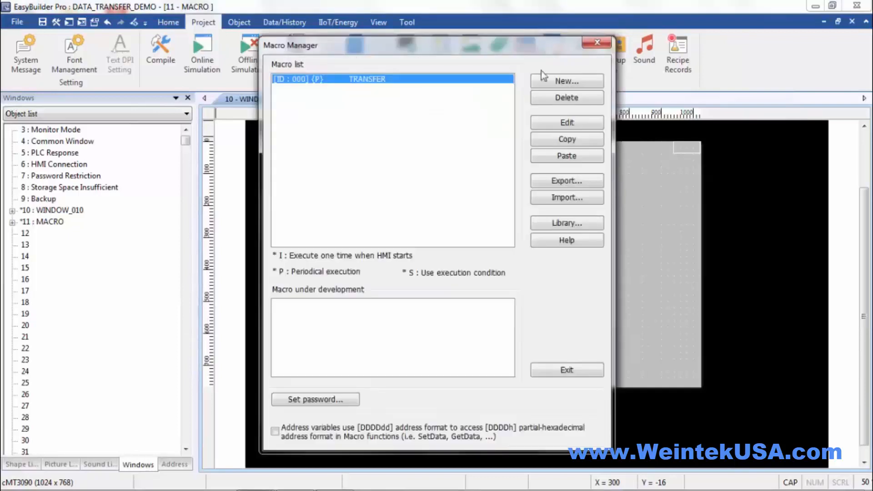
left_click(566, 122)
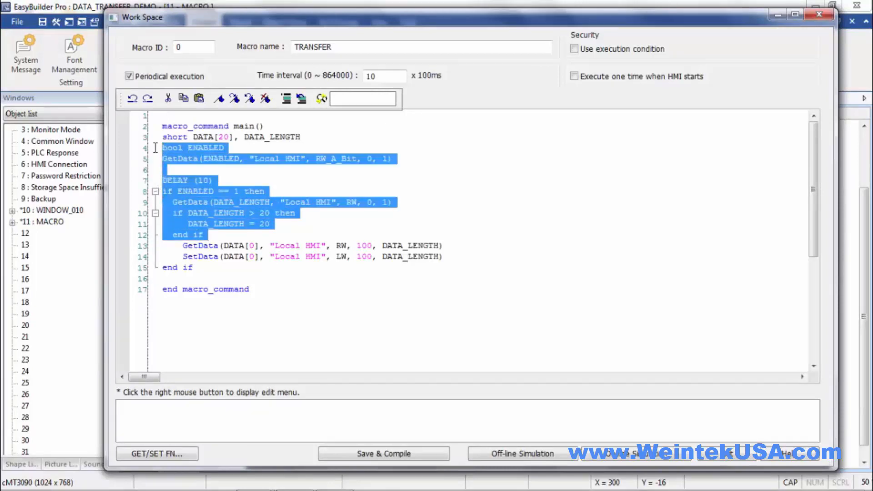
left_click(286, 98)
type("10")
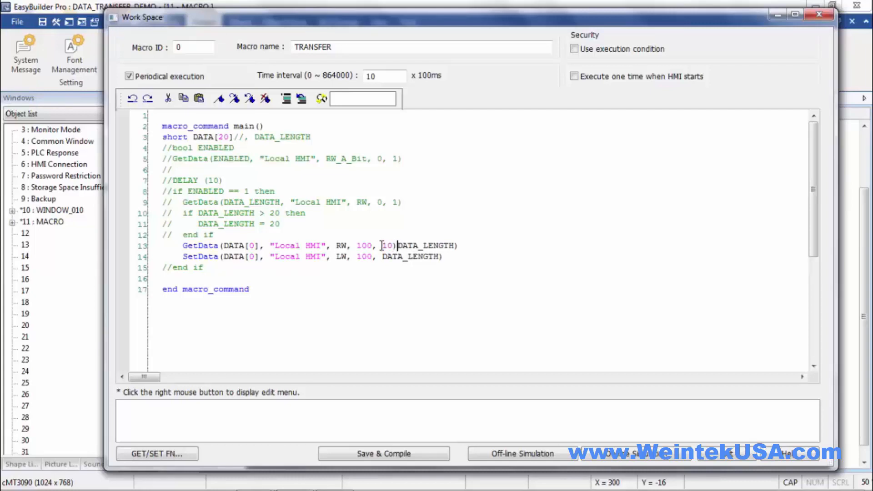
- Fix GetData/SetData to copy 10 values and save-compile with 0 errors
type("//")
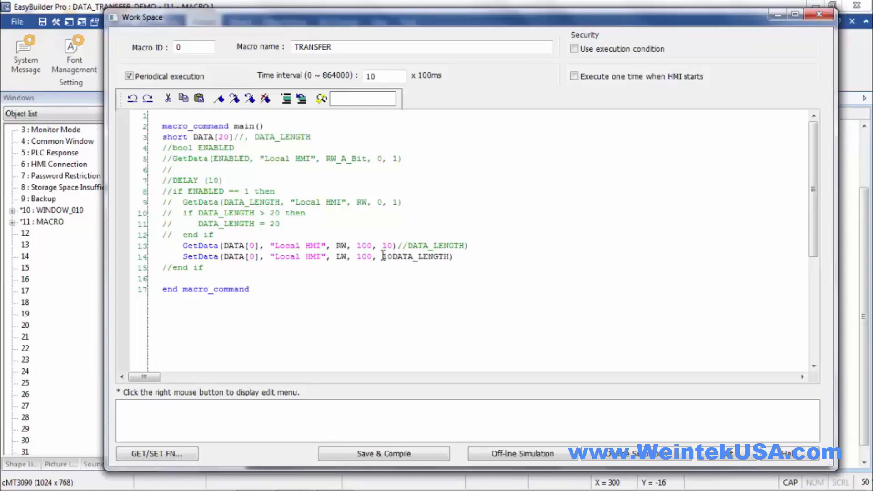
type(")//")
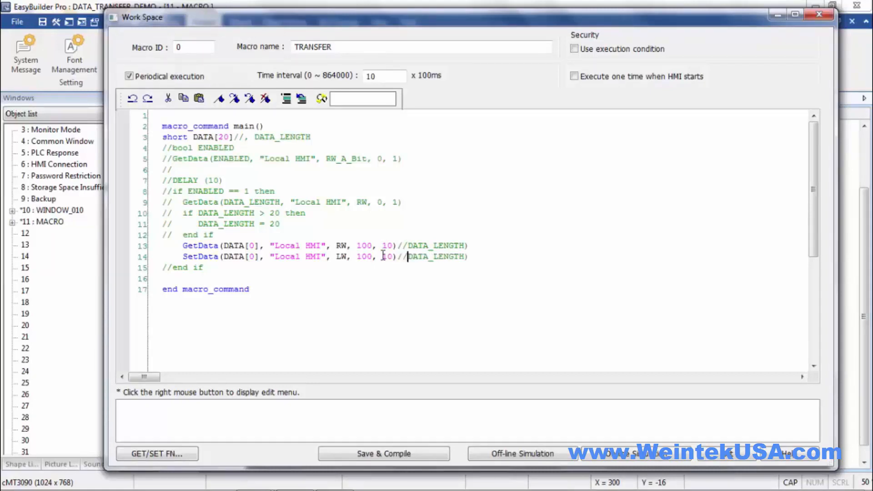
left_click(383, 453)
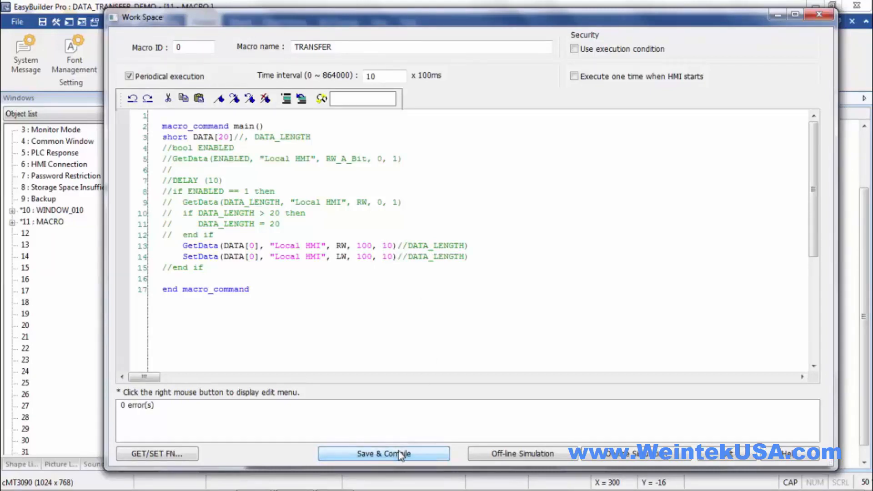
- Launch offline simulation and go to the MACRO TRANSFER screen
left_click(383, 454)
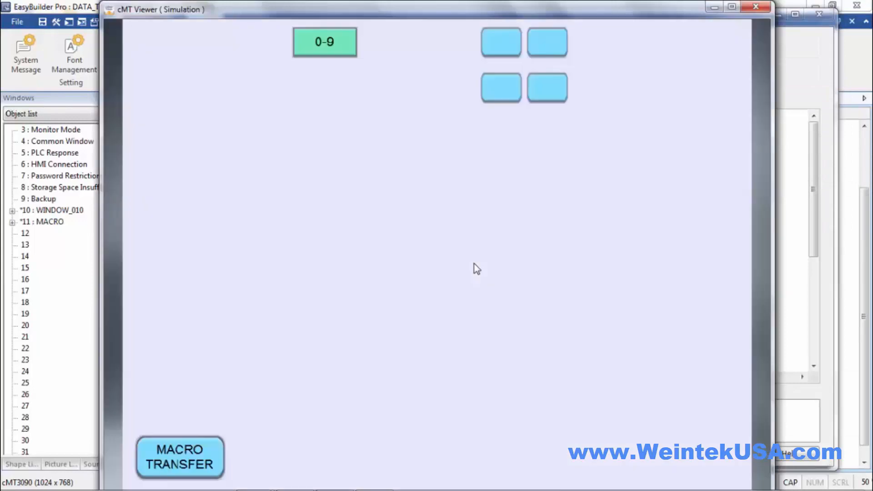
left_click(179, 457)
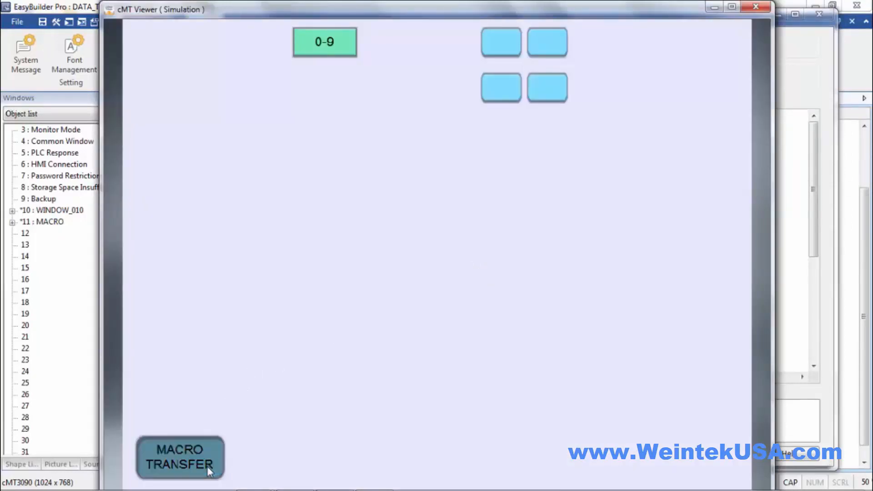
left_click(179, 457)
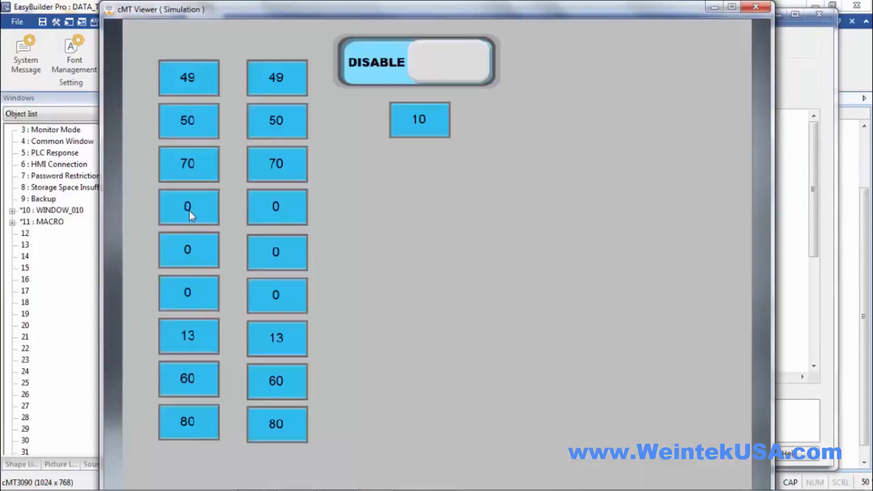
- Enter new left-column values such as 33, 44, 67, verify the right column matches, and flip to ENABLE
left_click(189, 207)
type("33")
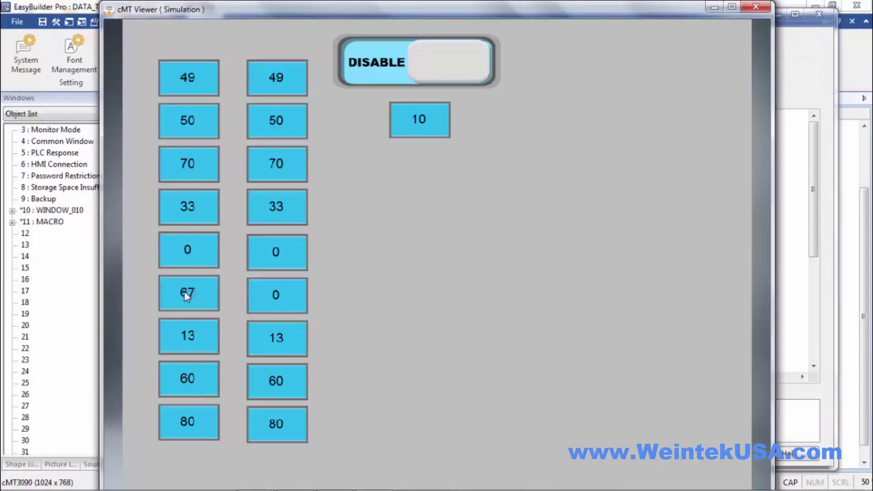
left_click(188, 249)
type("44")
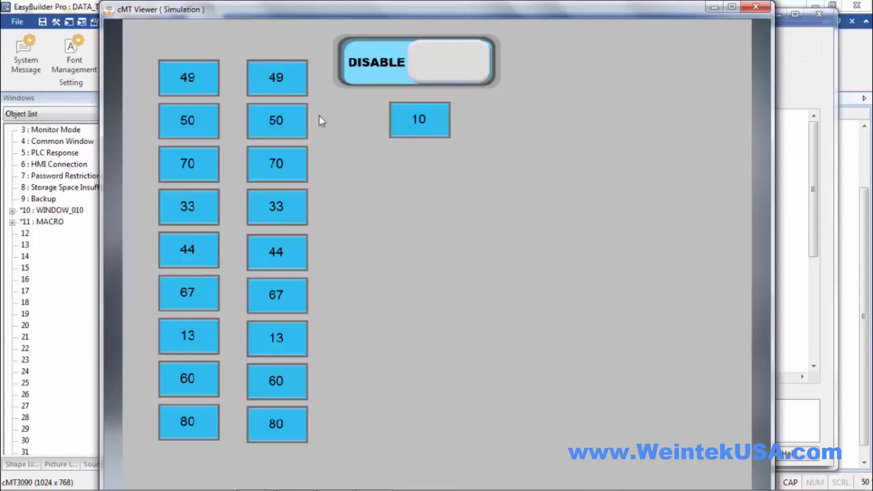
mouse_move(433, 168)
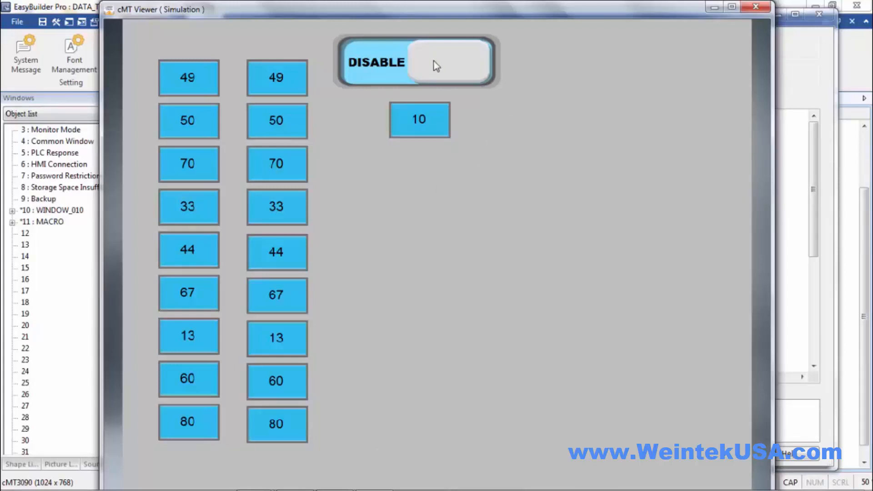
mouse_move(441, 67)
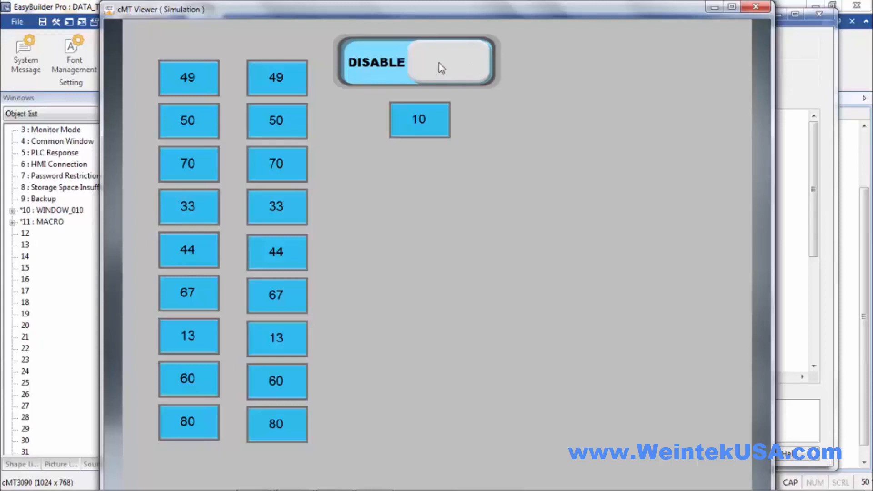
left_click(417, 61)
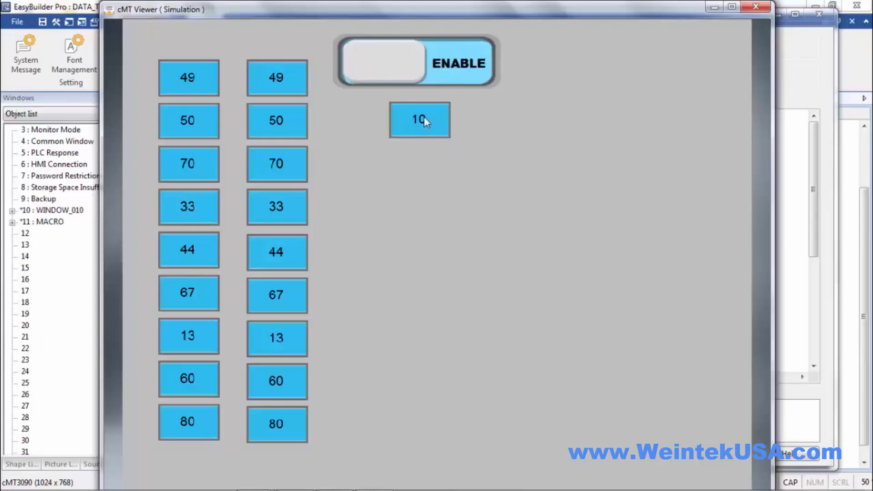